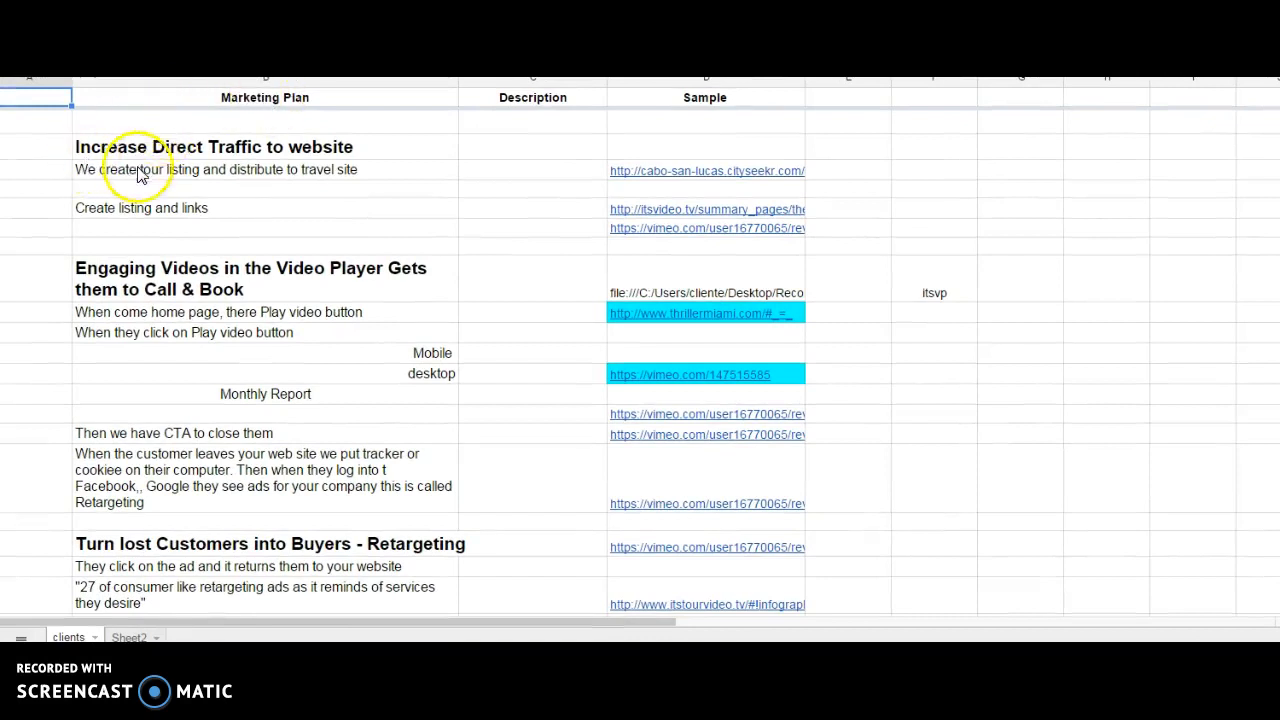
{"action": "mouse_move", "coordinate": [285, 195]}
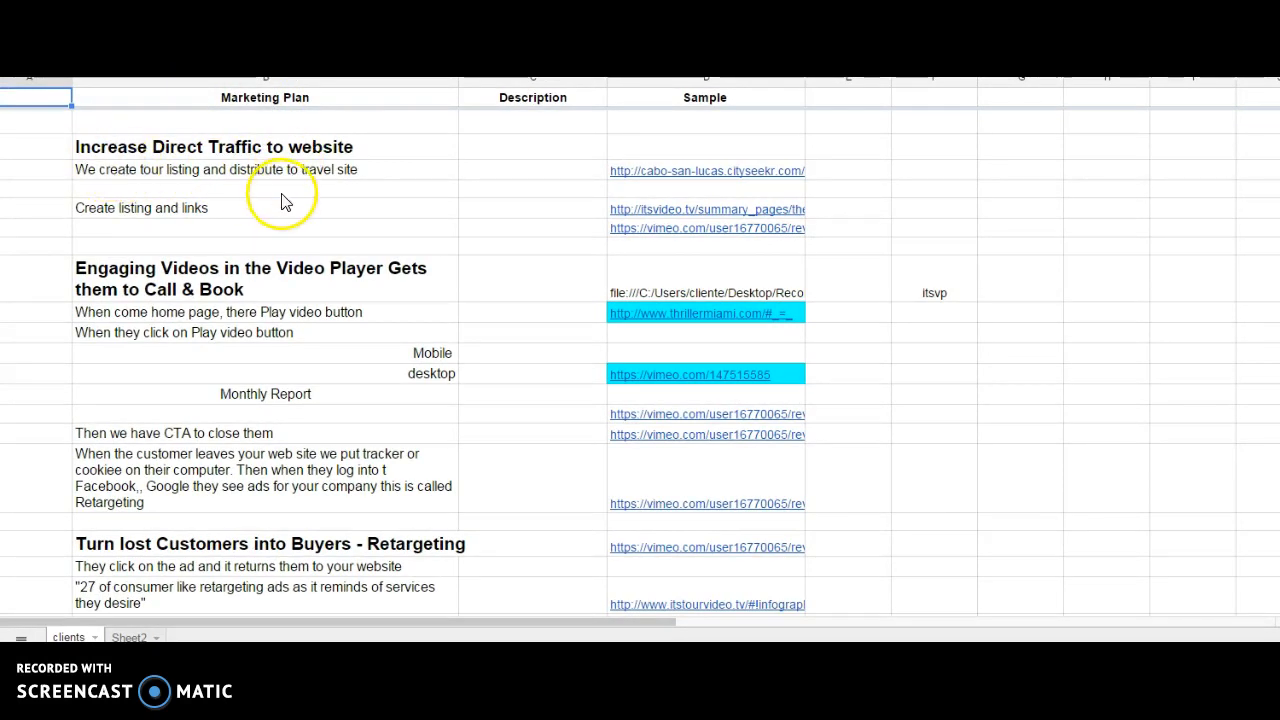
Log into the WCities Administration back-end and collapse the Logged in Users list.
{"action": "left_click", "coordinate": [707, 170]}
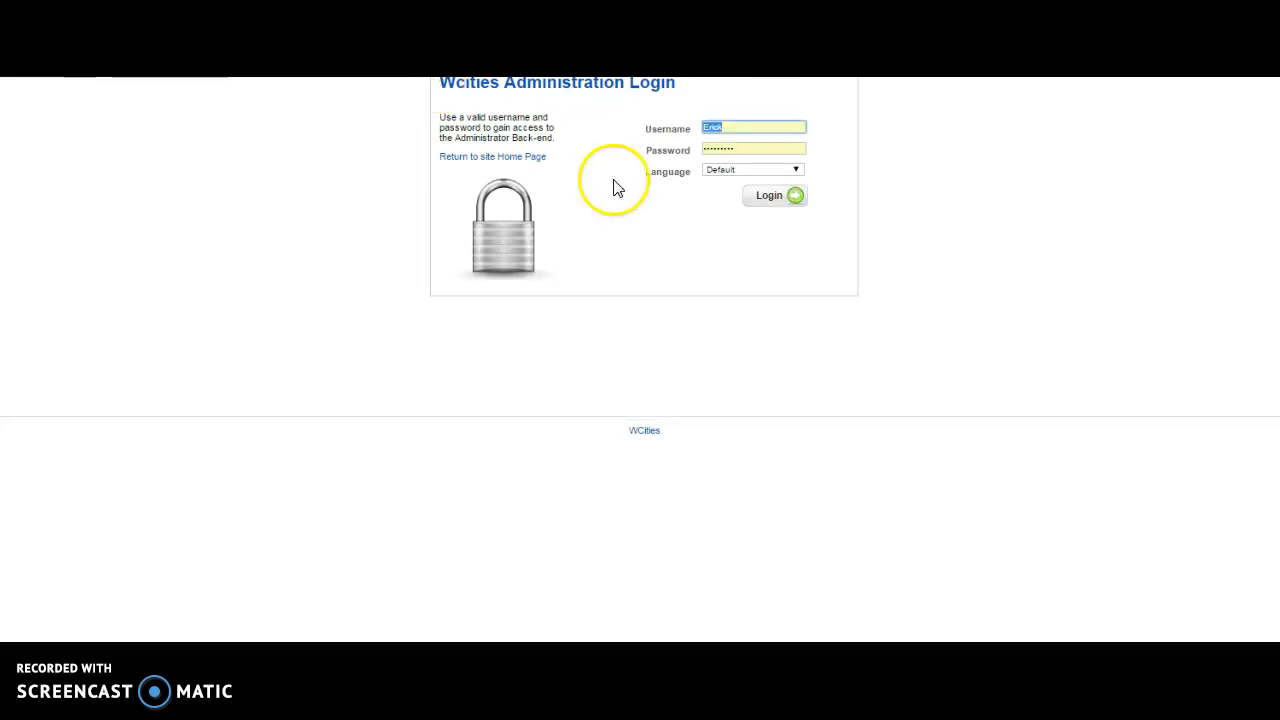
{"action": "mouse_move", "coordinate": [680, 227]}
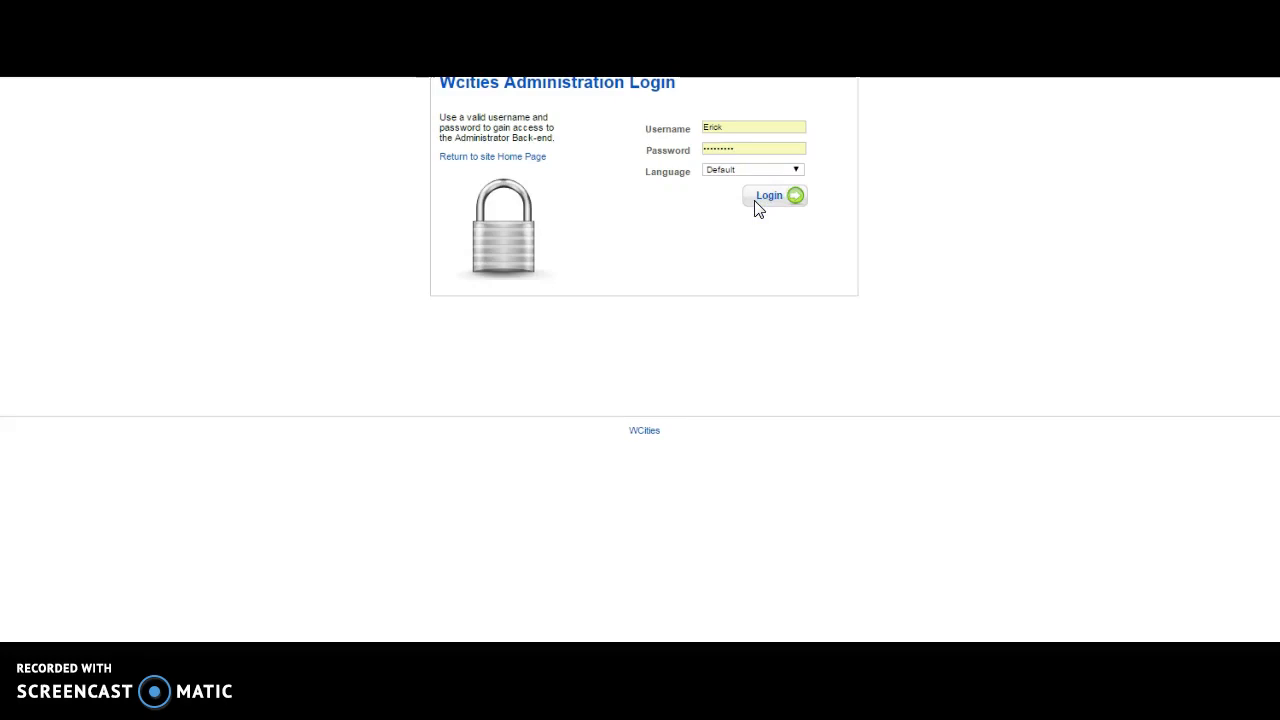
{"action": "left_click", "coordinate": [769, 195]}
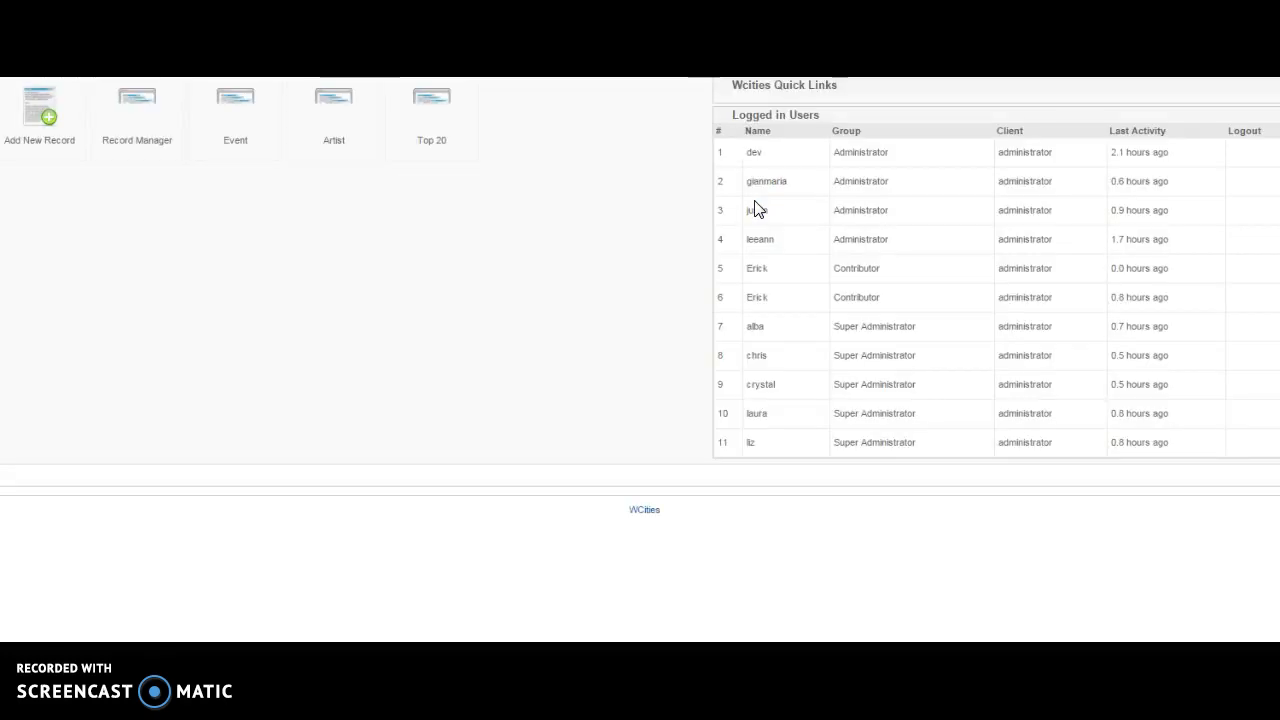
{"action": "left_click", "coordinate": [722, 115]}
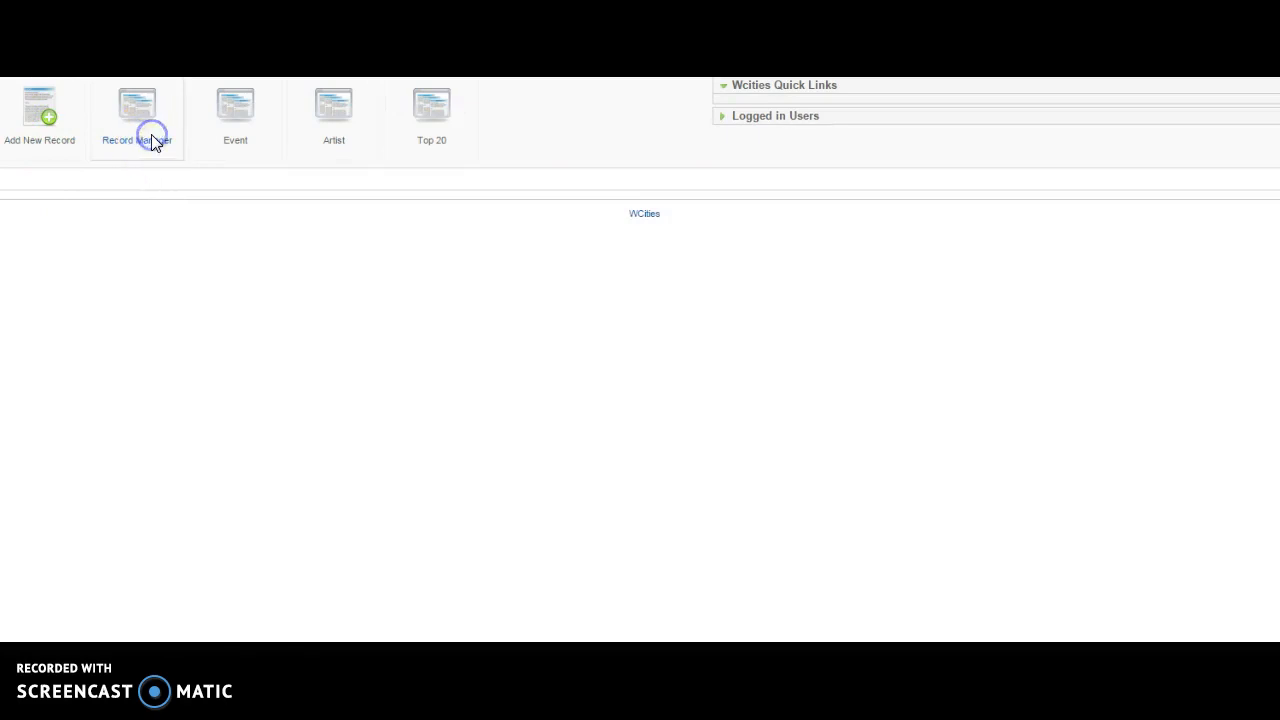
Browse the Record Manager listing of Cabo San Lucas hotels and events.
{"action": "left_click", "coordinate": [137, 110]}
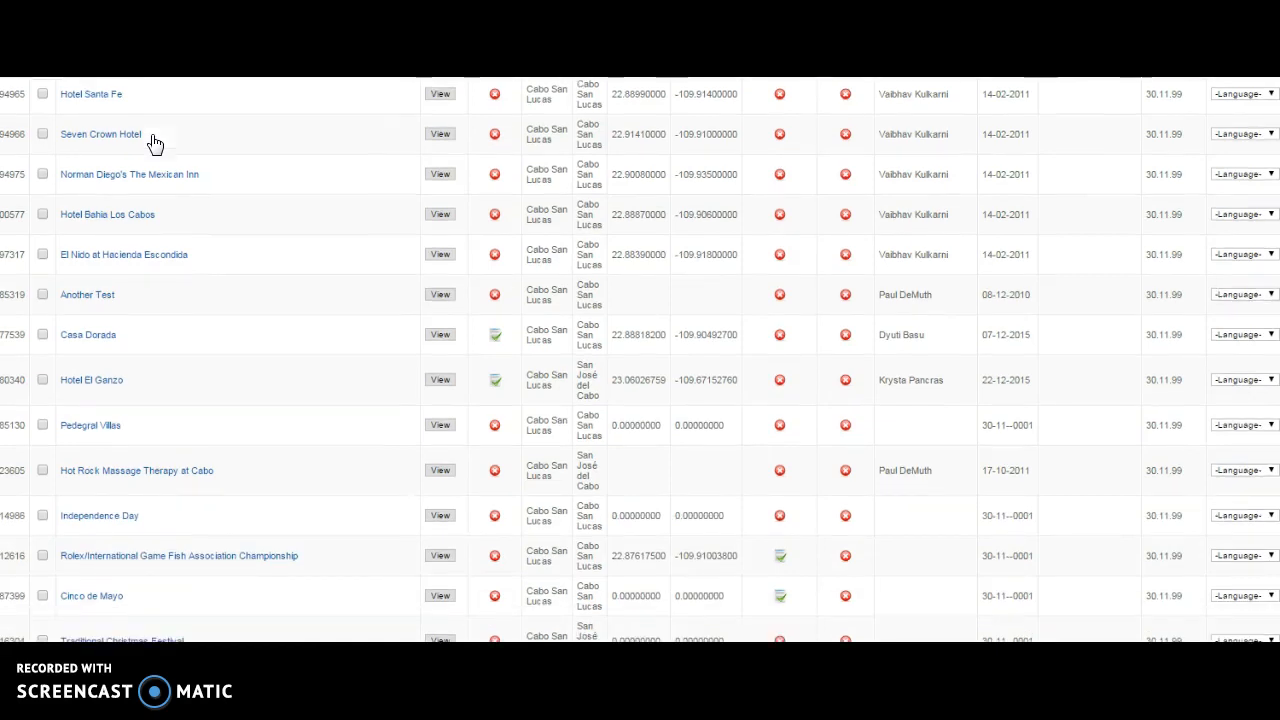
{"action": "scroll", "scroll_direction": "down", "scroll_amount": 3}
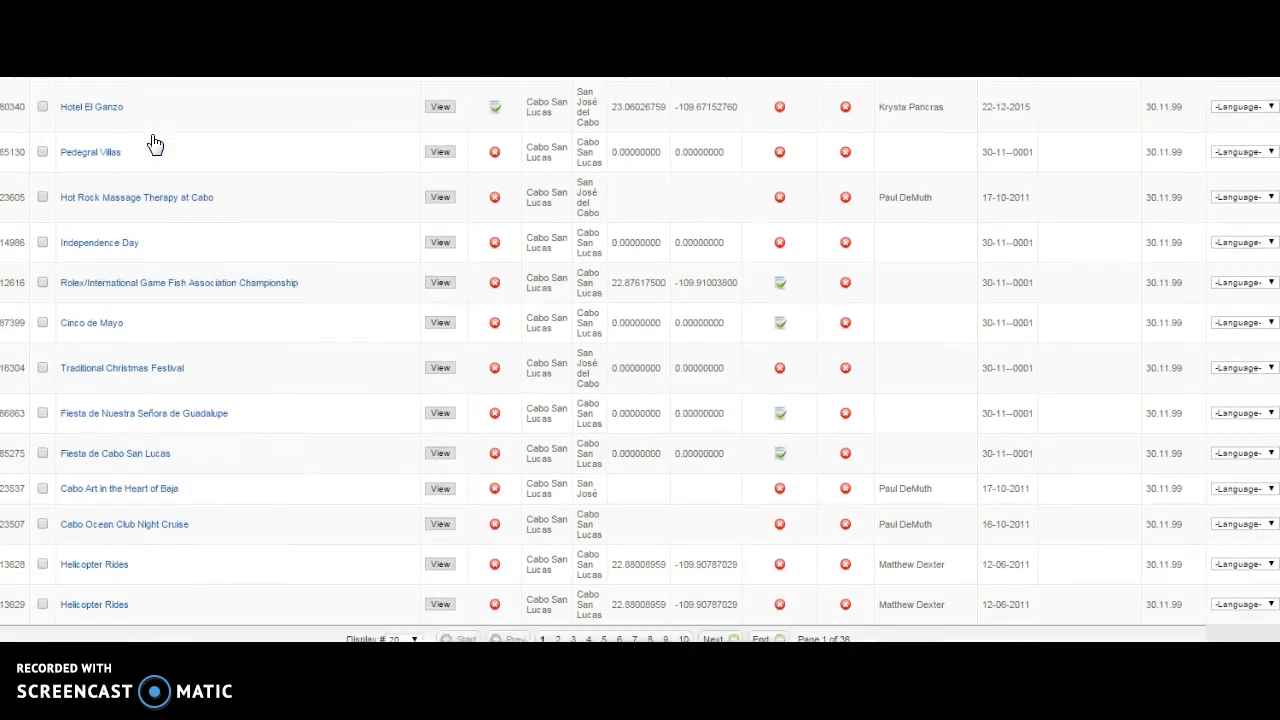
{"action": "scroll", "scroll_direction": "down", "scroll_amount": 3}
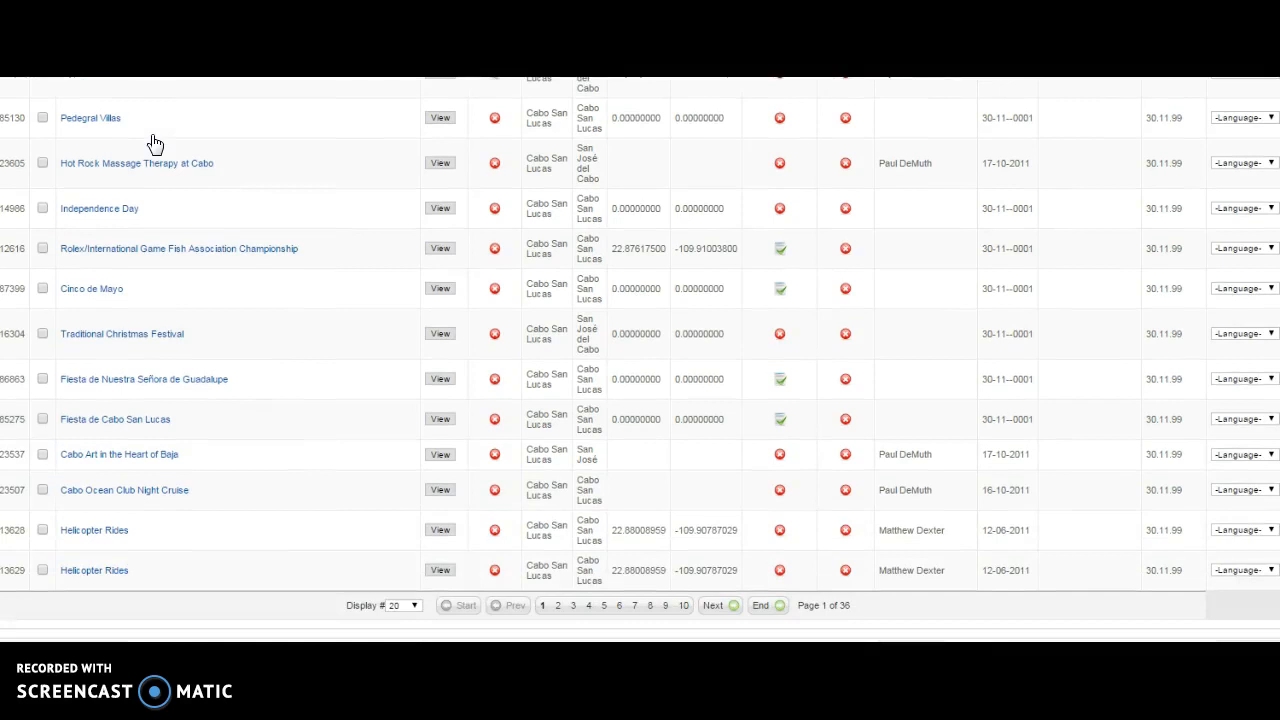
{"action": "scroll", "scroll_direction": "up", "scroll_amount": 3}
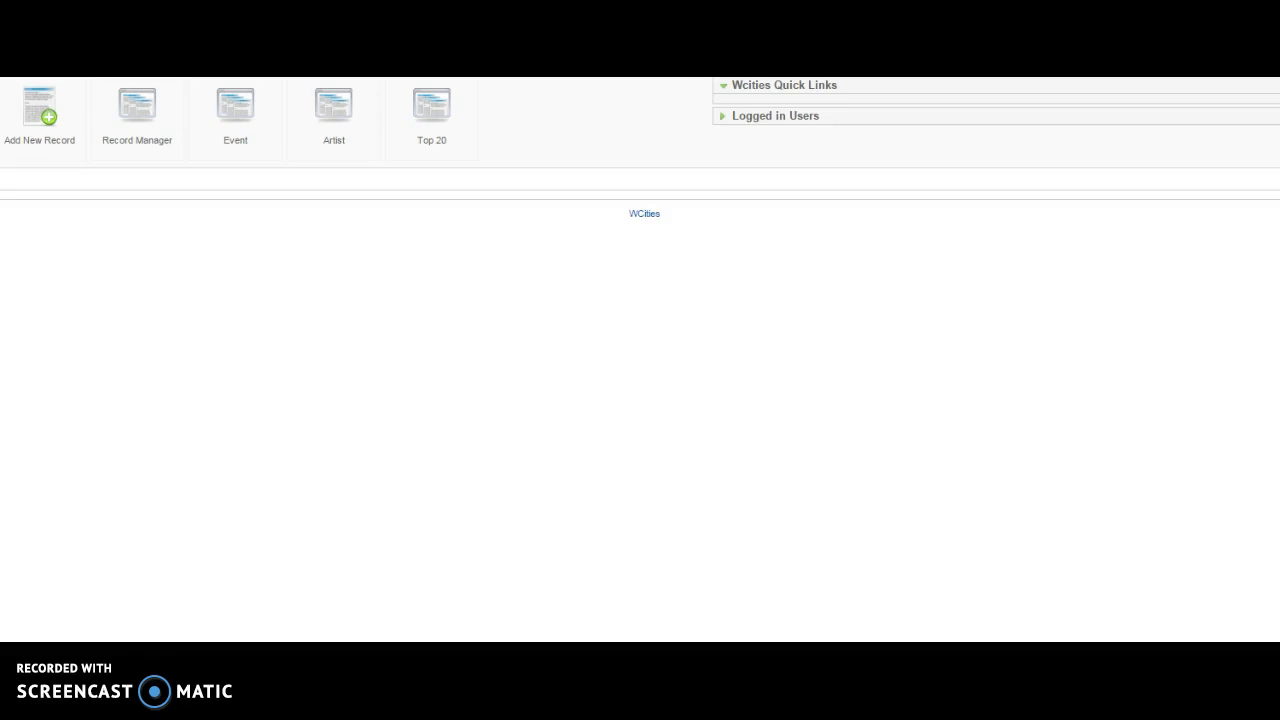
View the Aereo Calafia whale-watching tour page on cabo-san-lucas.cityseekr.com down to its Video section.
{"action": "left_click", "coordinate": [40, 105]}
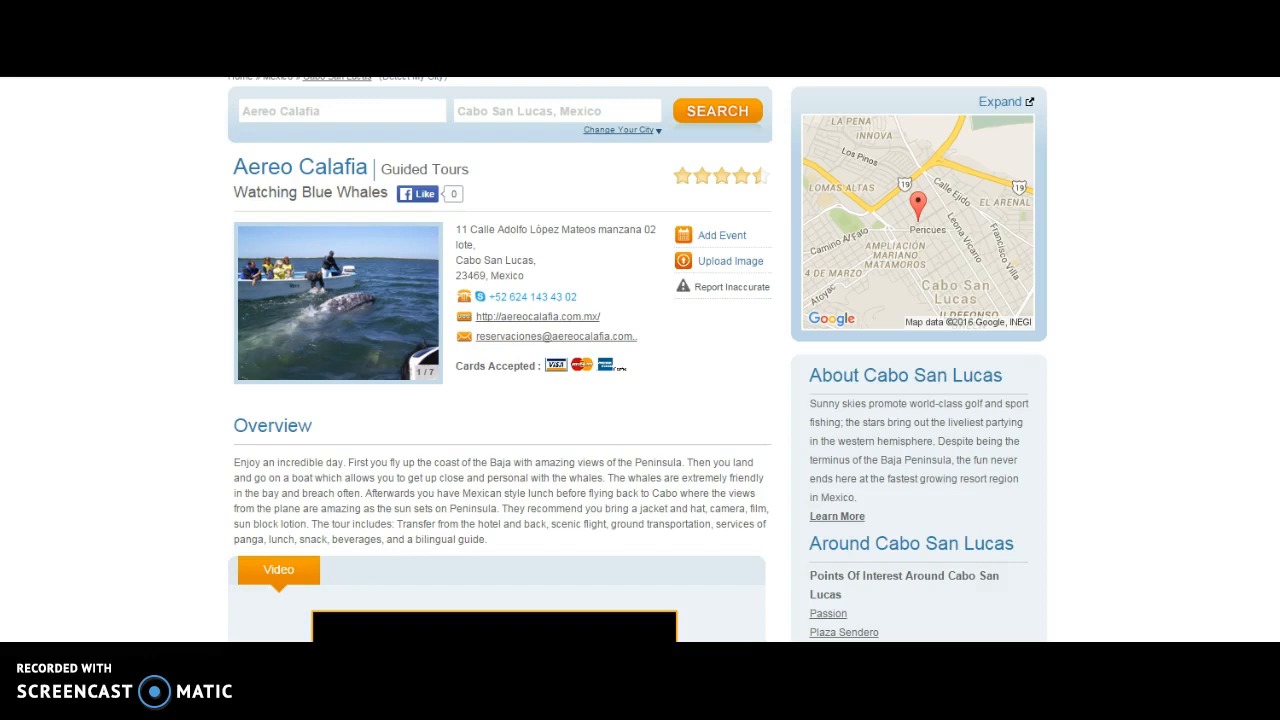
{"action": "scroll", "scroll_direction": "up", "scroll_amount": 3}
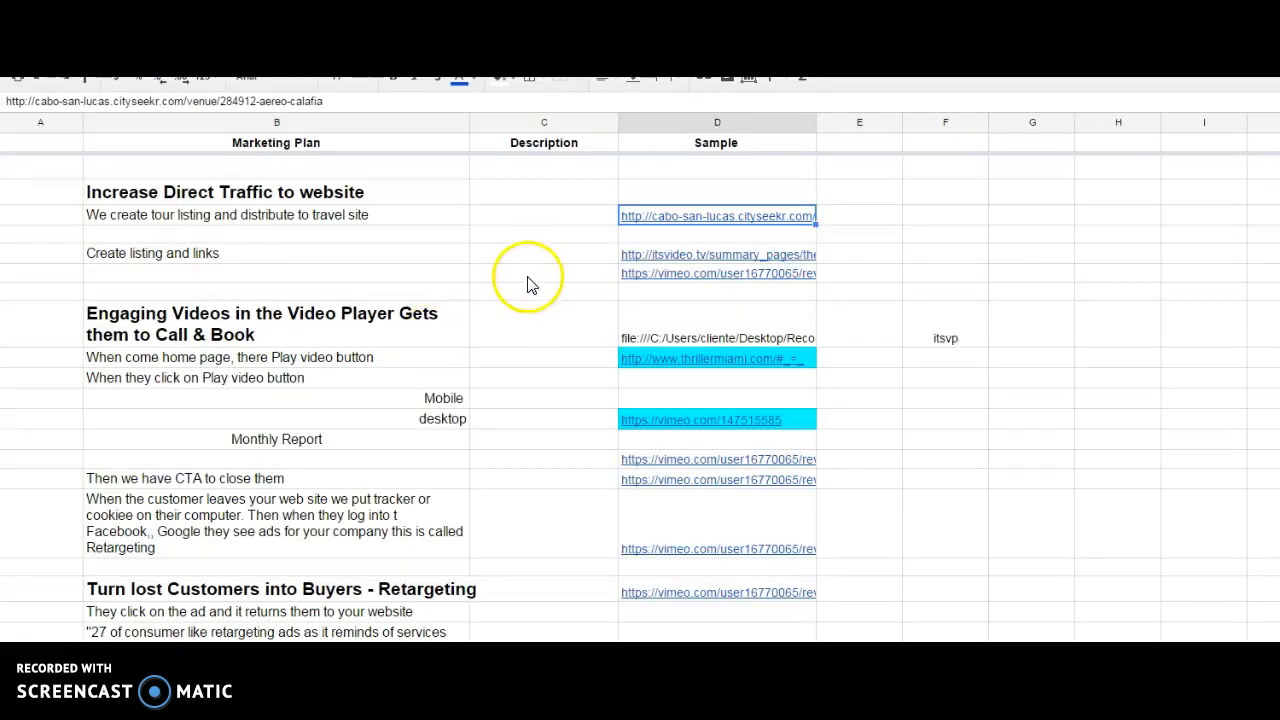
{"action": "mouse_move", "coordinate": [708, 245]}
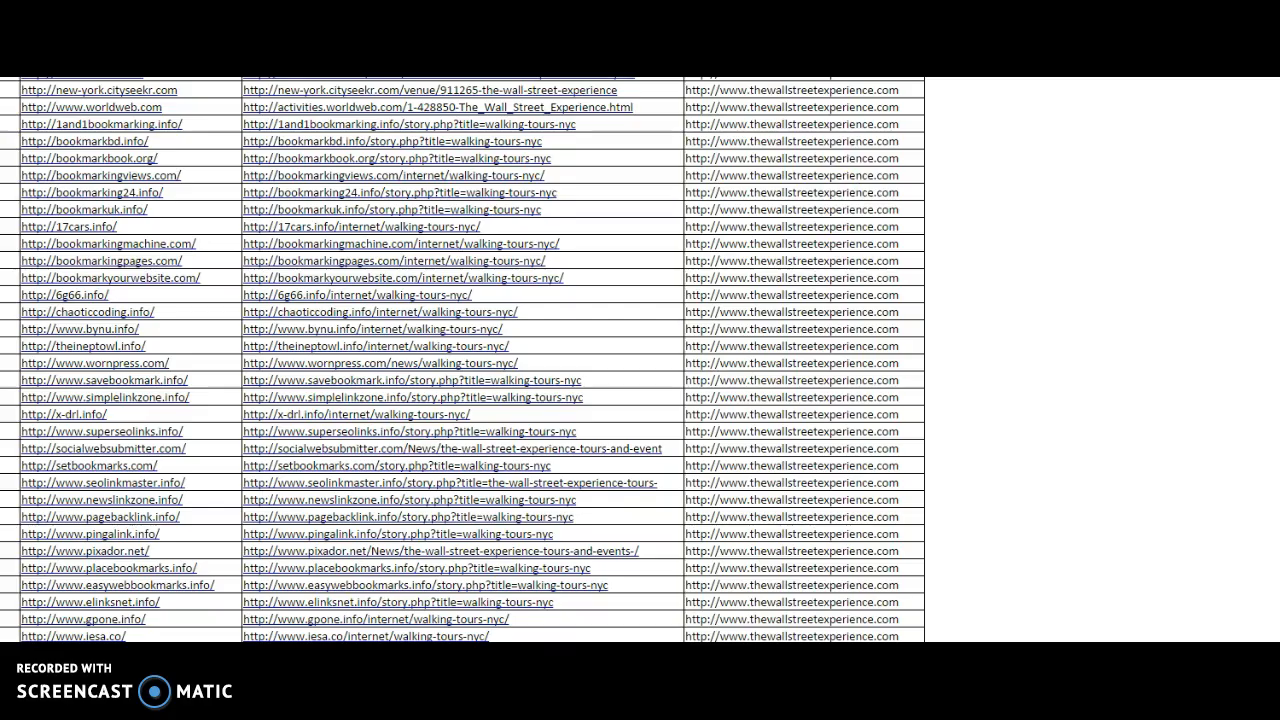
Scroll through the link report's bookmarking, Business_Listing and Web 2.0 Submission sections.
{"action": "scroll", "scroll_direction": "down", "scroll_amount": 3}
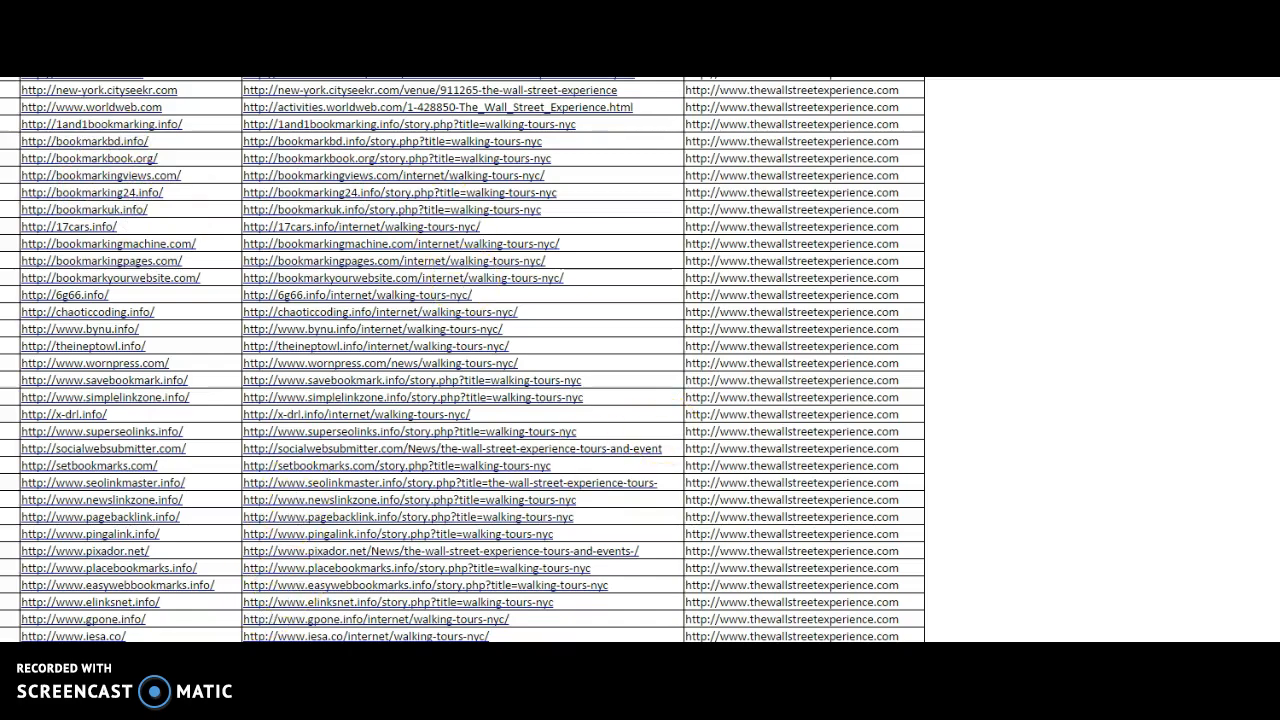
{"action": "scroll", "scroll_direction": "down", "scroll_amount": 3}
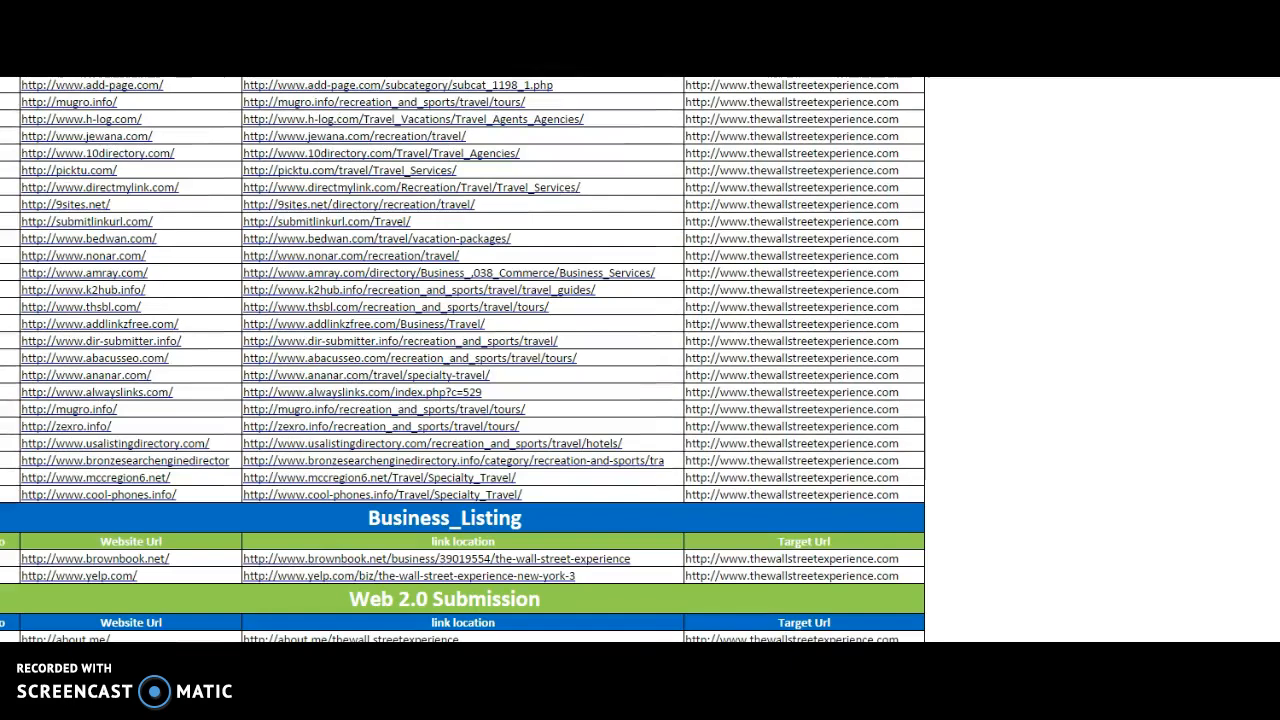
{"action": "scroll", "scroll_direction": "down", "scroll_amount": 3}
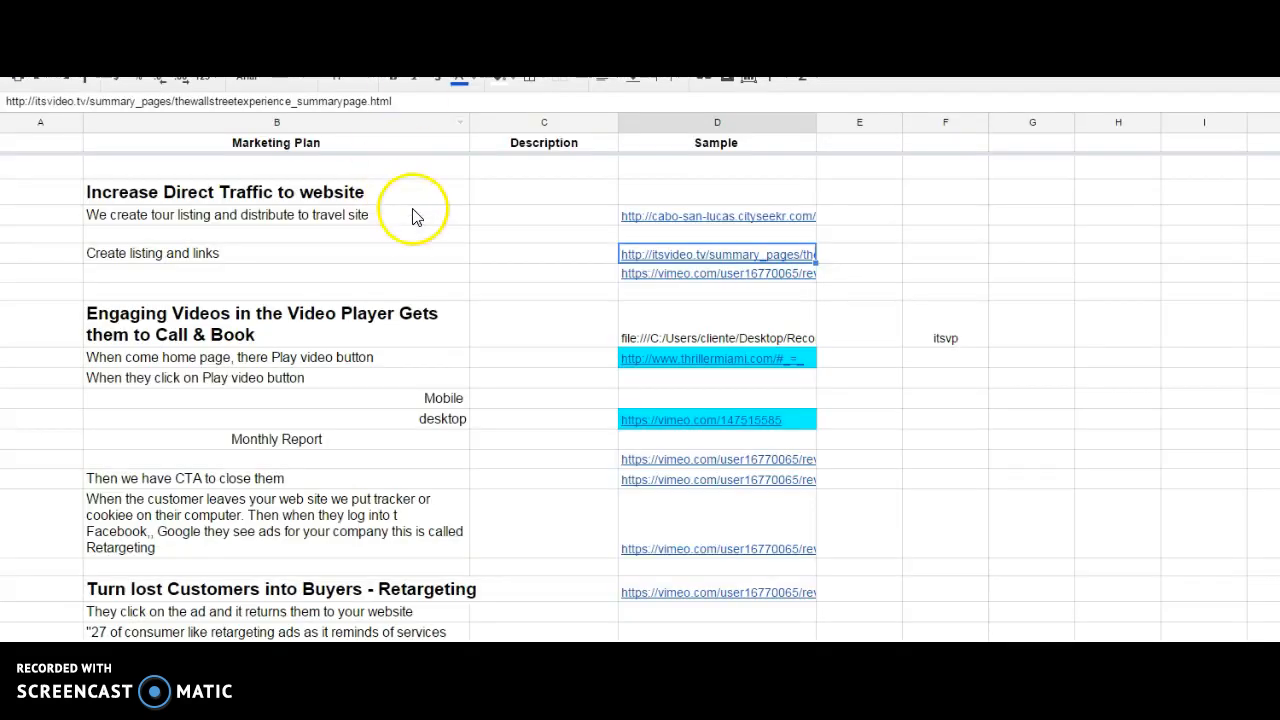
Follow the first vimeo.com review link in column D and play the Sebago watersports review video.
{"action": "left_click", "coordinate": [680, 273]}
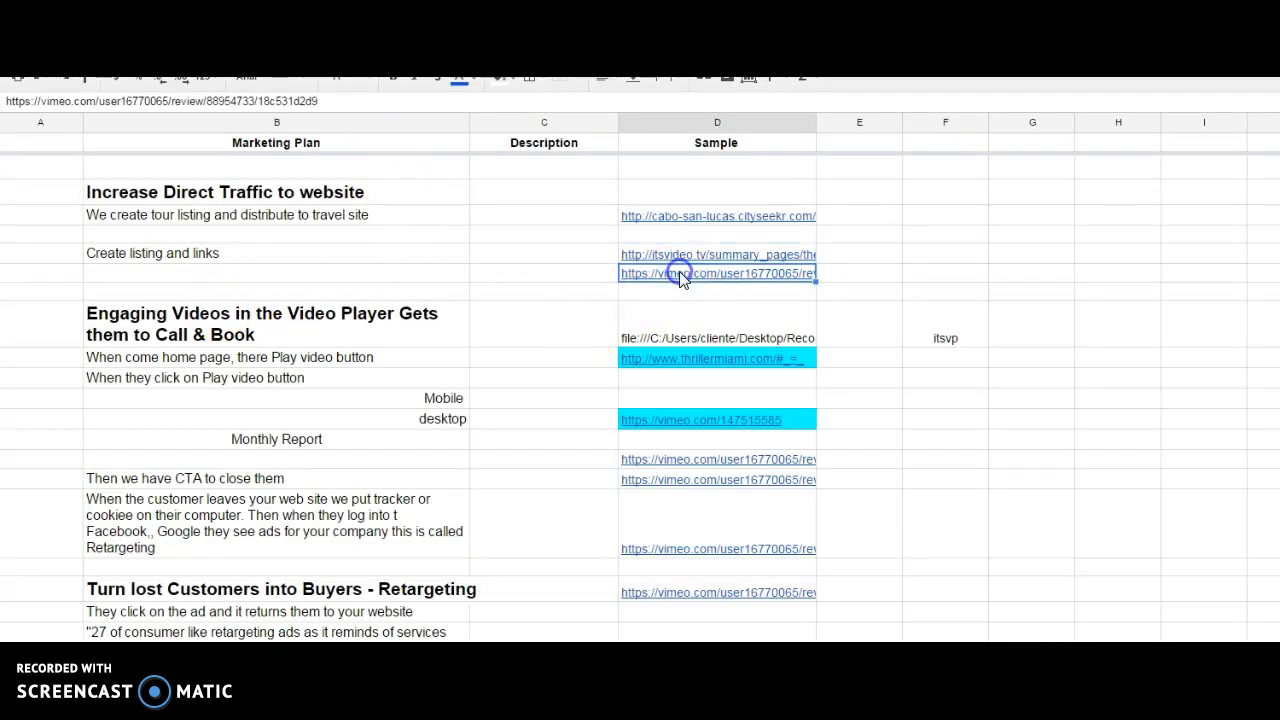
{"action": "left_click", "coordinate": [716, 273]}
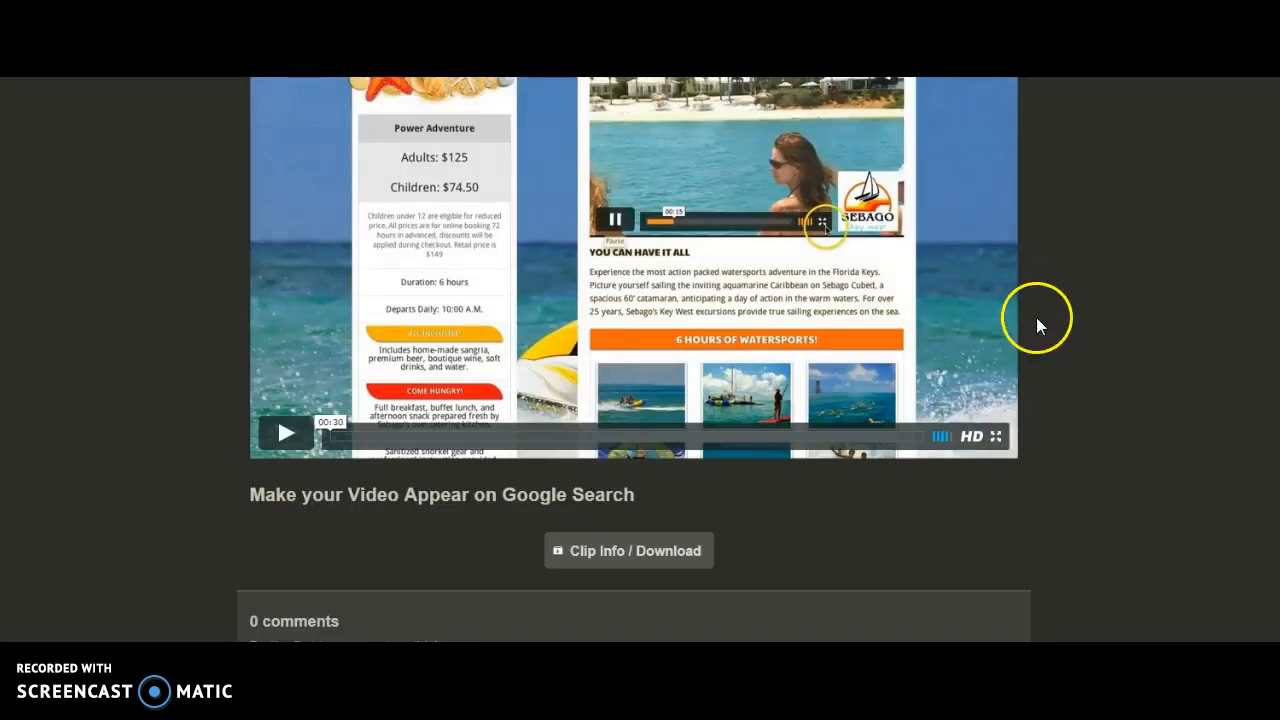
{"action": "mouse_move", "coordinate": [1097, 191]}
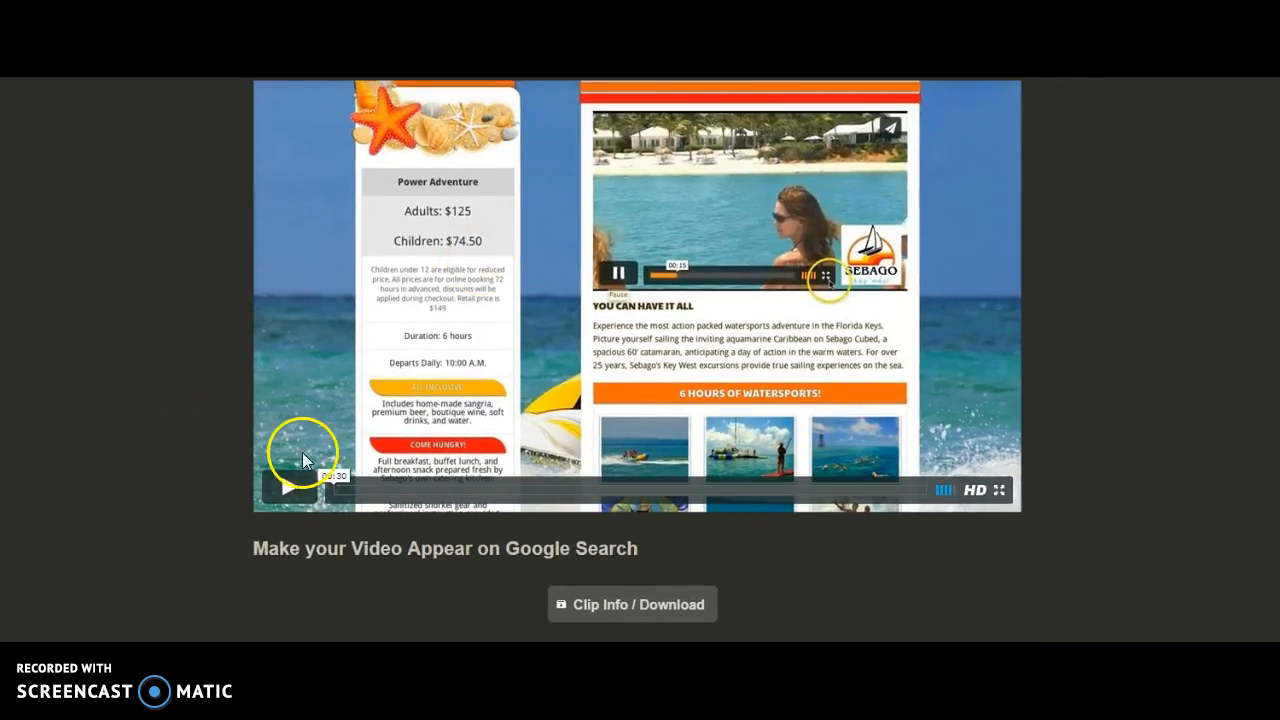
{"action": "left_click", "coordinate": [290, 487]}
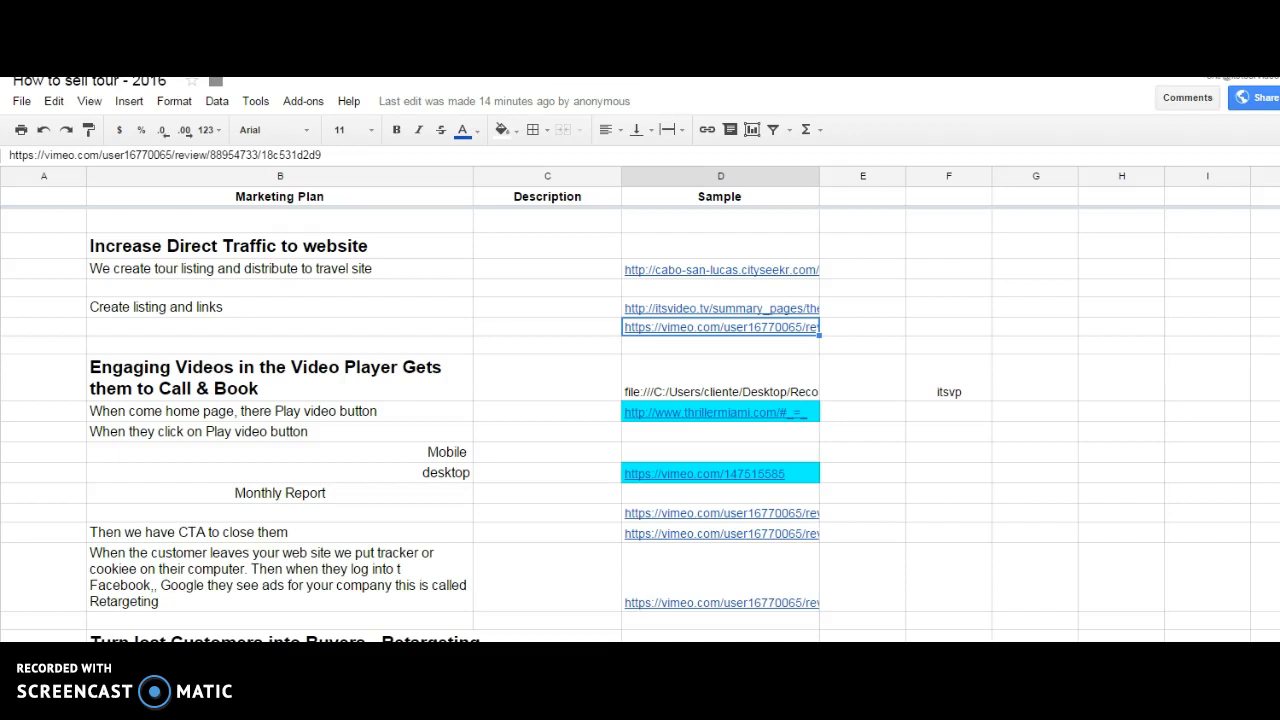
{"action": "mouse_move", "coordinate": [483, 331]}
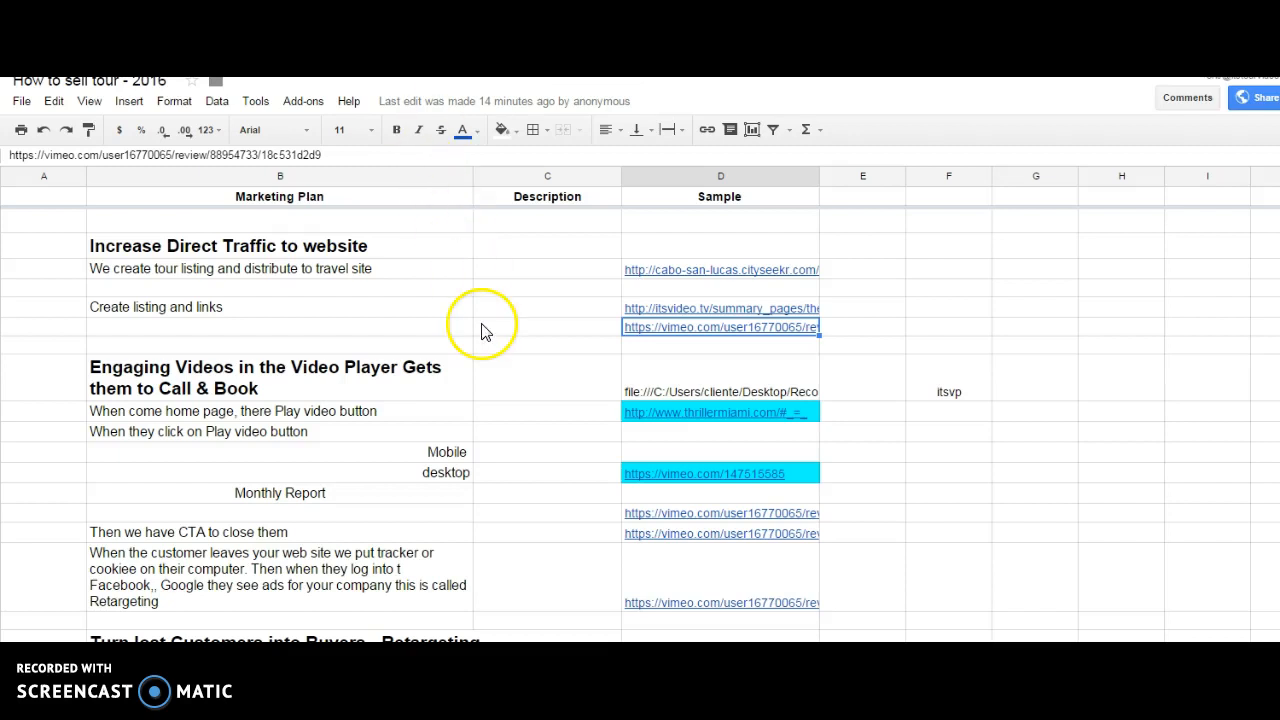
{"action": "mouse_move", "coordinate": [537, 420]}
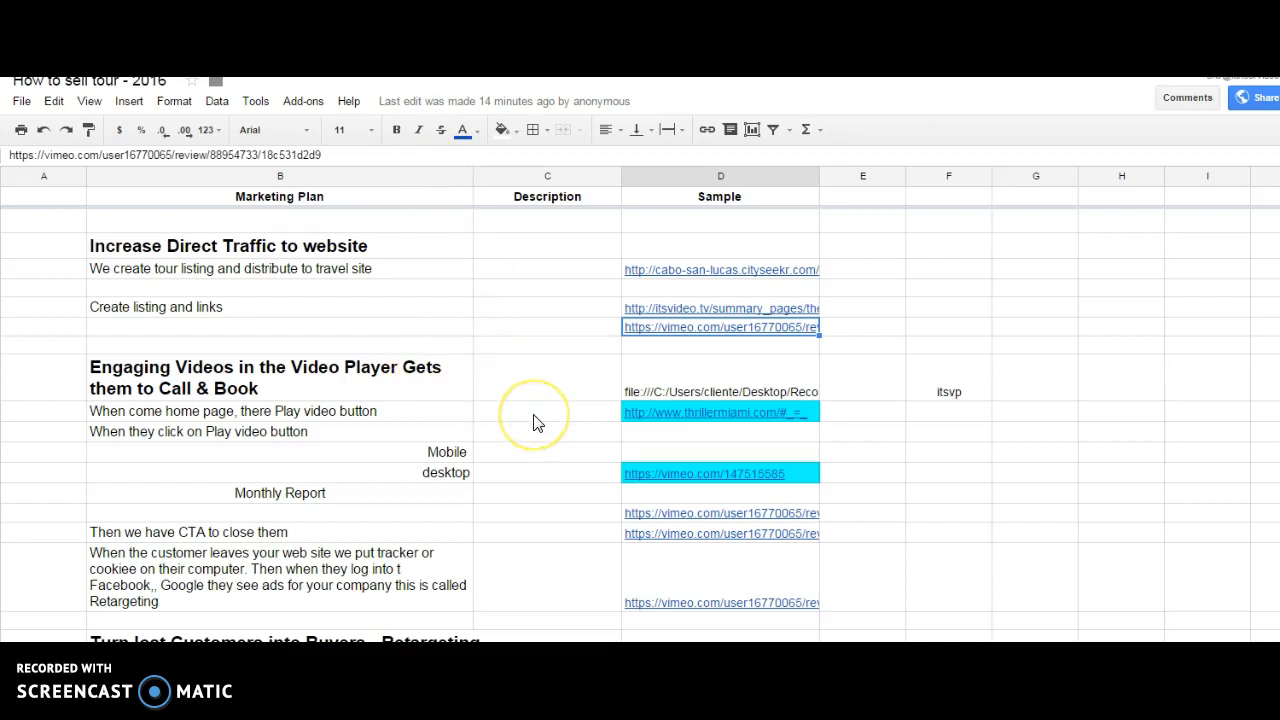
{"action": "mouse_move", "coordinate": [700, 412]}
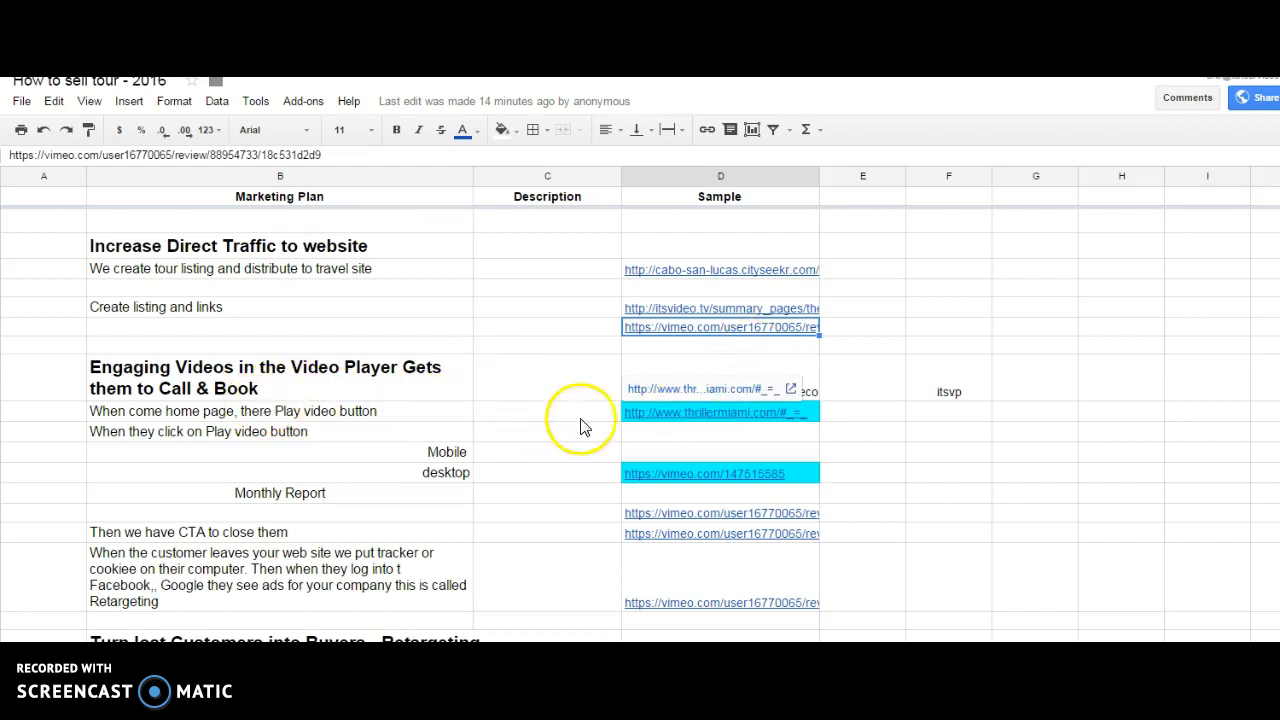
{"action": "mouse_move", "coordinate": [568, 368]}
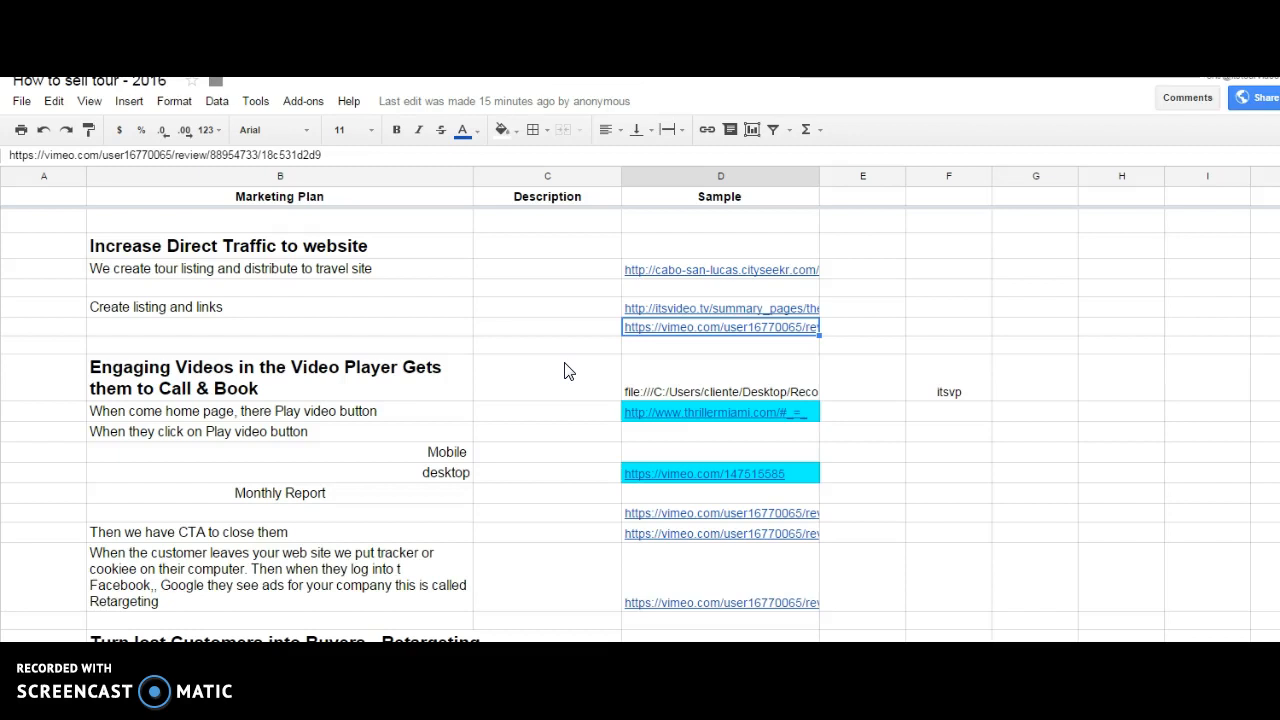
{"action": "mouse_move", "coordinate": [398, 358]}
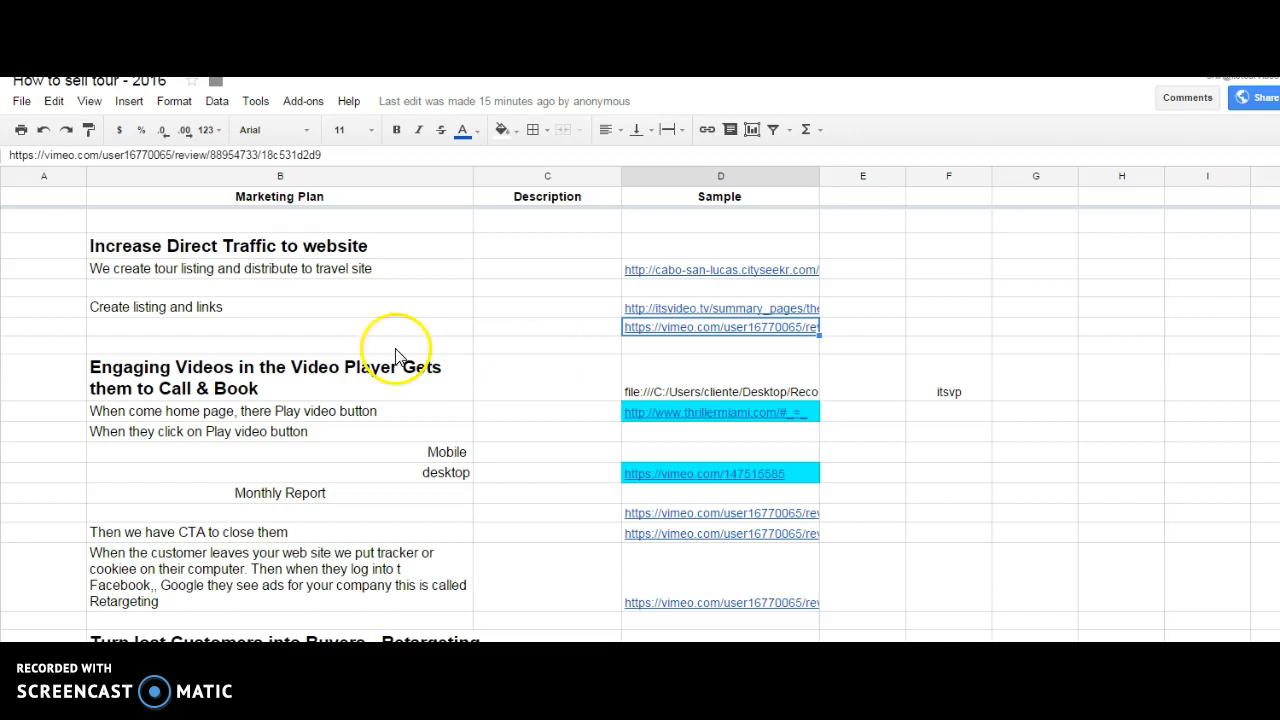
{"action": "mouse_move", "coordinate": [742, 442]}
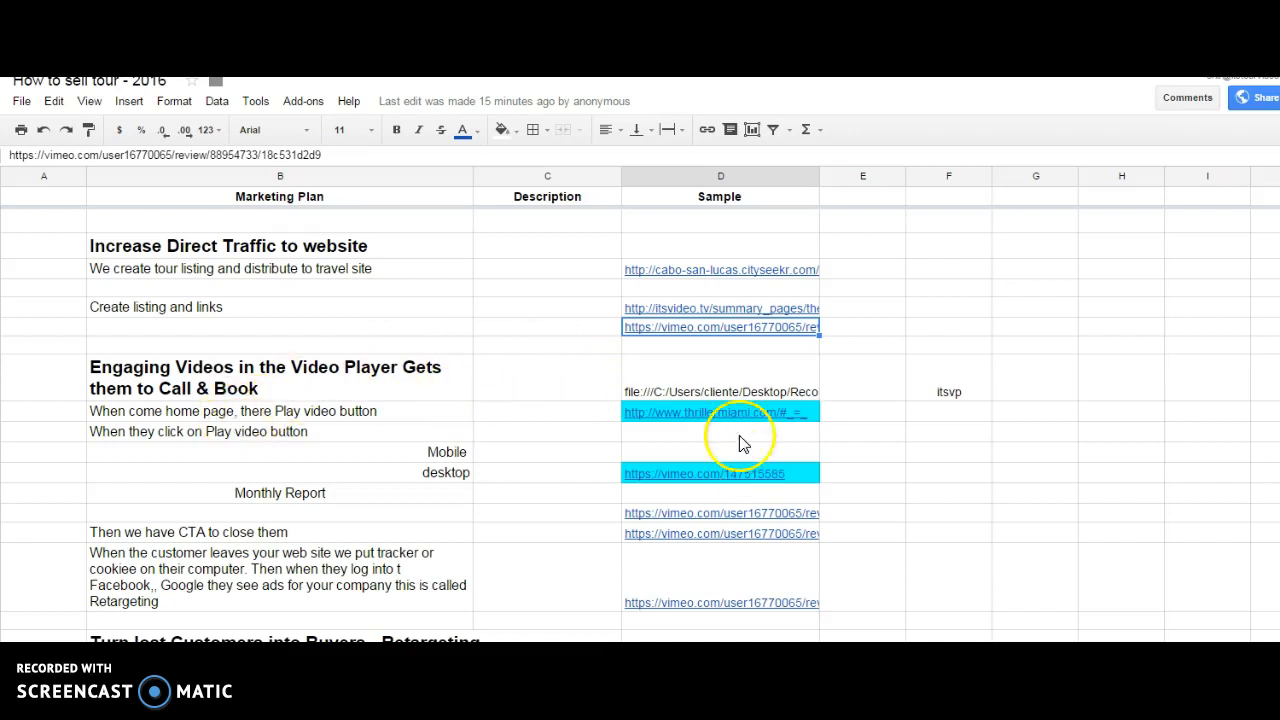
Follow the thrillermiami.com link in column D to the Thriller Miami home page.
{"action": "left_click", "coordinate": [700, 411]}
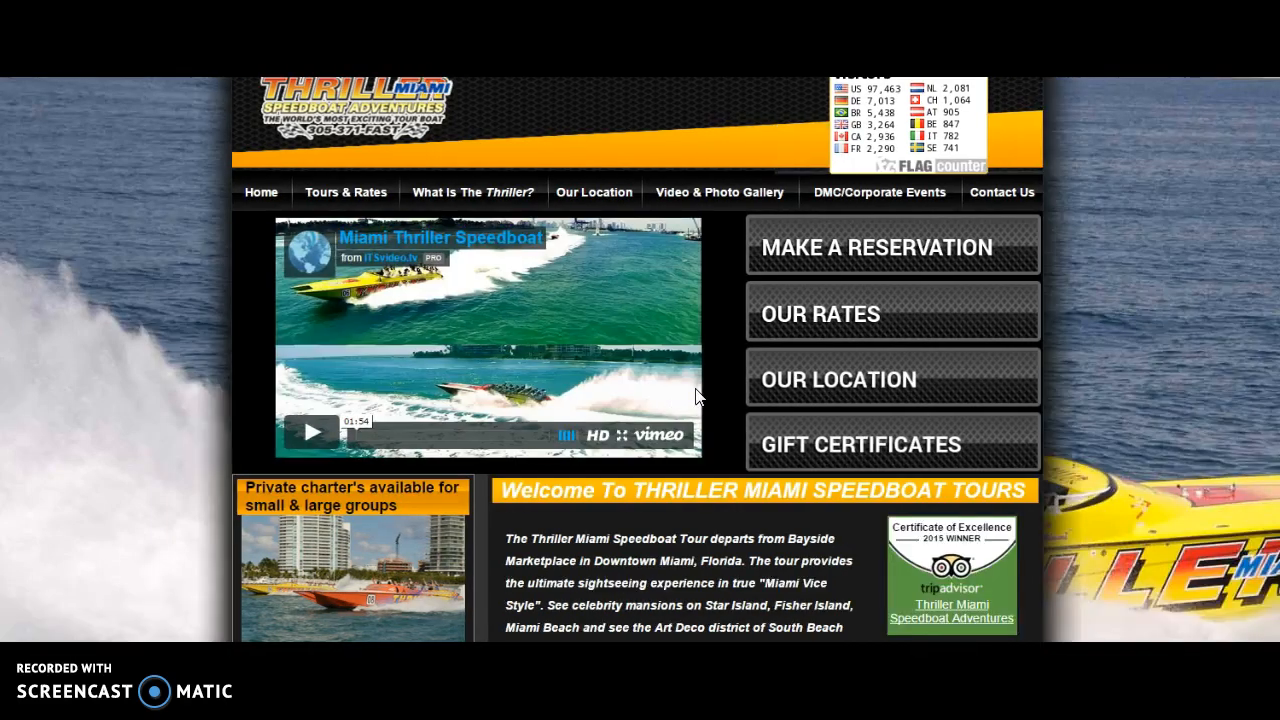
{"action": "mouse_move", "coordinate": [1240, 420]}
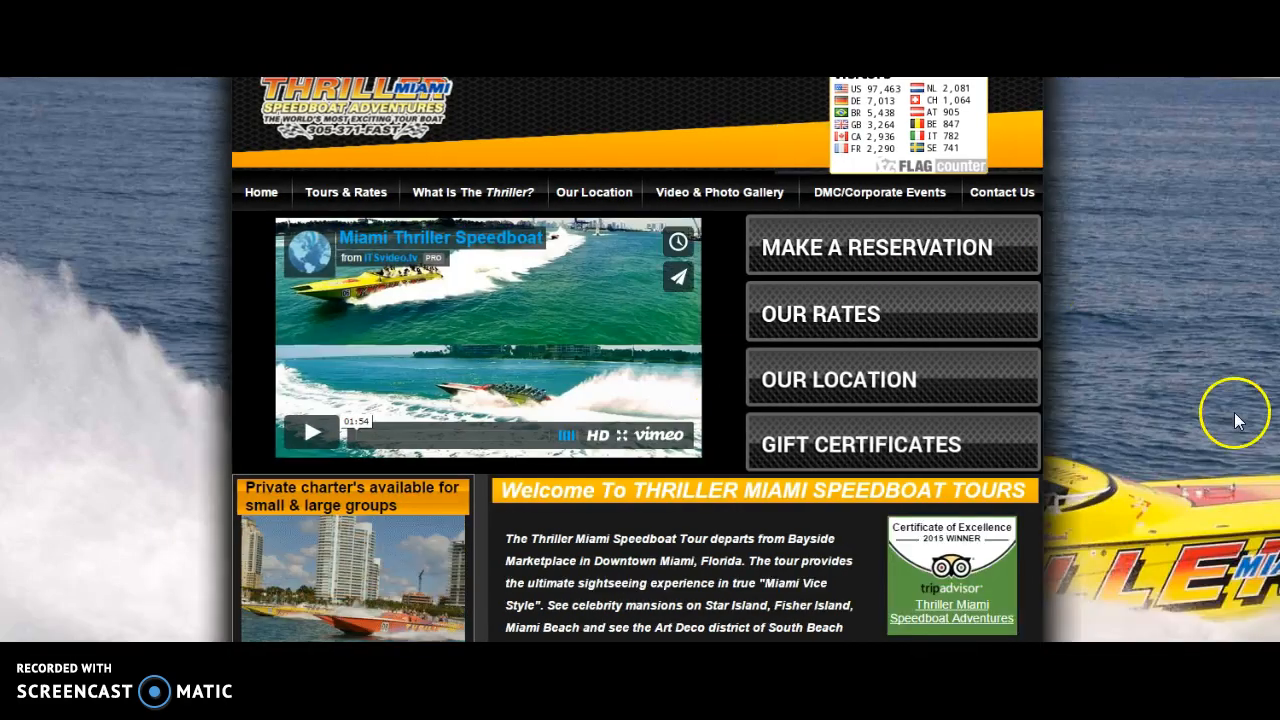
{"action": "mouse_move", "coordinate": [365, 385]}
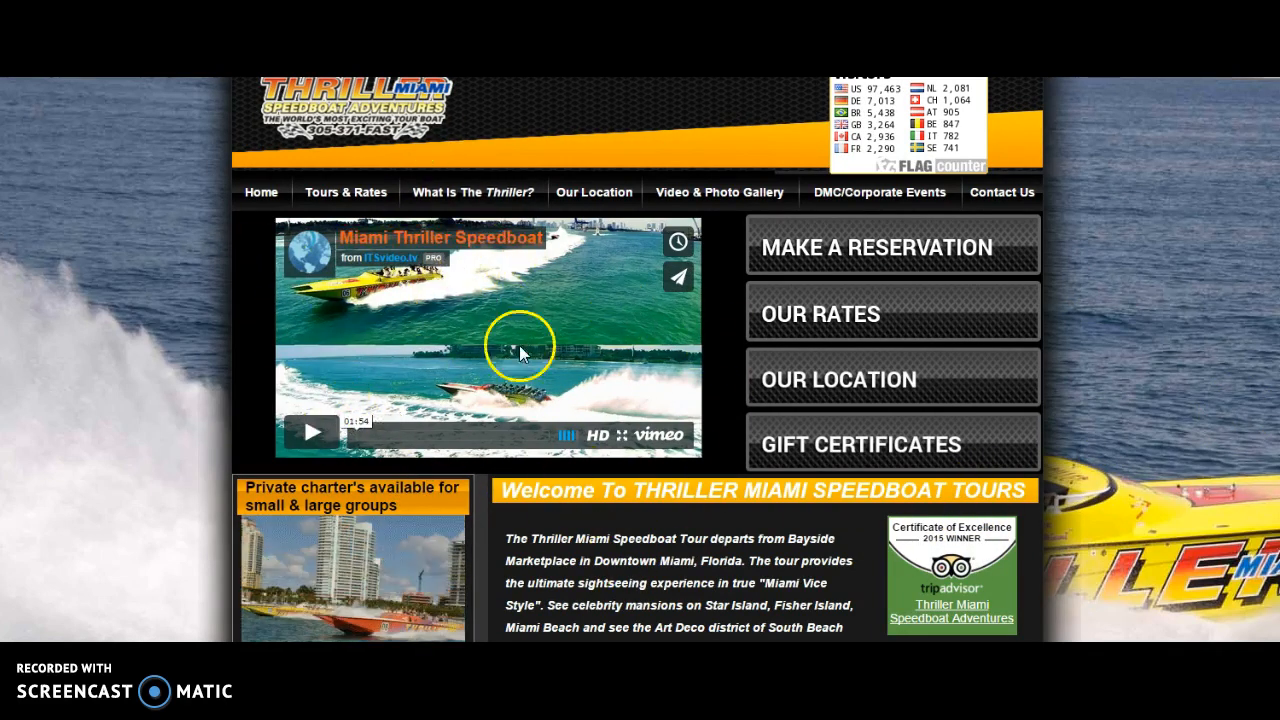
{"action": "mouse_move", "coordinate": [415, 300]}
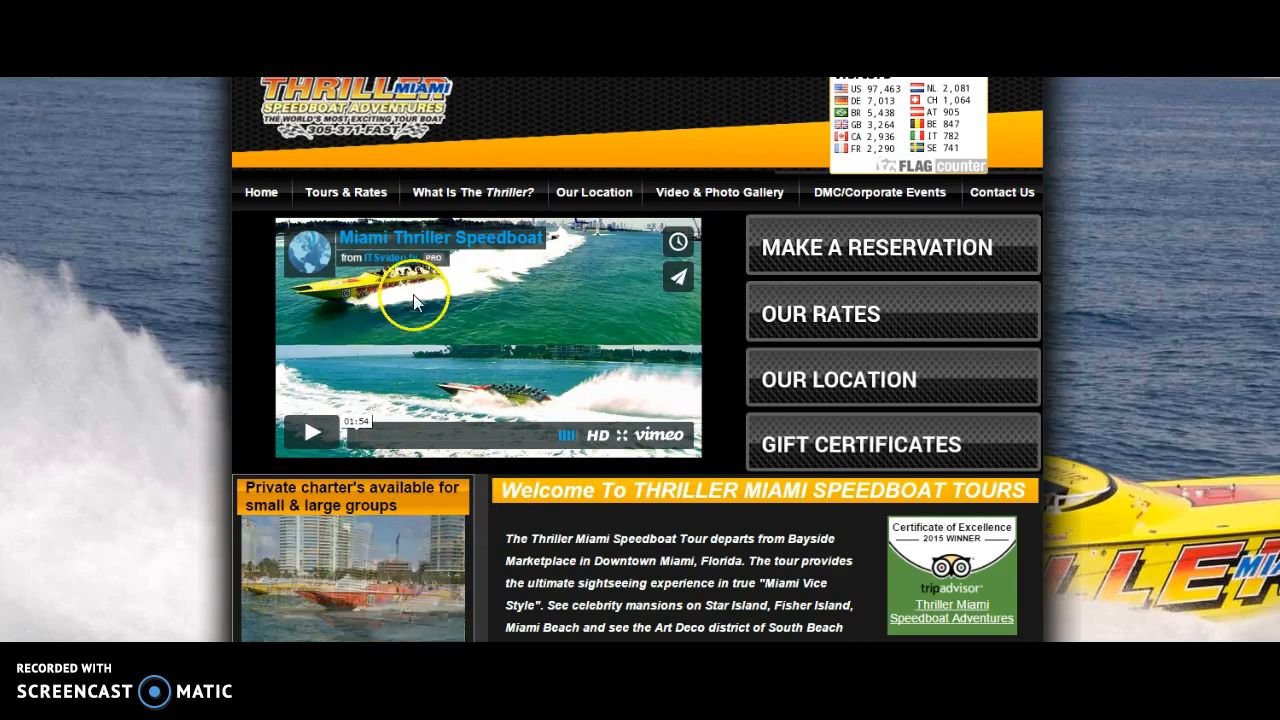
{"action": "mouse_move", "coordinate": [385, 630]}
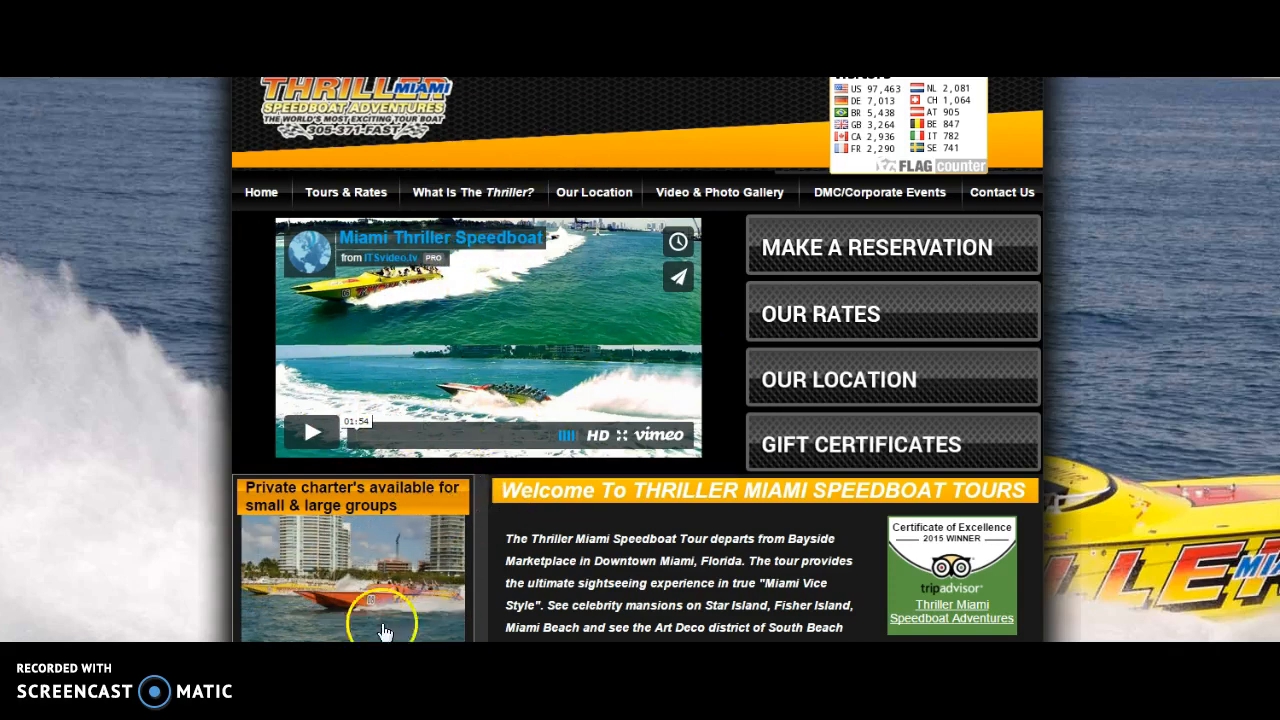
Launch the Thriller Miami homepage's PLAY VIDEO popup player.
{"action": "scroll", "scroll_direction": "down", "scroll_amount": 3}
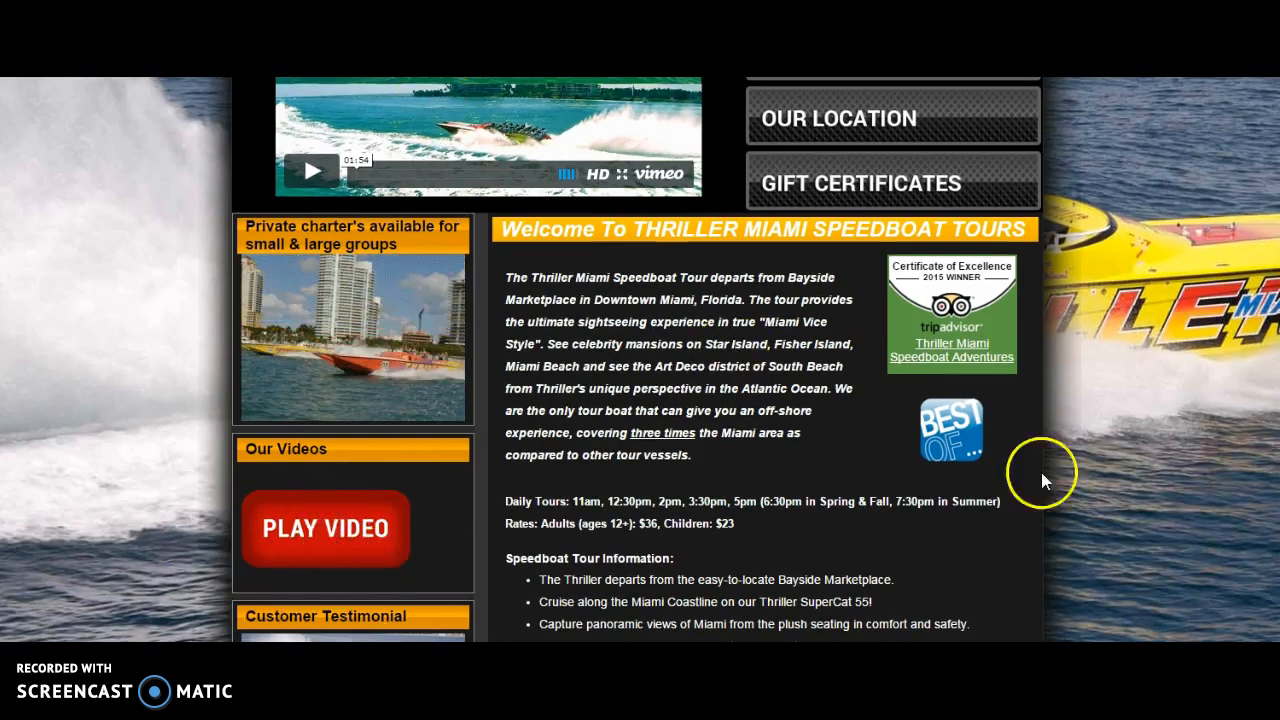
{"action": "mouse_move", "coordinate": [478, 535]}
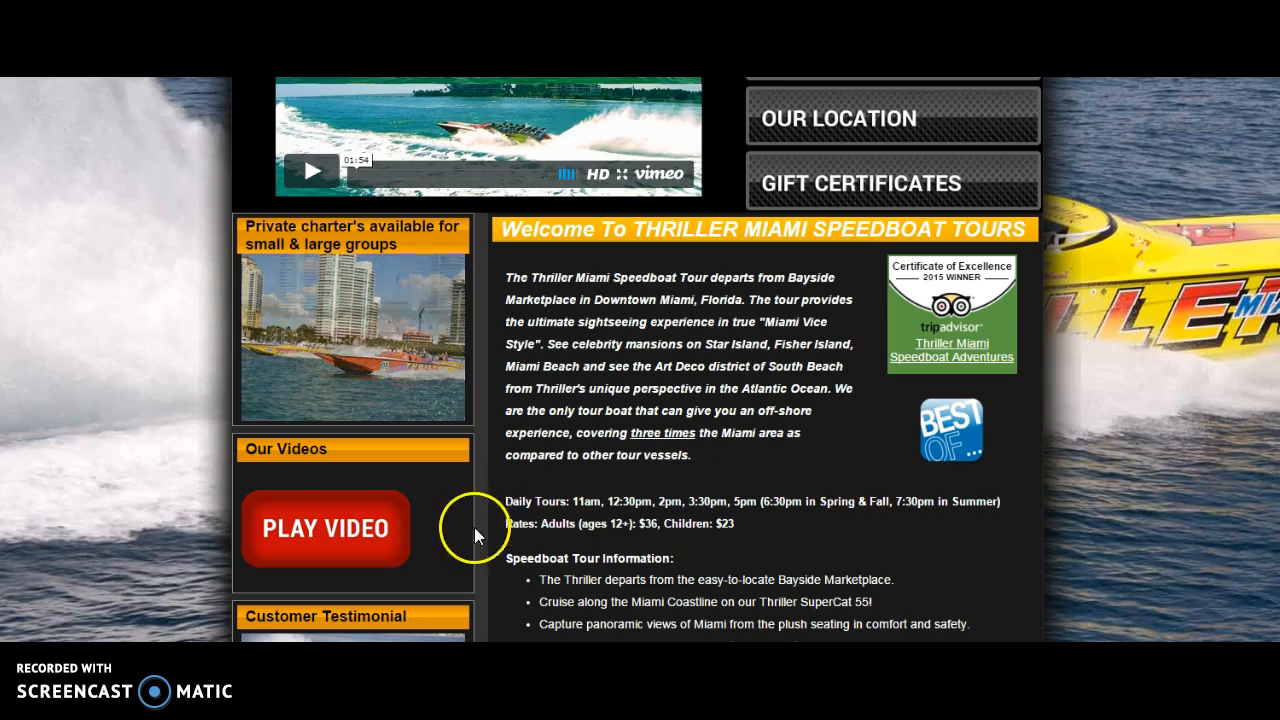
{"action": "left_click", "coordinate": [324, 528]}
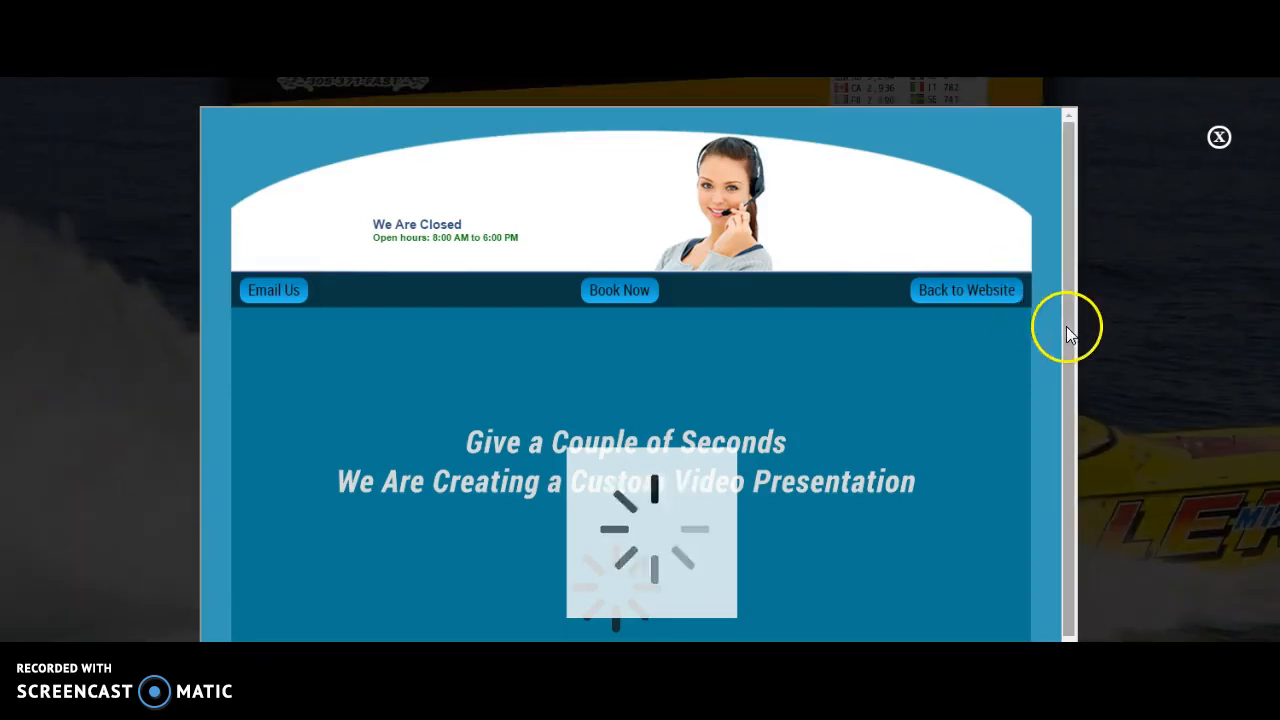
{"action": "scroll", "scroll_direction": "down", "scroll_amount": 3}
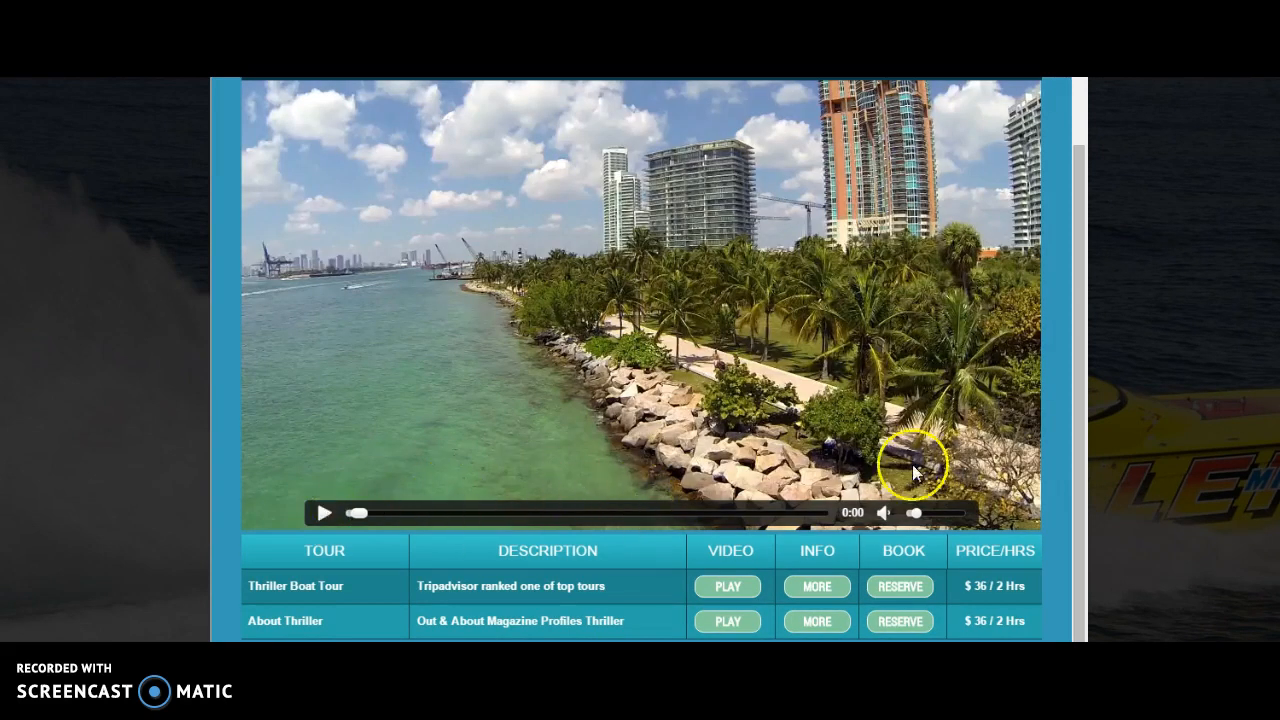
{"action": "mouse_move", "coordinate": [568, 515]}
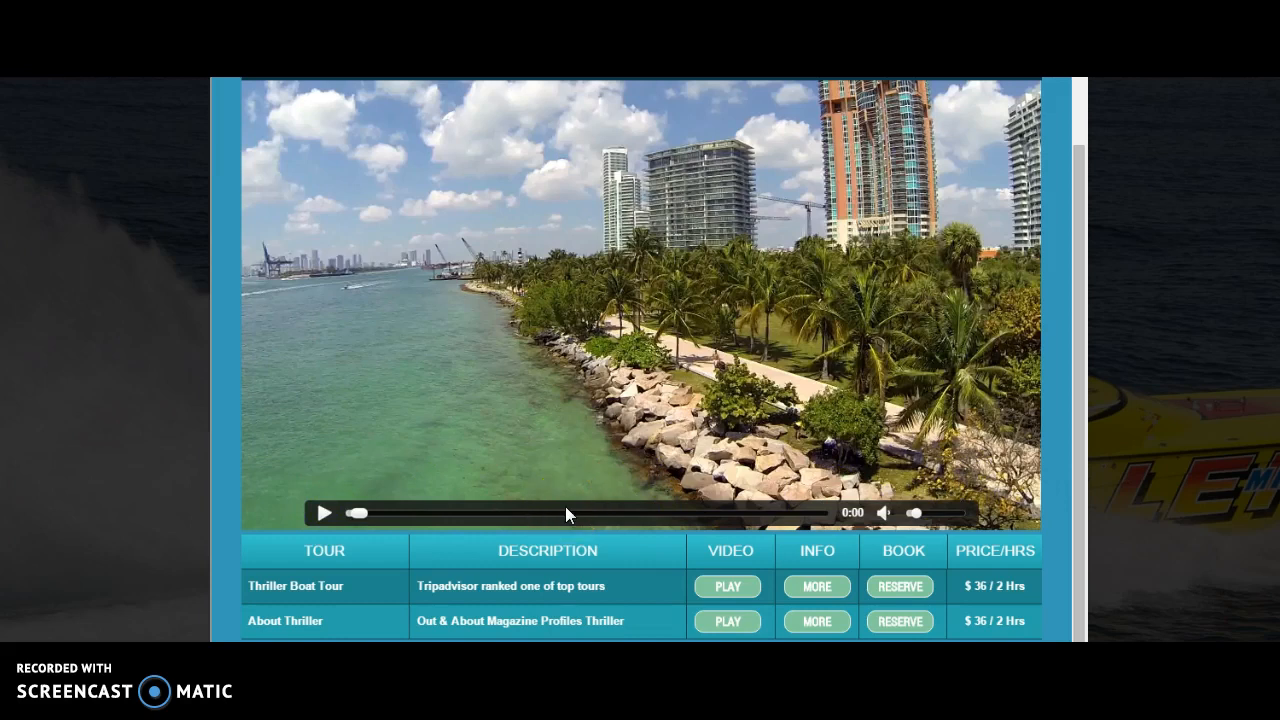
{"action": "mouse_move", "coordinate": [500, 410]}
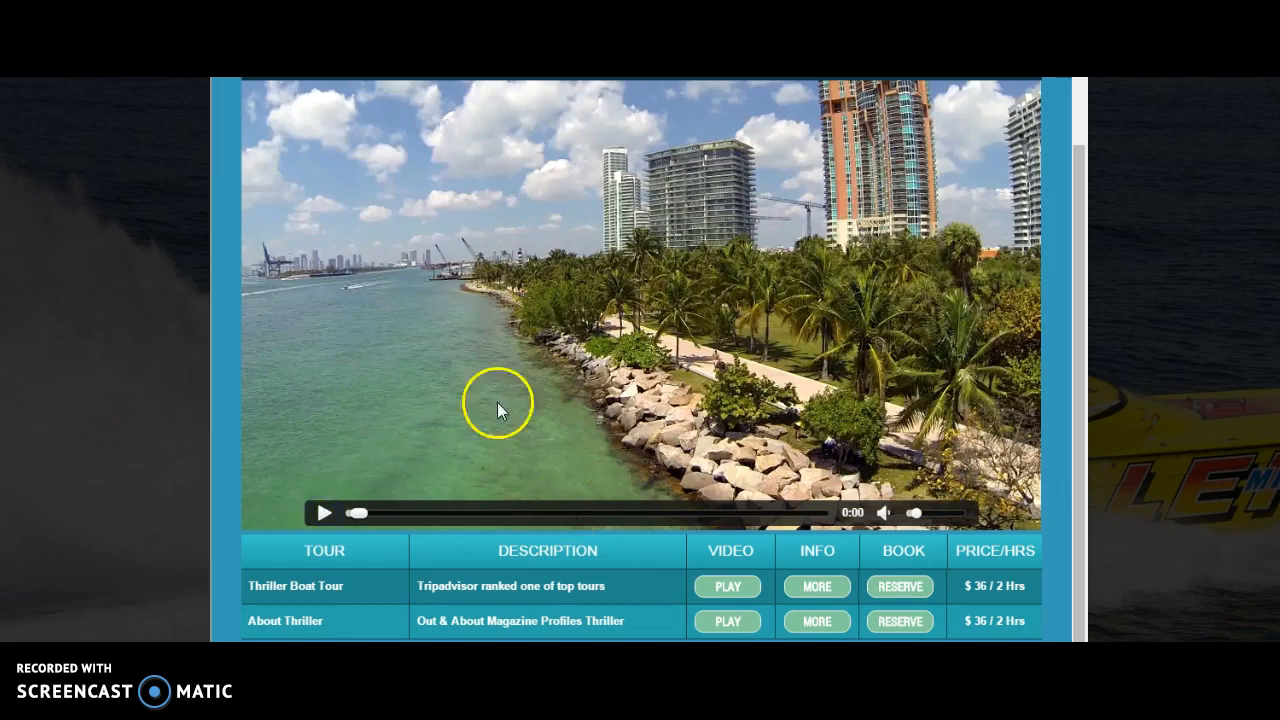
{"action": "mouse_move", "coordinate": [712, 578]}
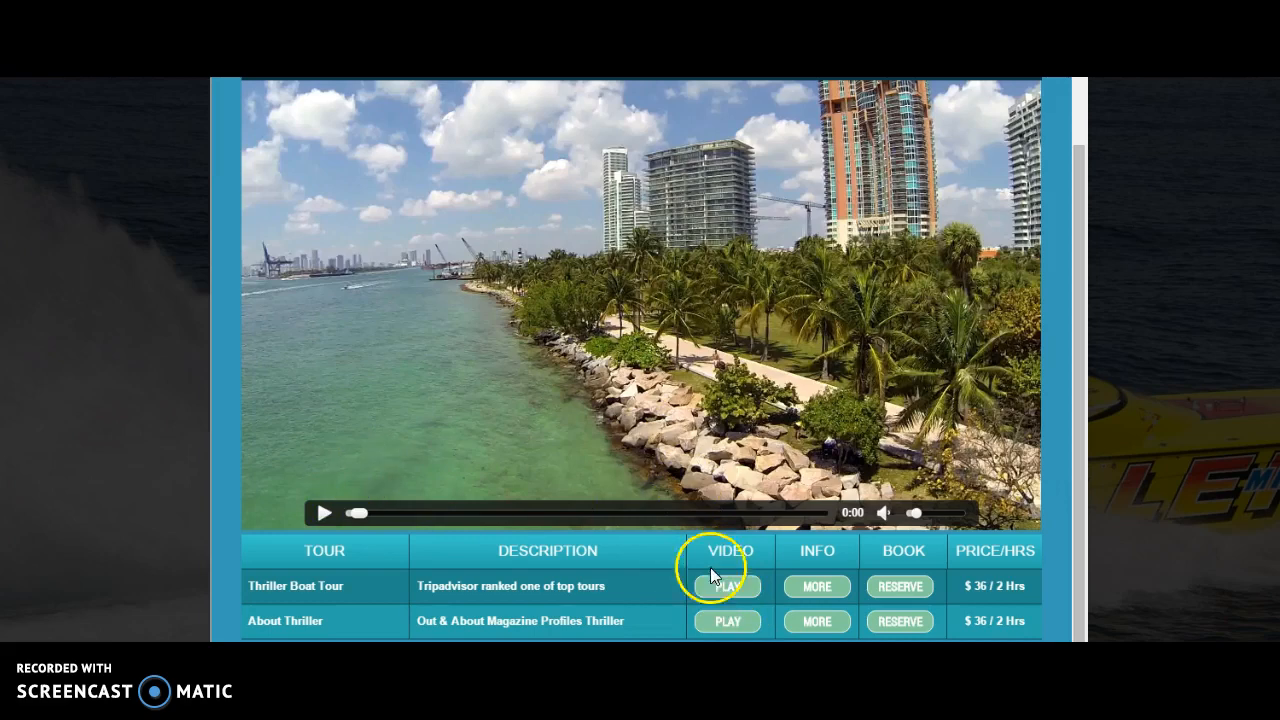
{"action": "left_click", "coordinate": [728, 586]}
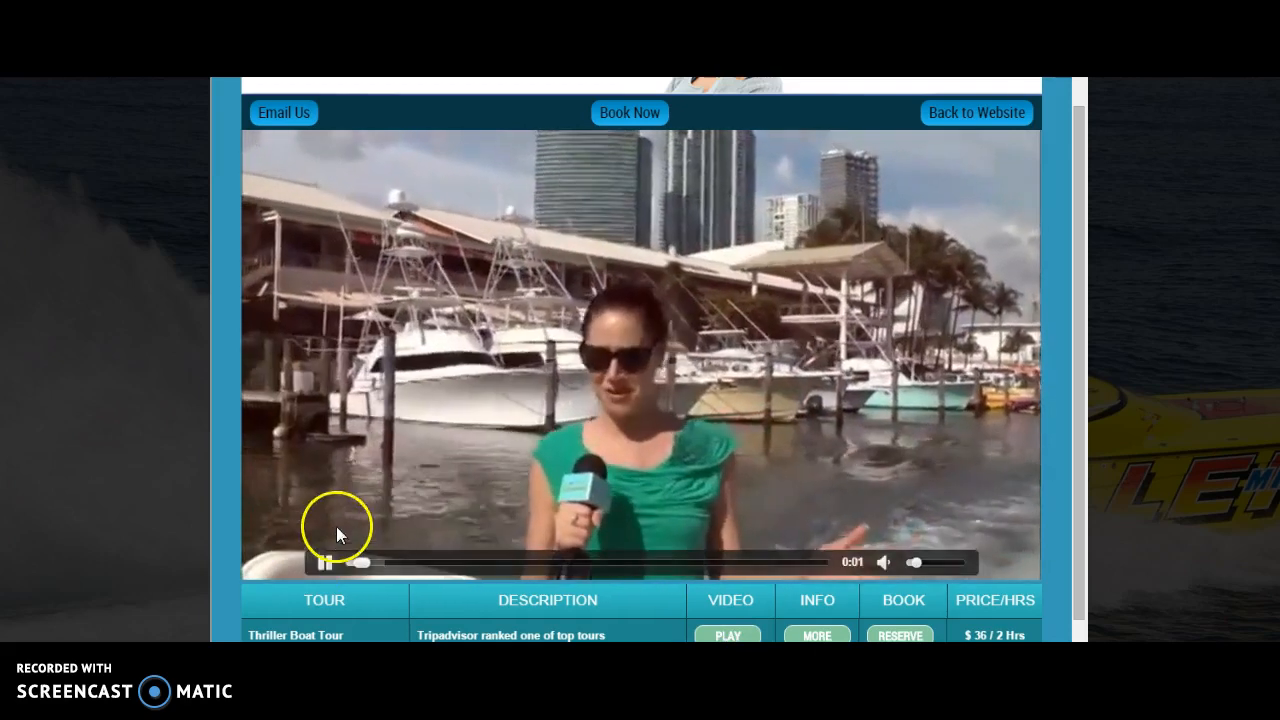
{"action": "left_click", "coordinate": [324, 562]}
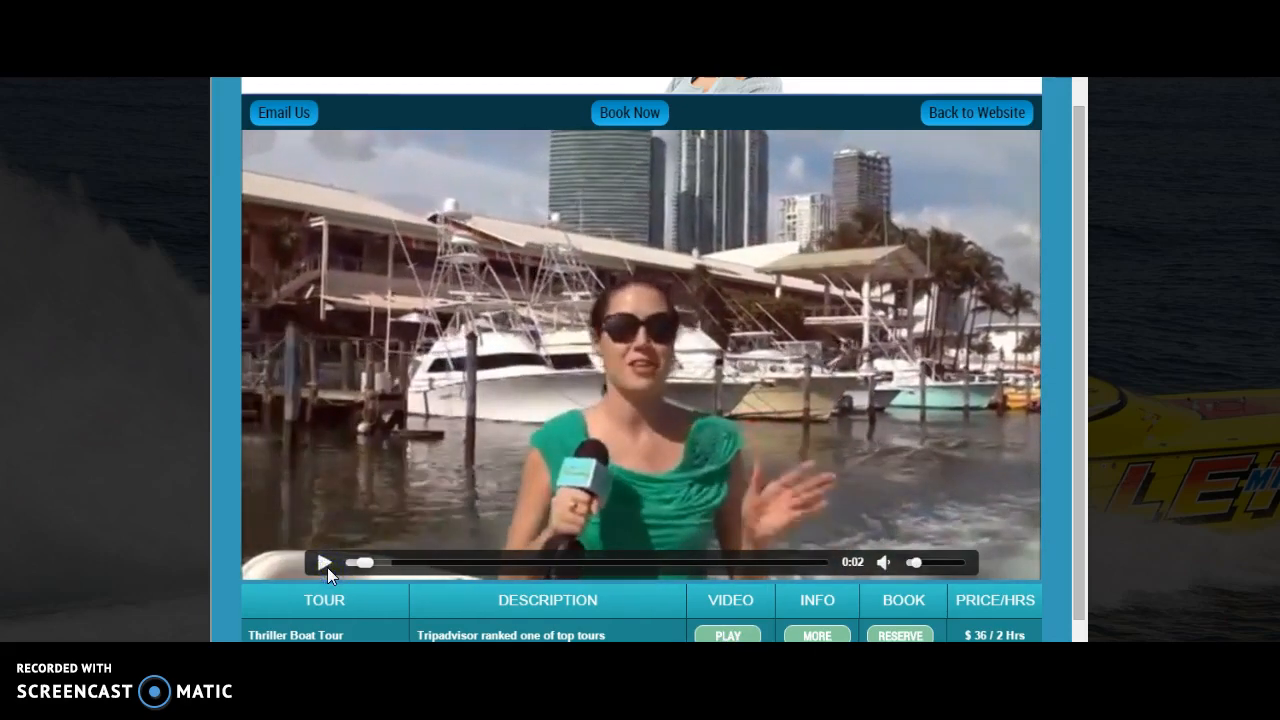
{"action": "left_click", "coordinate": [323, 561]}
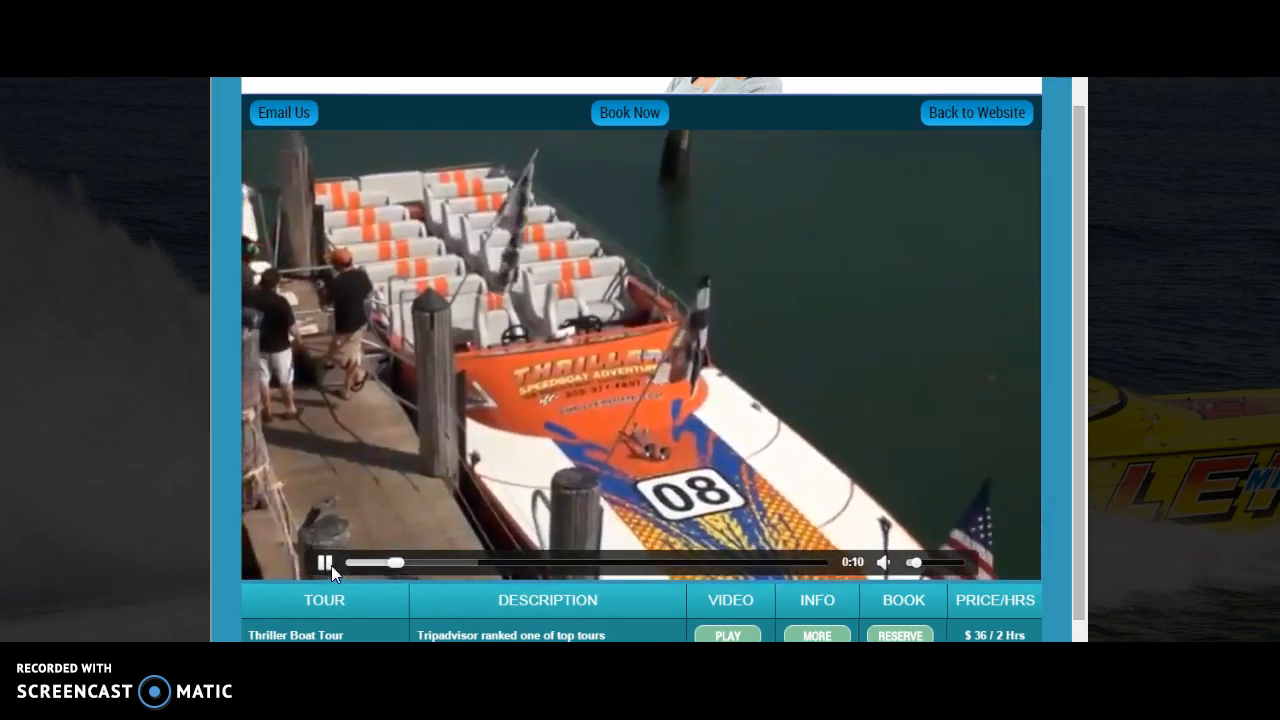
{"action": "left_click", "coordinate": [321, 562]}
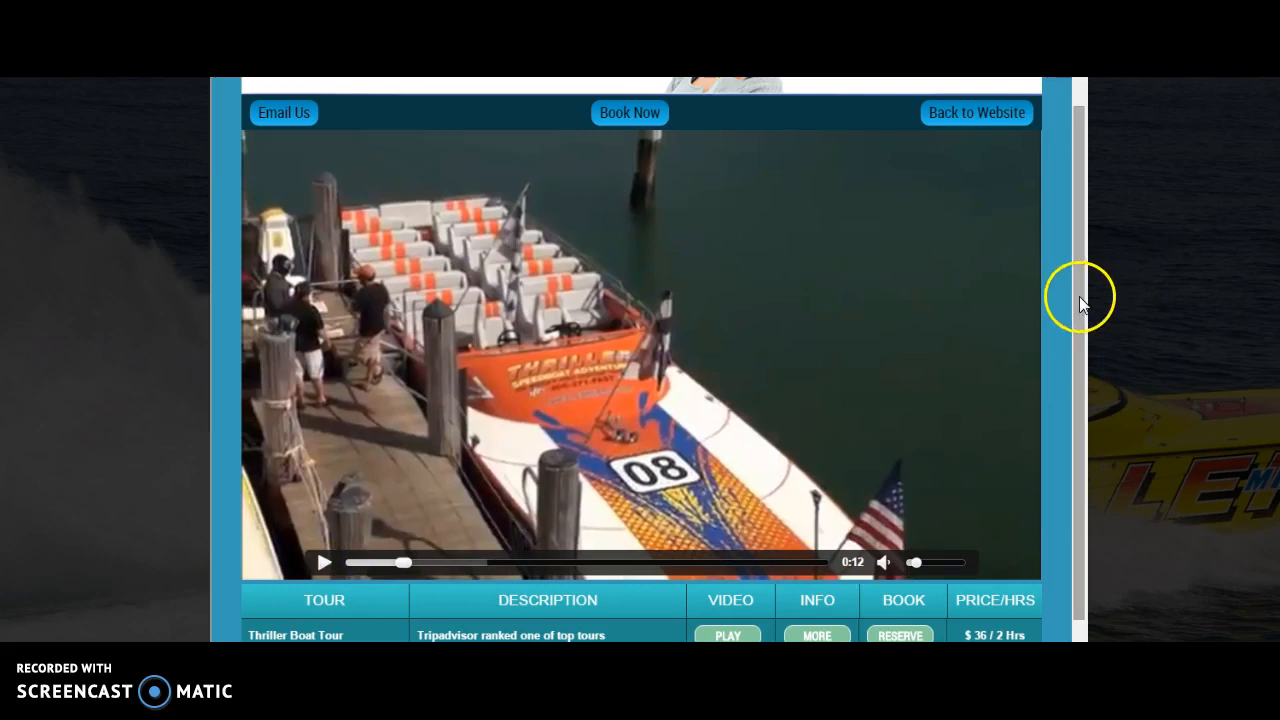
{"action": "scroll", "scroll_direction": "down", "scroll_amount": 3}
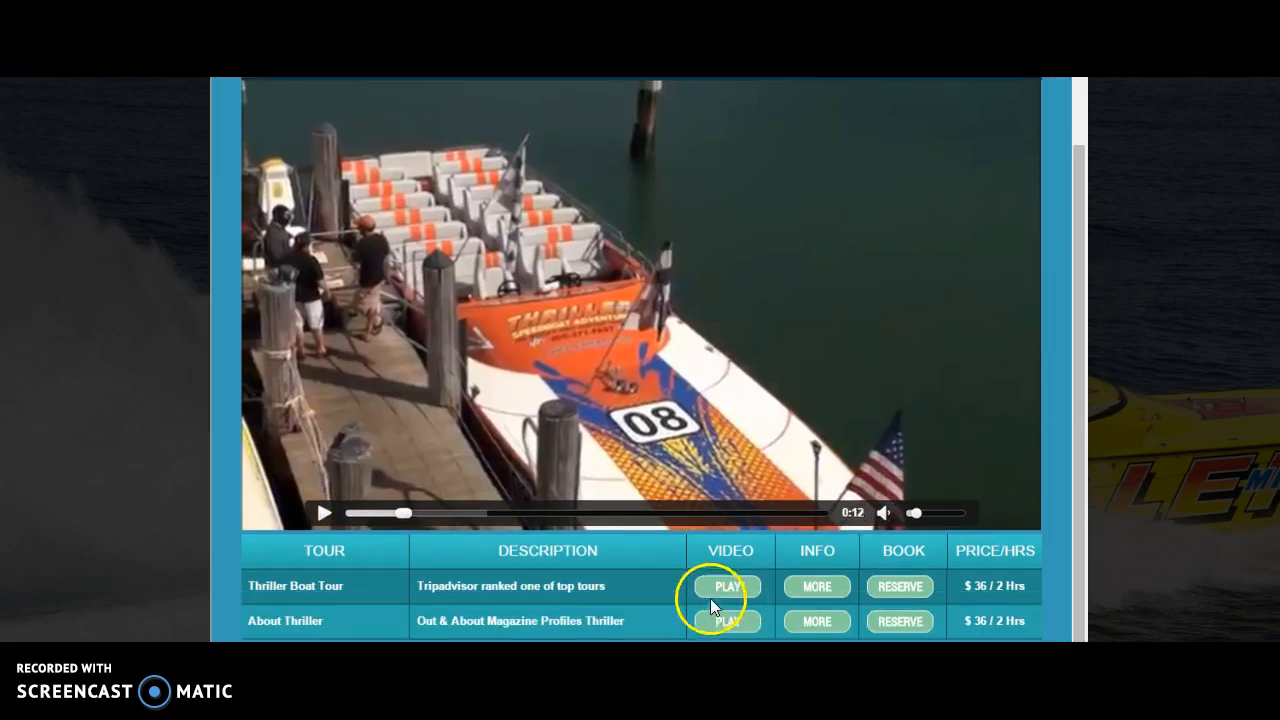
{"action": "mouse_move", "coordinate": [710, 595]}
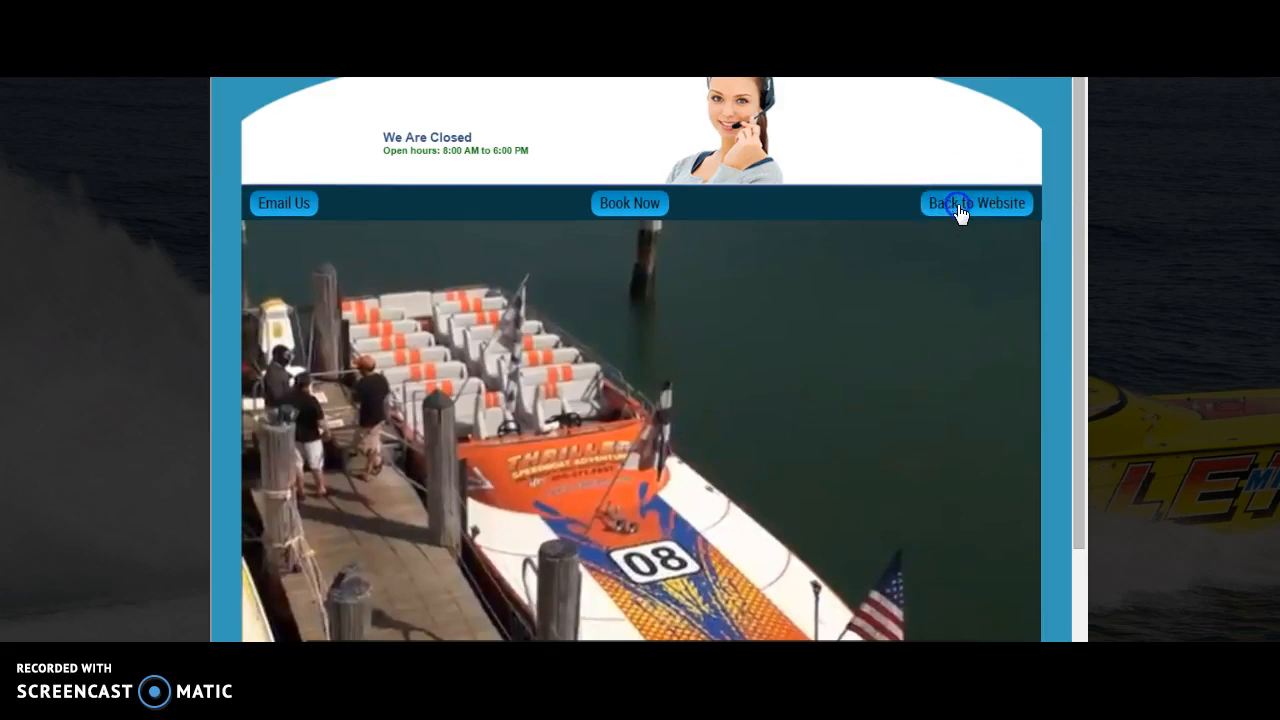
{"action": "mouse_move", "coordinate": [629, 210]}
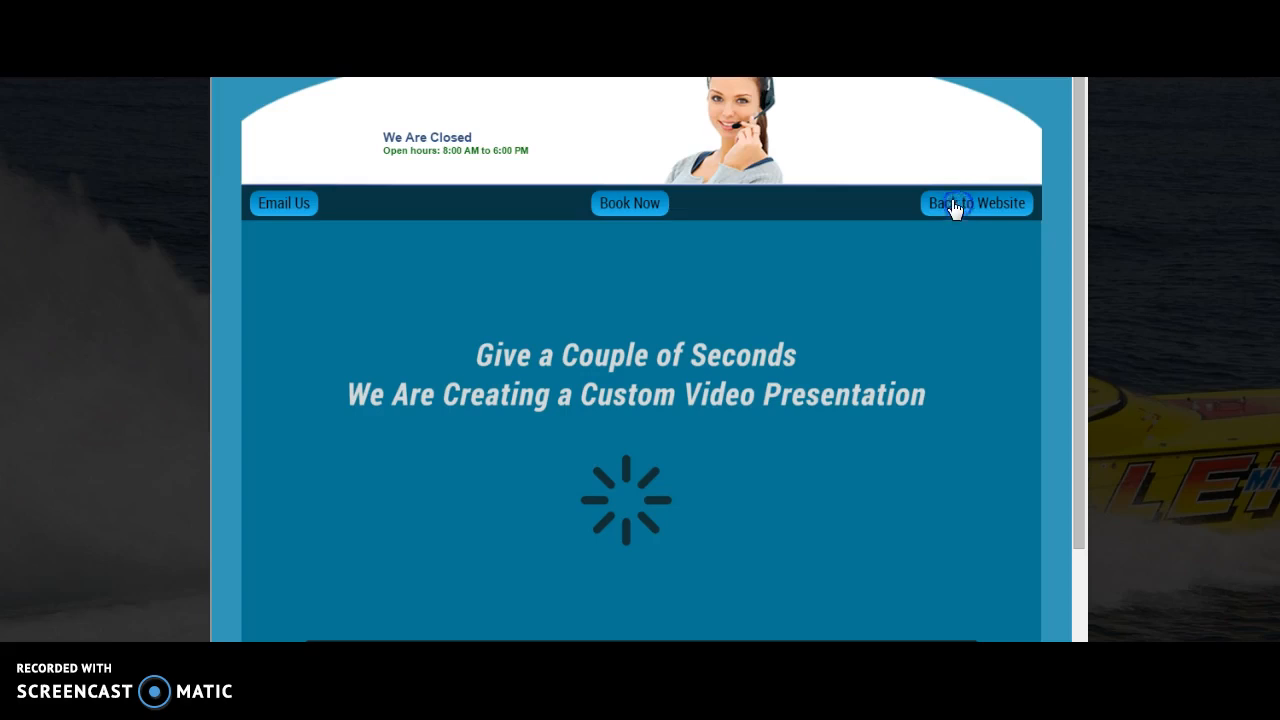
{"action": "mouse_move", "coordinate": [562, 147]}
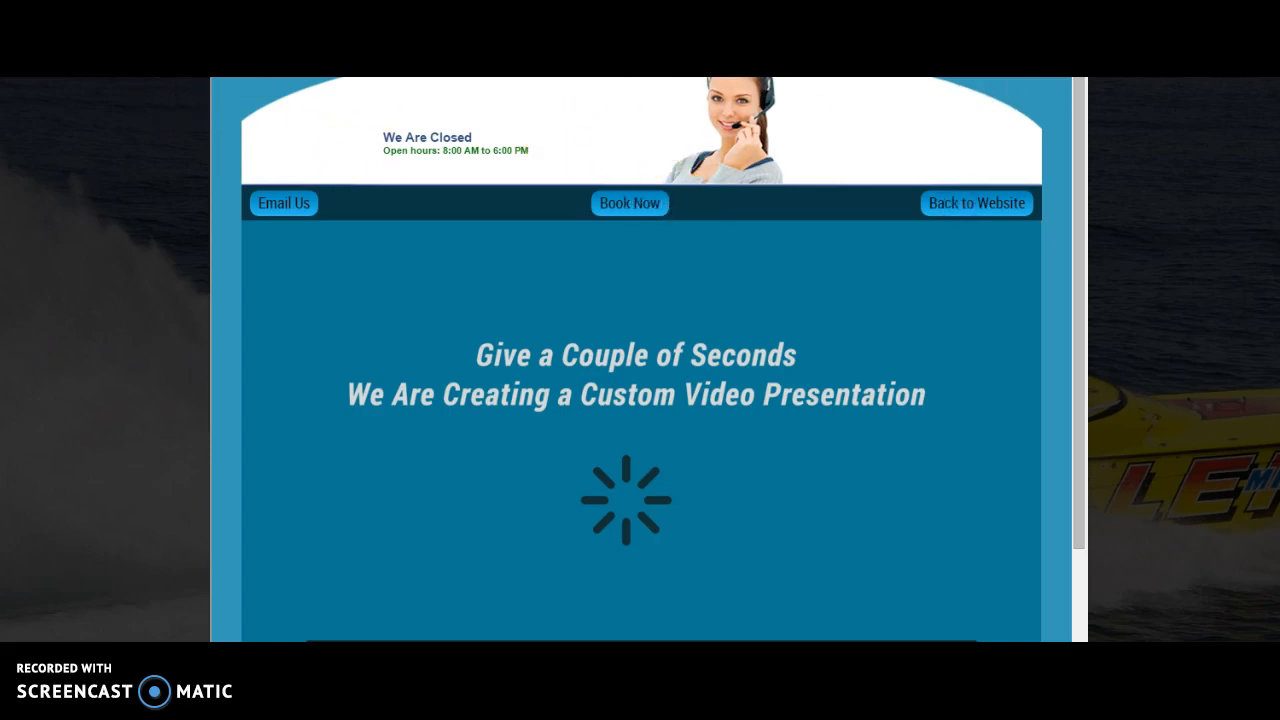
Close the video popup via Back to Website, returning to the Thriller Miami home page.
{"action": "left_click", "coordinate": [976, 203]}
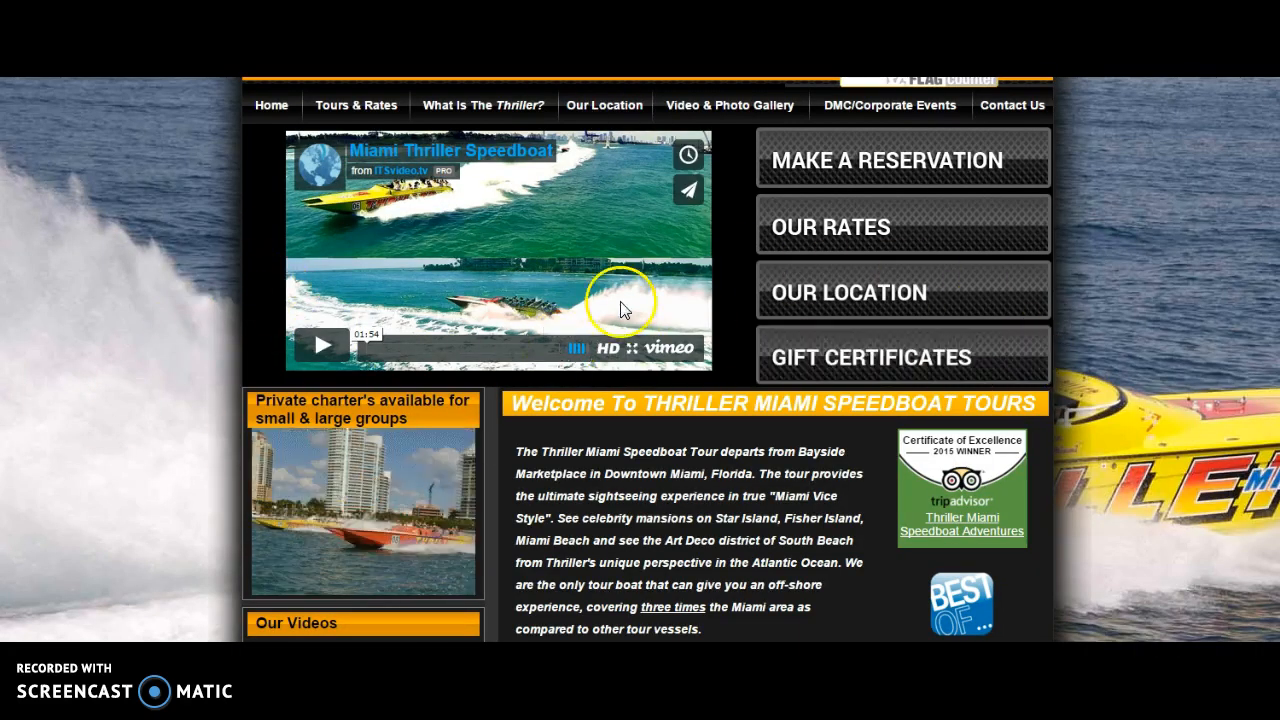
{"action": "mouse_move", "coordinate": [289, 541]}
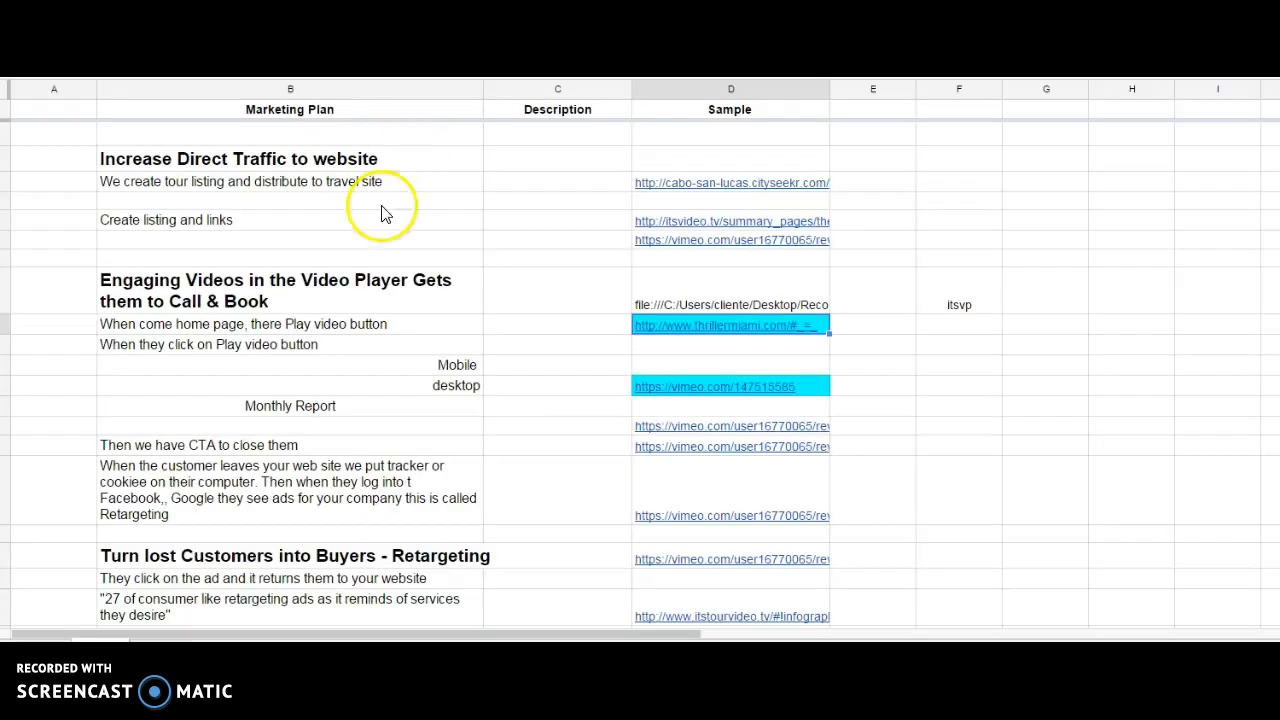
{"action": "mouse_move", "coordinate": [553, 388]}
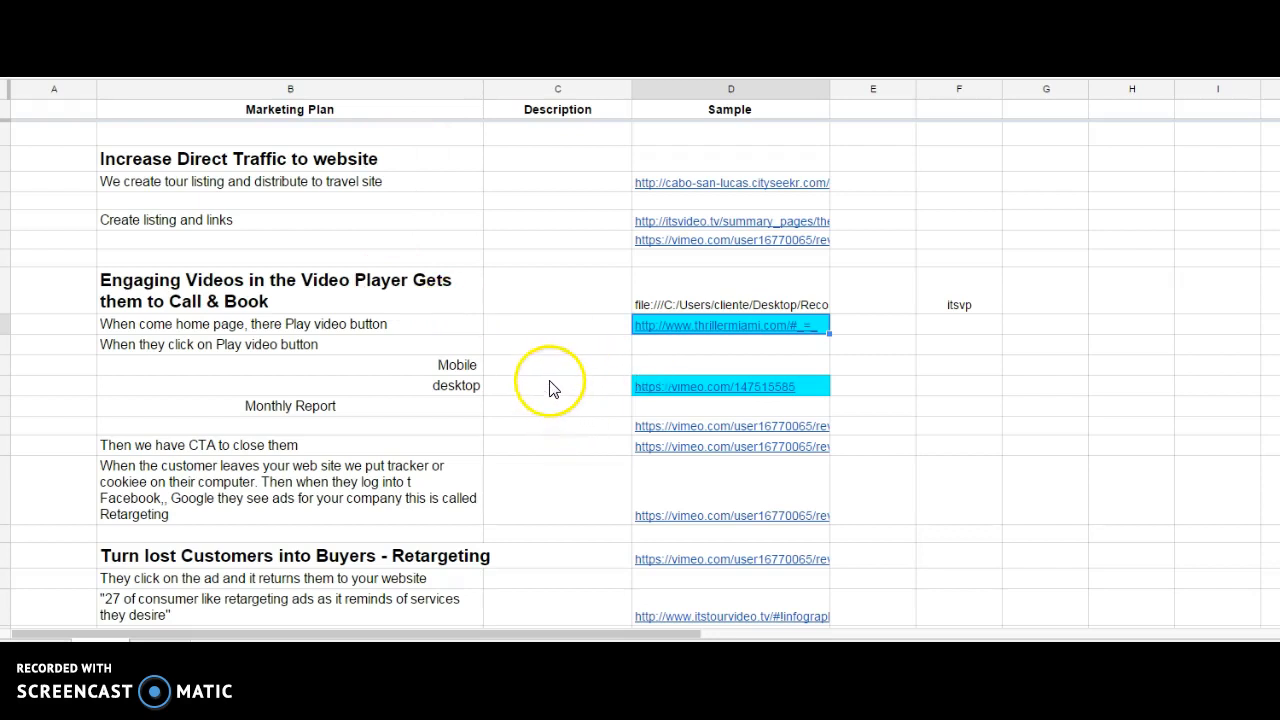
{"action": "mouse_move", "coordinate": [548, 399]}
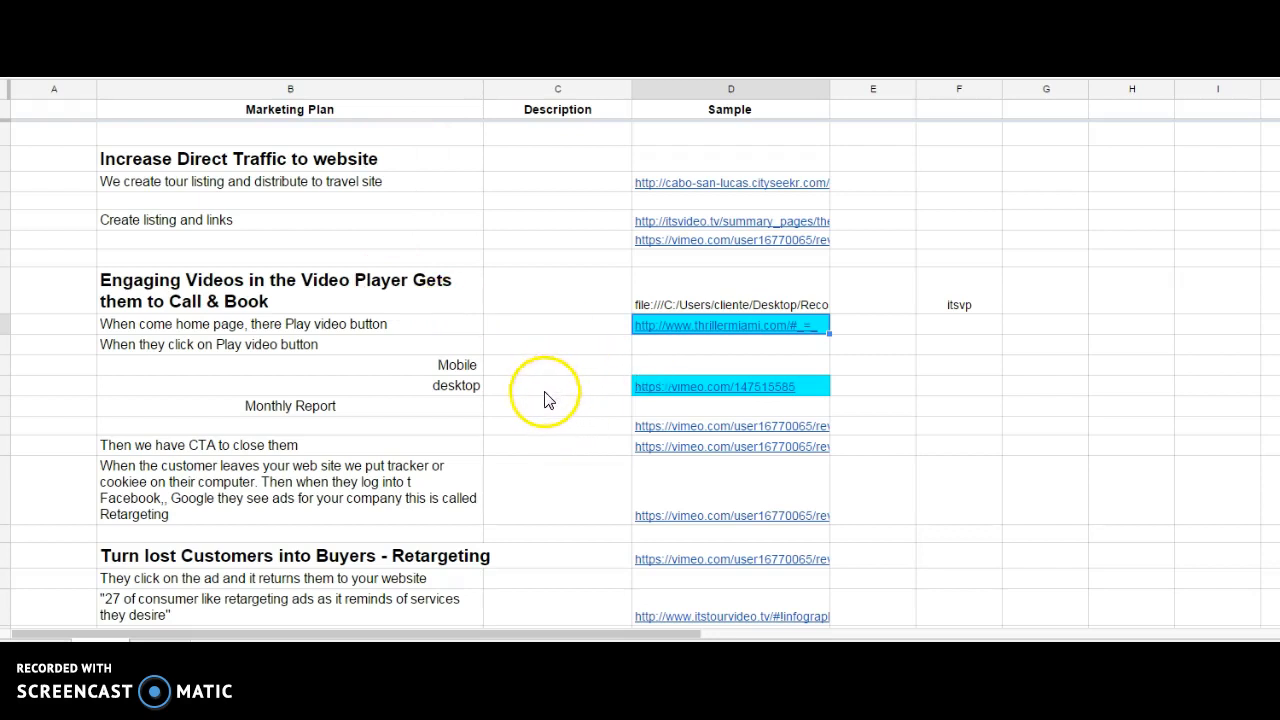
{"action": "mouse_move", "coordinate": [650, 390]}
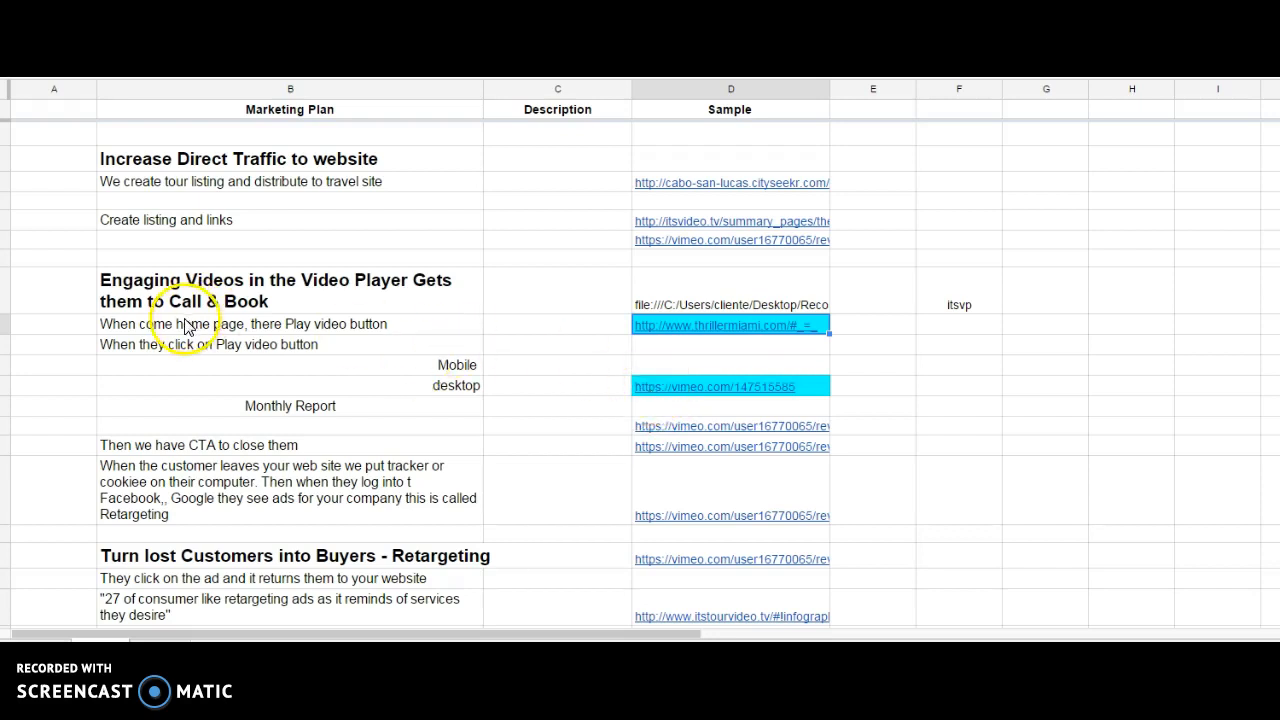
{"action": "mouse_move", "coordinate": [435, 365]}
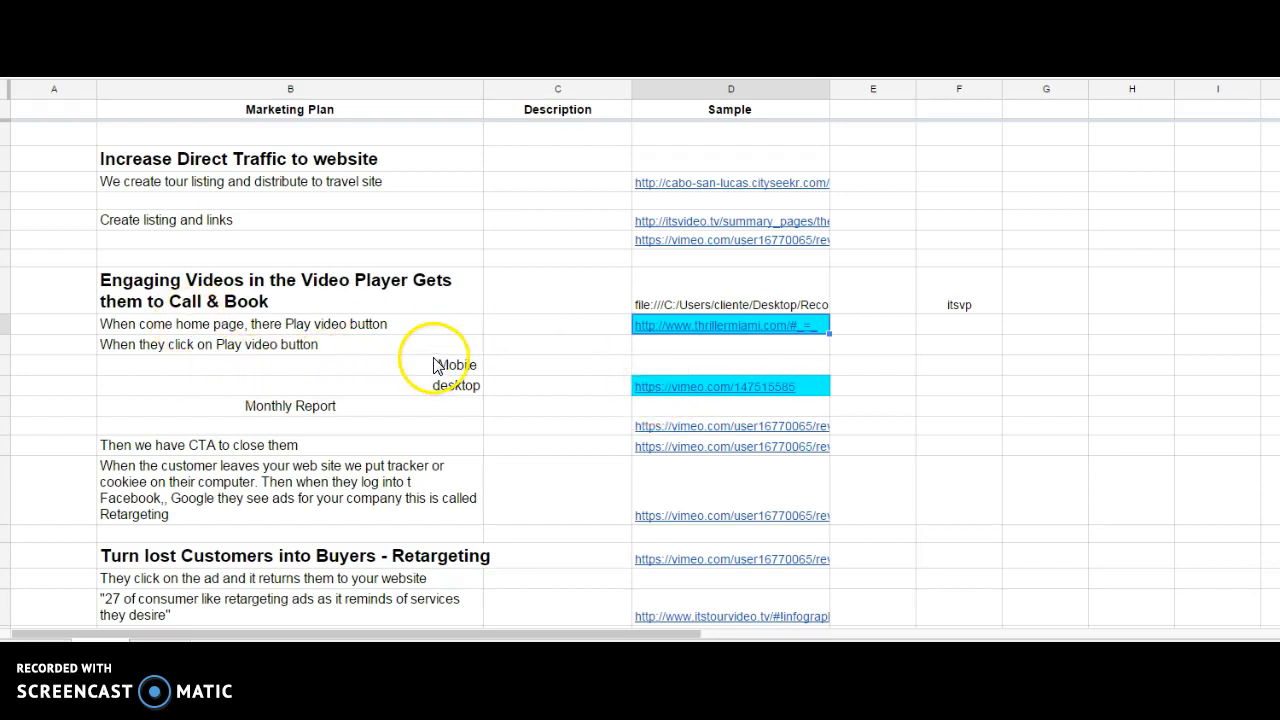
{"action": "mouse_move", "coordinate": [577, 375]}
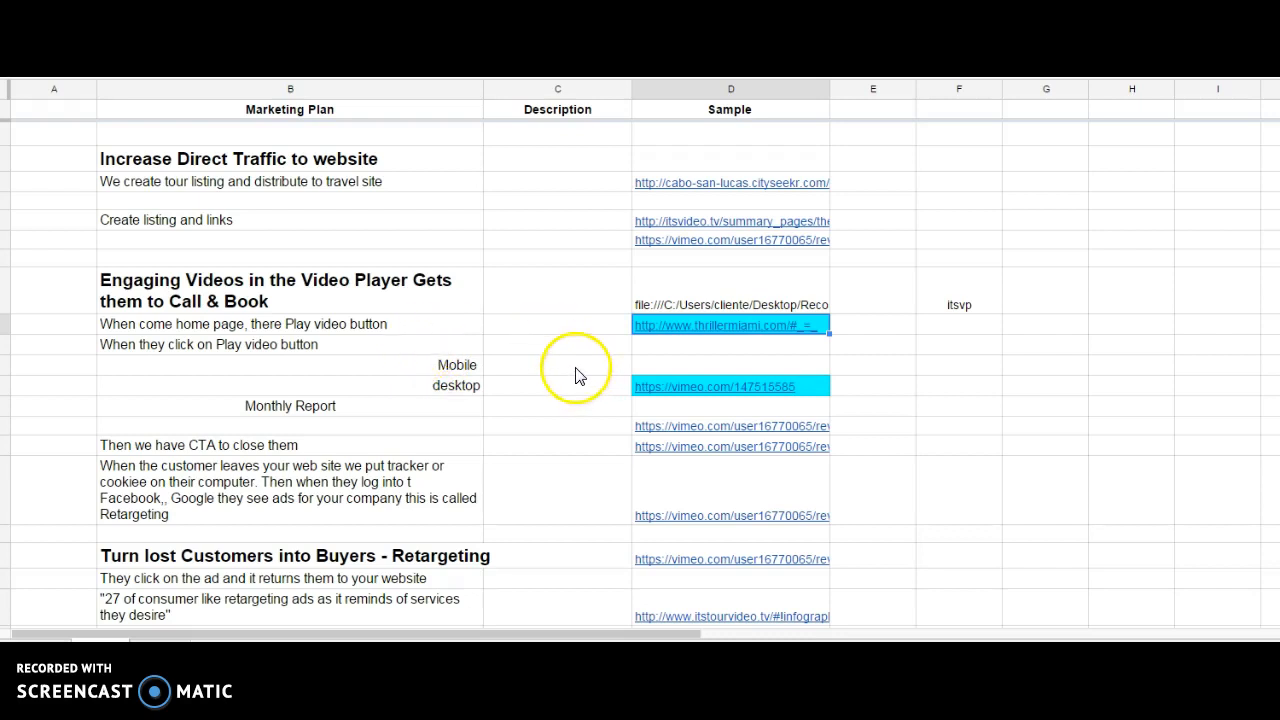
{"action": "mouse_move", "coordinate": [687, 433]}
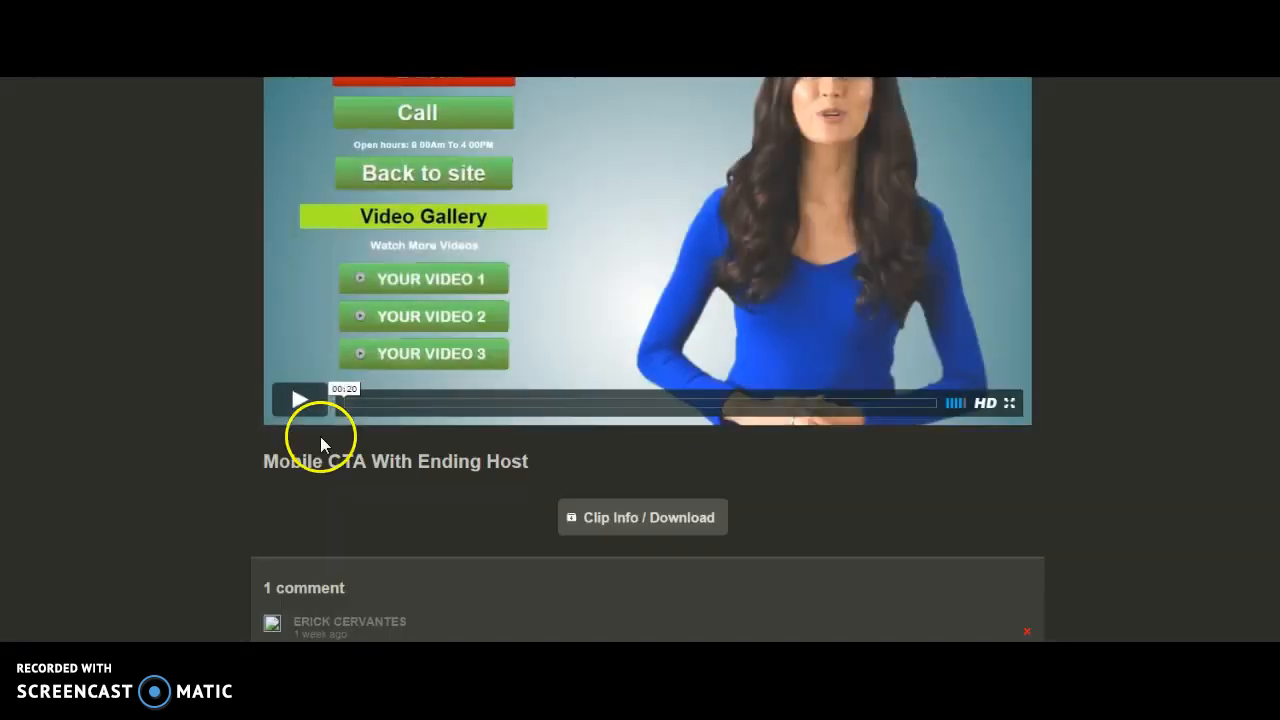
Play and pause the Mobile CTA With Ending Host Vimeo video twice.
{"action": "left_click", "coordinate": [299, 399]}
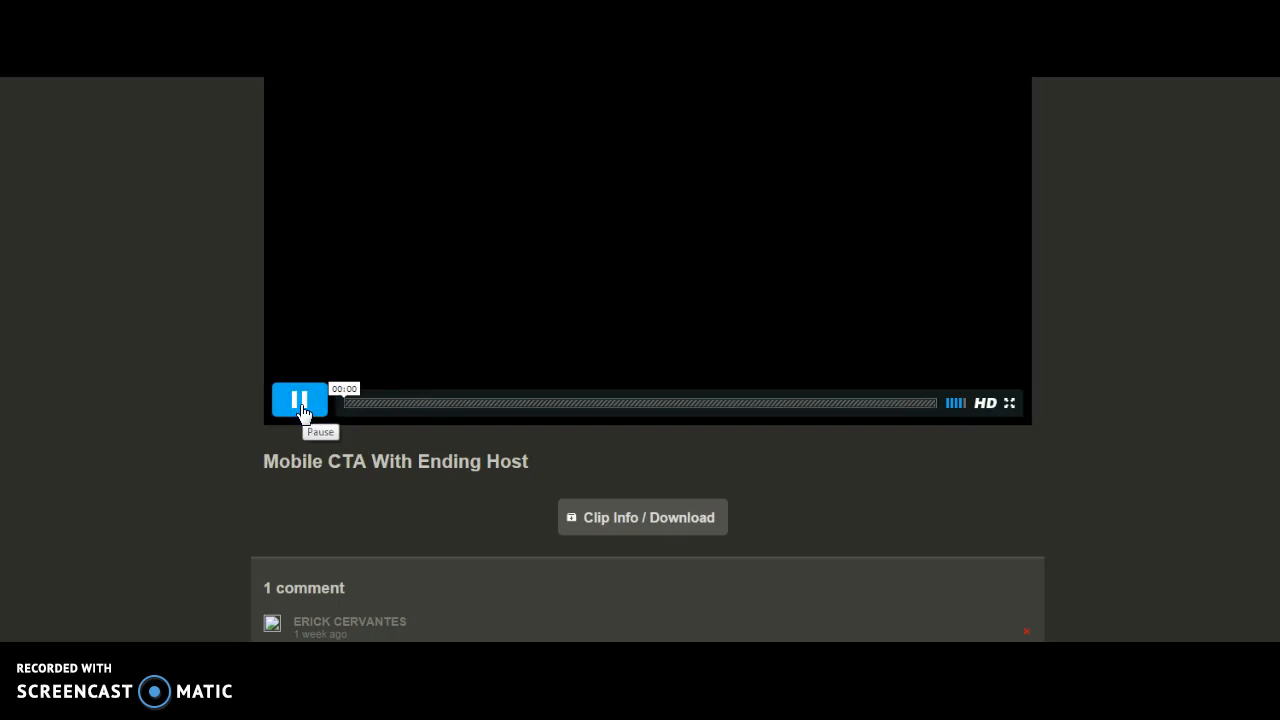
{"action": "left_click", "coordinate": [300, 400]}
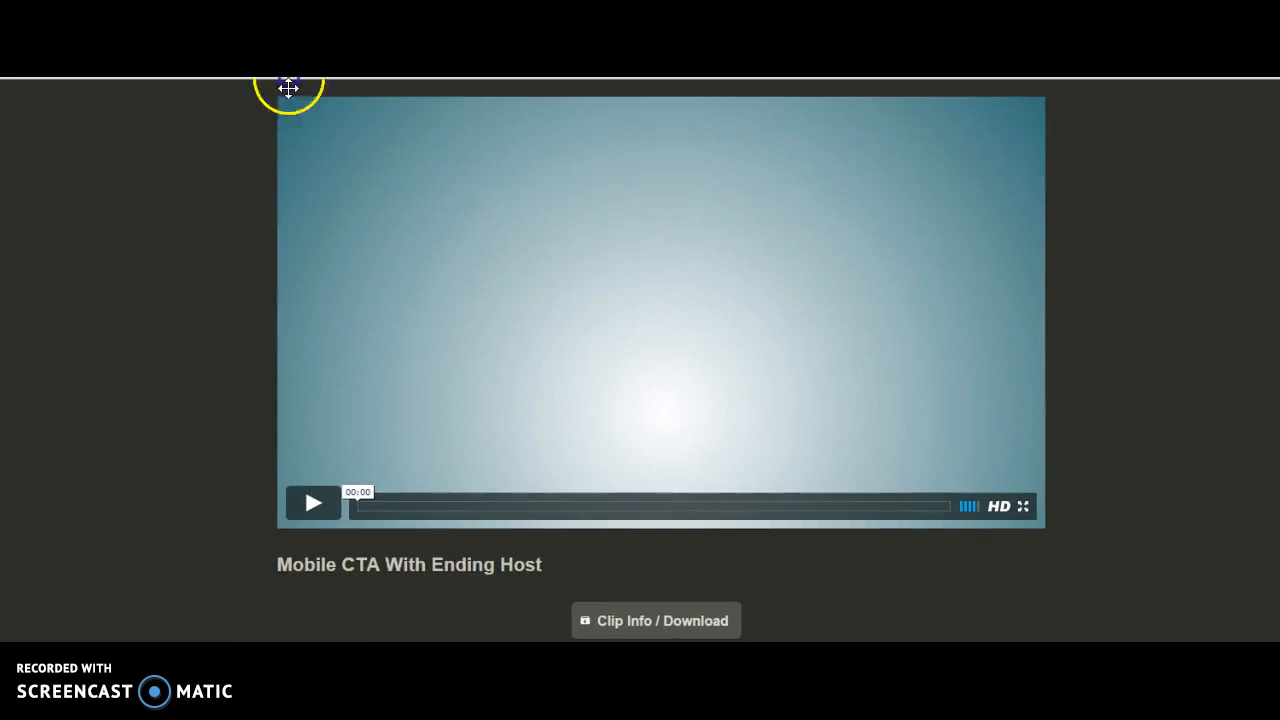
{"action": "left_click", "coordinate": [312, 502]}
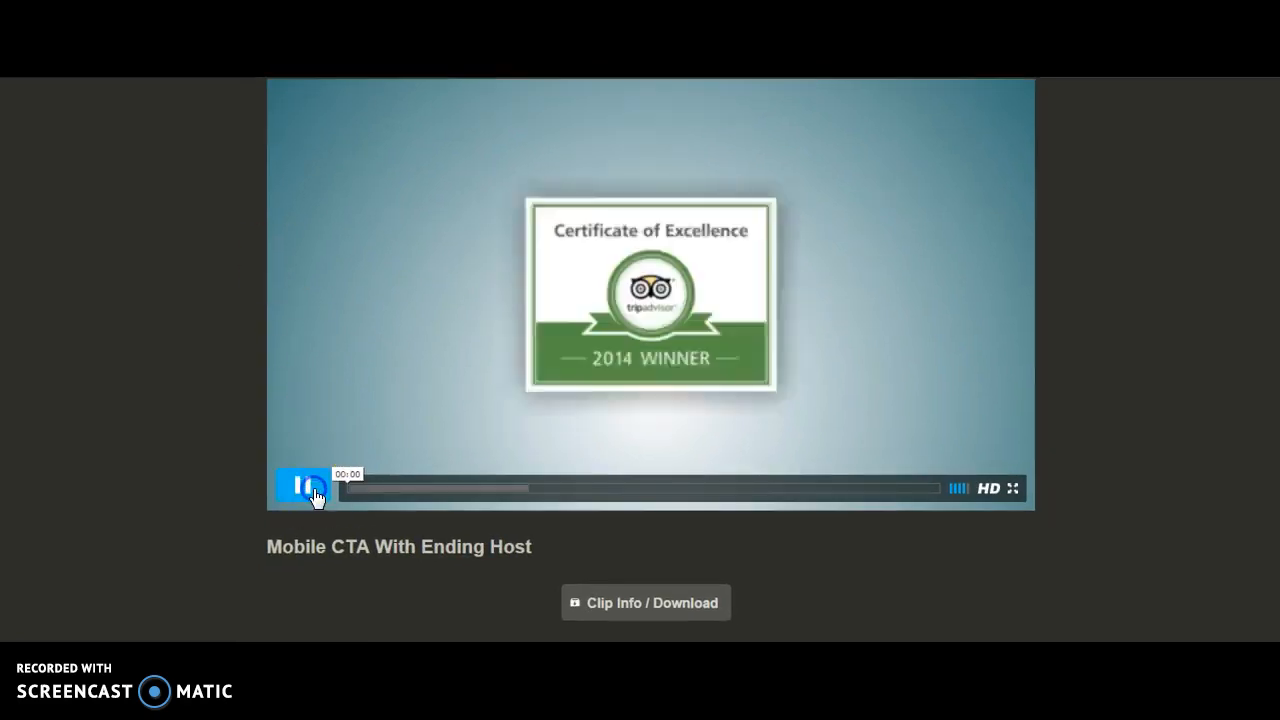
{"action": "left_click", "coordinate": [303, 488]}
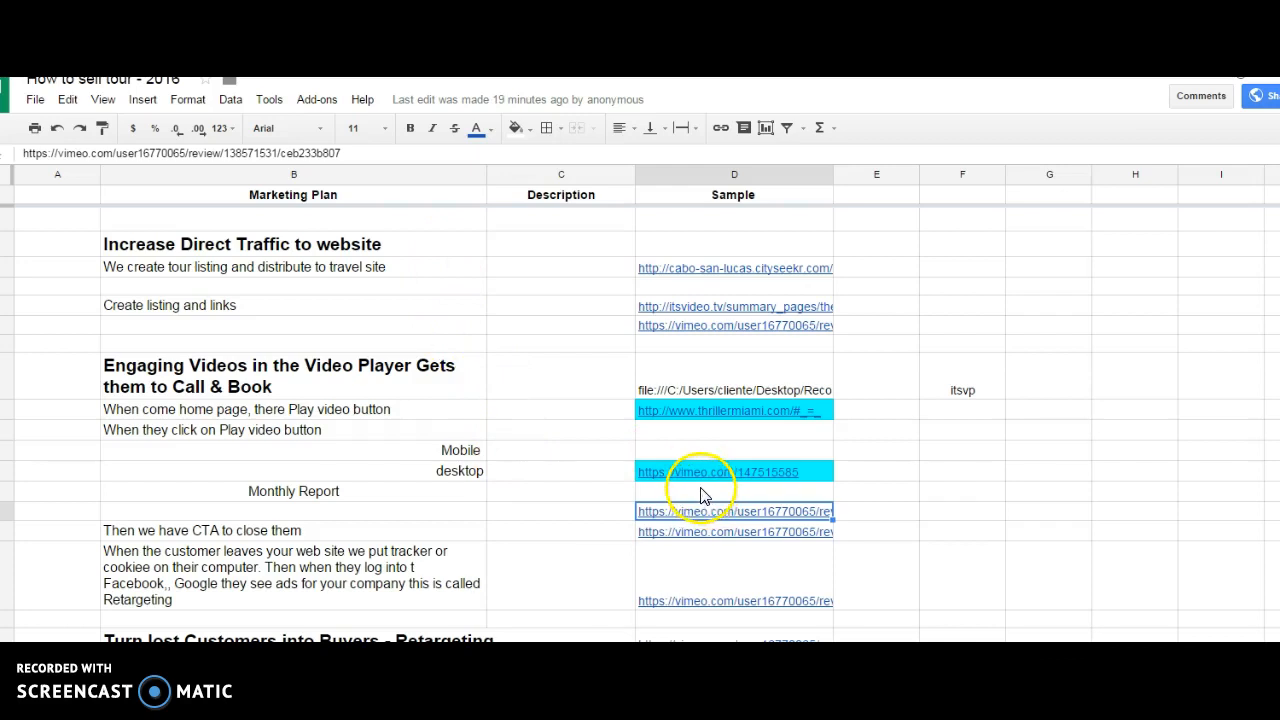
{"action": "mouse_move", "coordinate": [490, 492]}
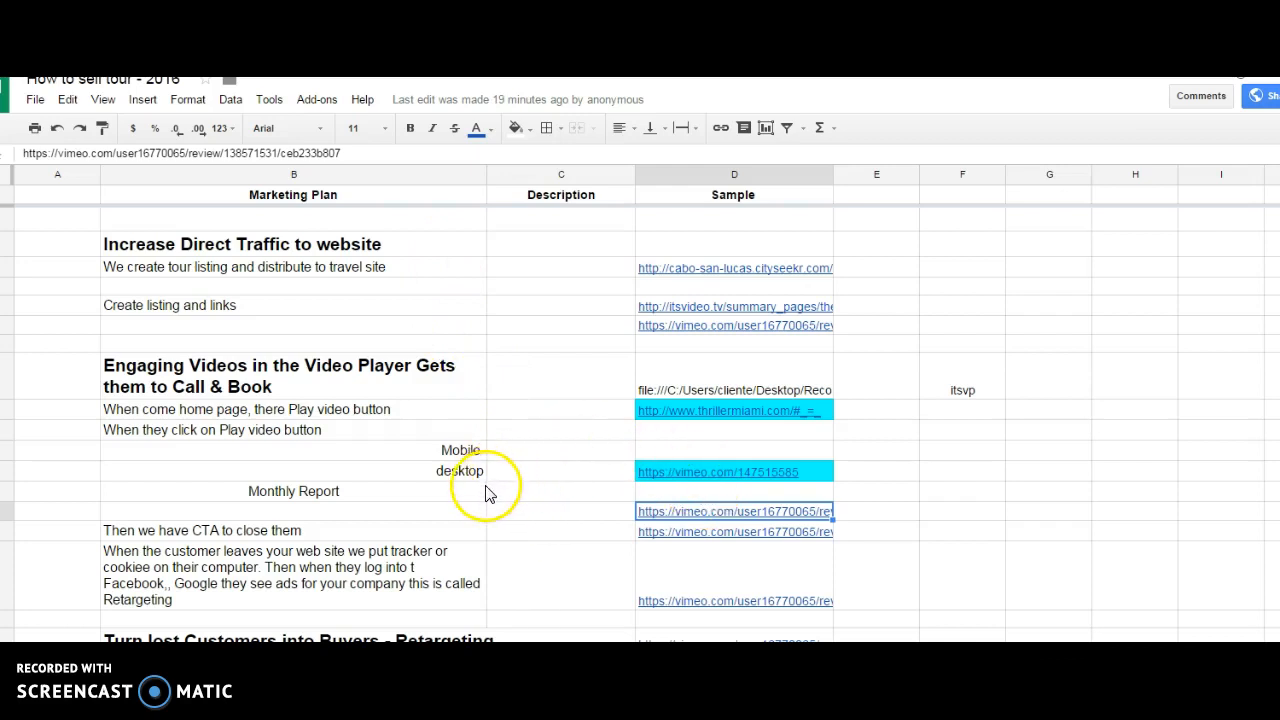
{"action": "mouse_move", "coordinate": [500, 505]}
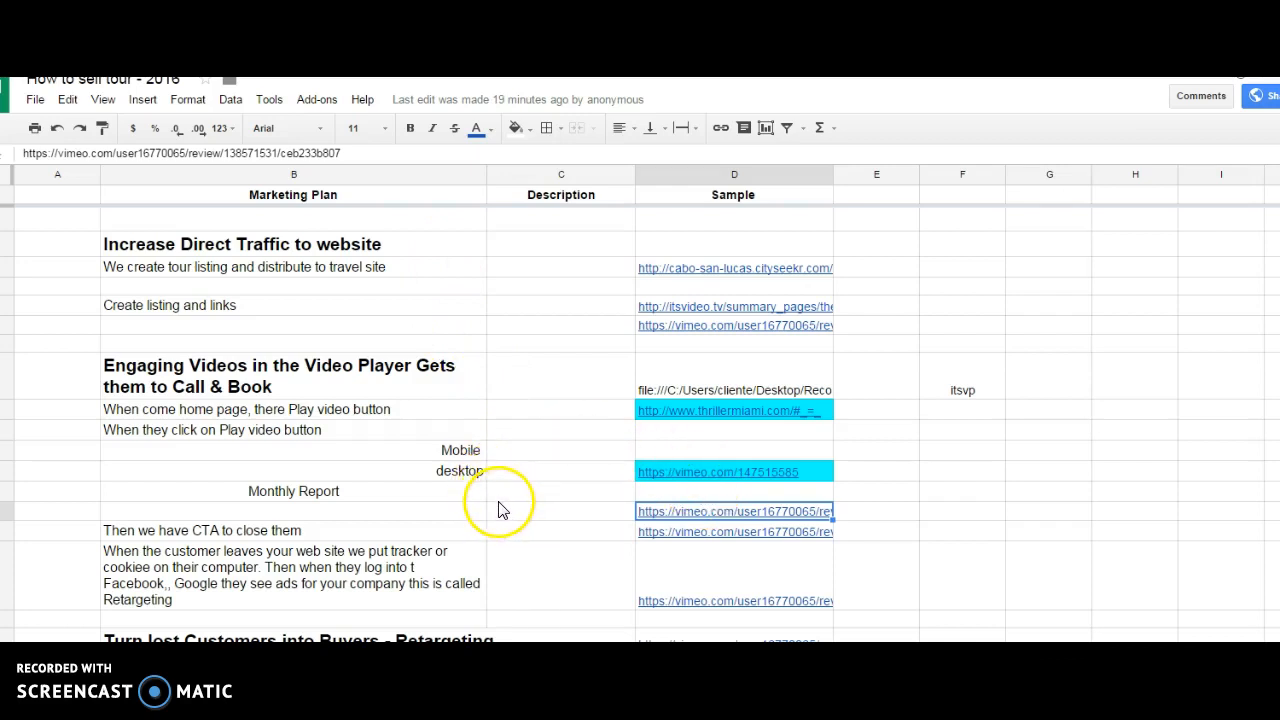
{"action": "mouse_move", "coordinate": [167, 540]}
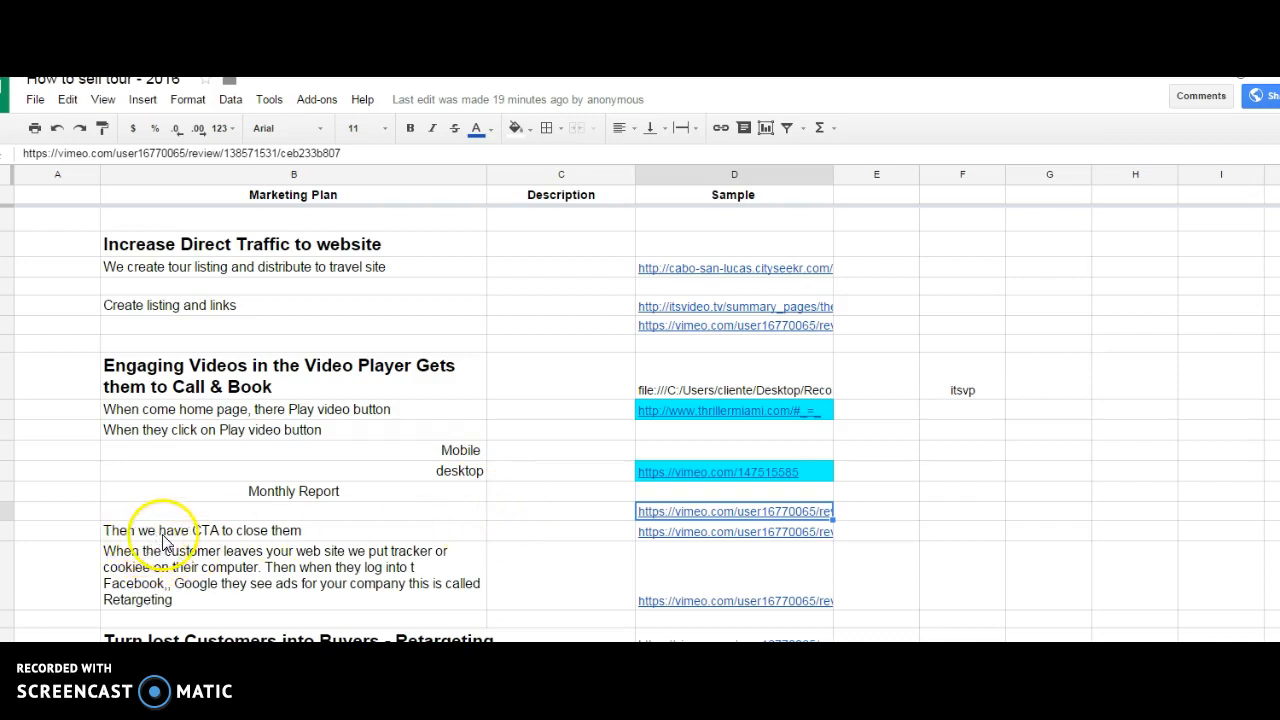
{"action": "mouse_move", "coordinate": [618, 472]}
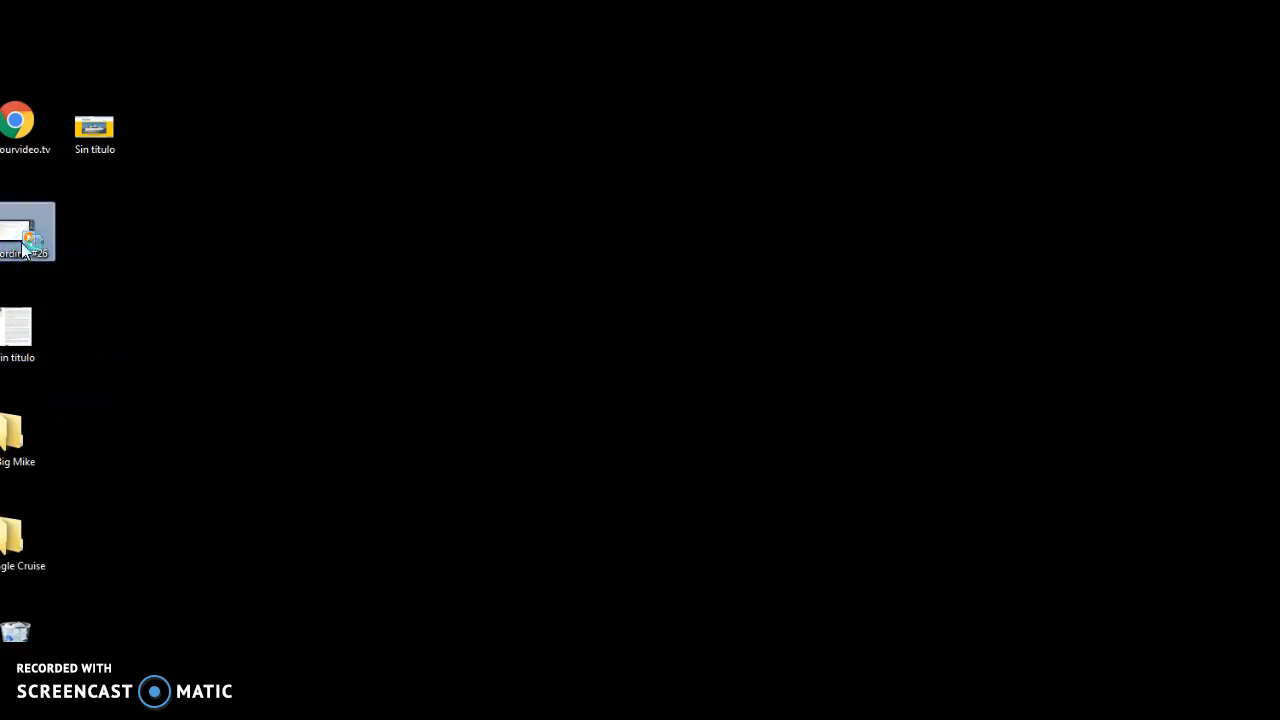
Open the saved recording file from the desktop icon.
{"action": "double_click", "coordinate": [27, 231]}
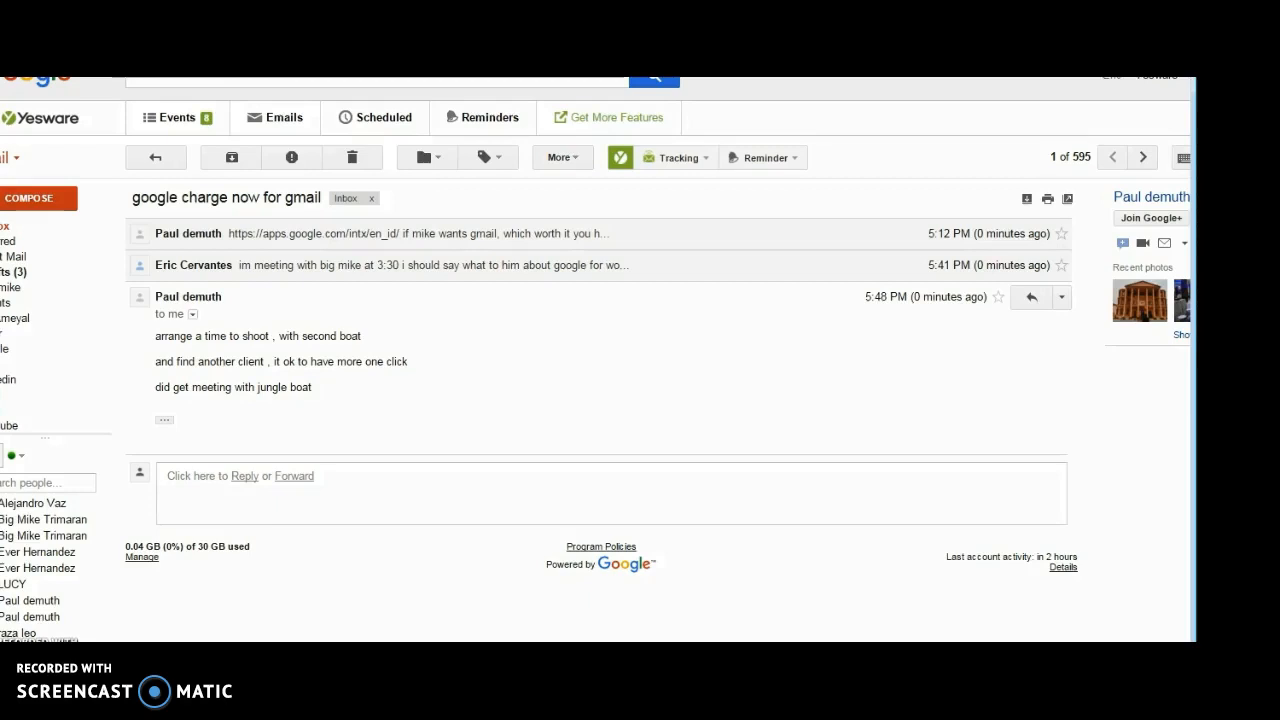
{"action": "mouse_move", "coordinate": [480, 414]}
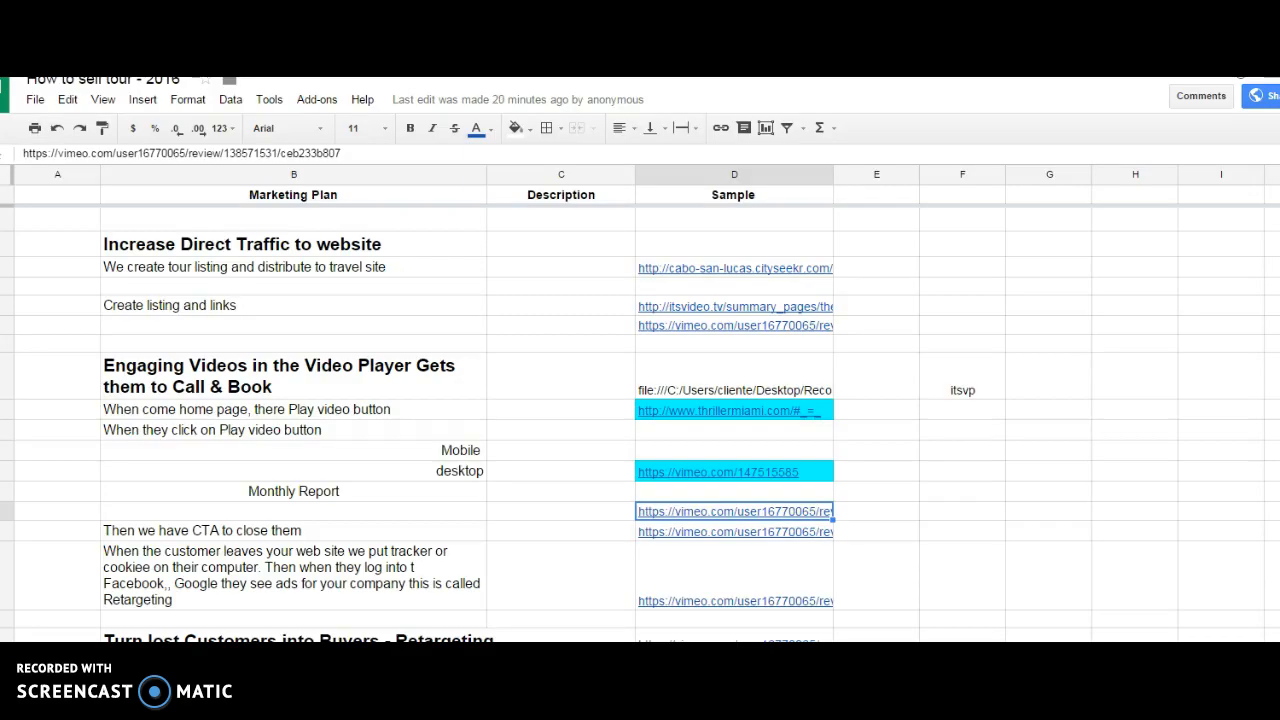
{"action": "mouse_move", "coordinate": [295, 291]}
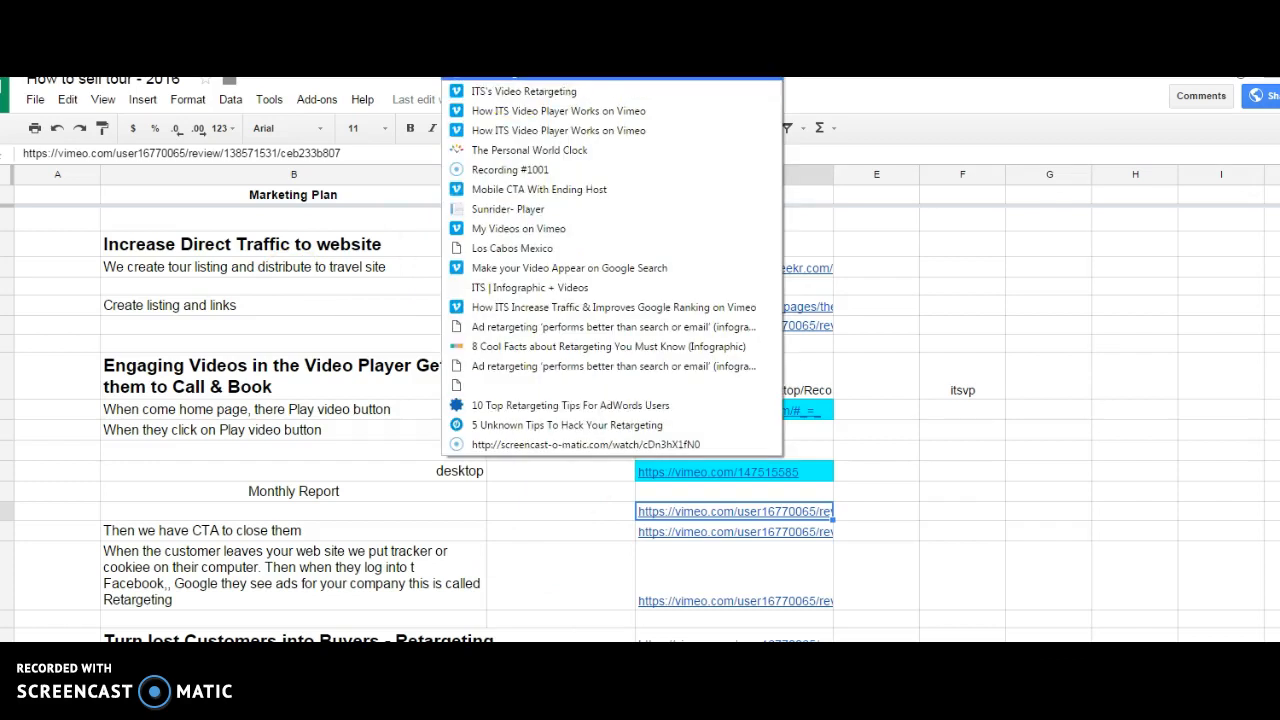
List the browser Back button's recently visited pages to reopen one.
{"action": "right_click", "coordinate": [524, 91]}
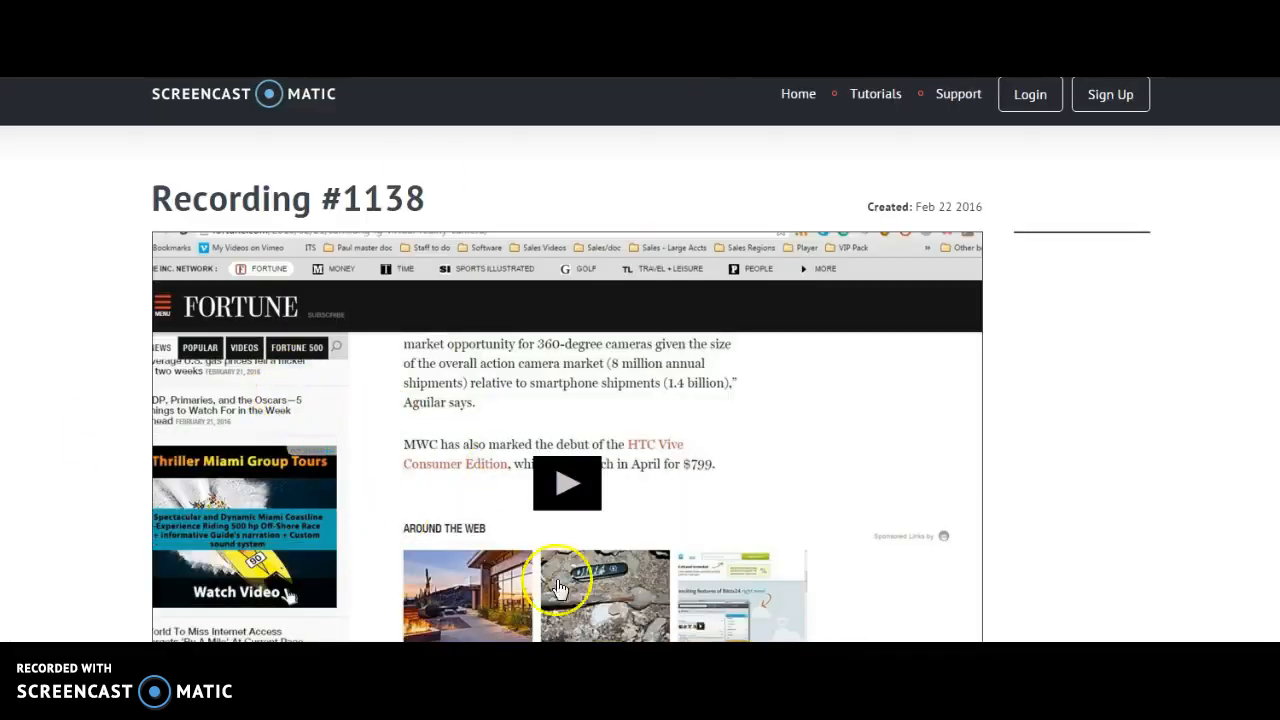
Play Recording #1138, the retargeting demo with the Thriller Miami ad, from the watch link.
{"action": "left_click", "coordinate": [567, 483]}
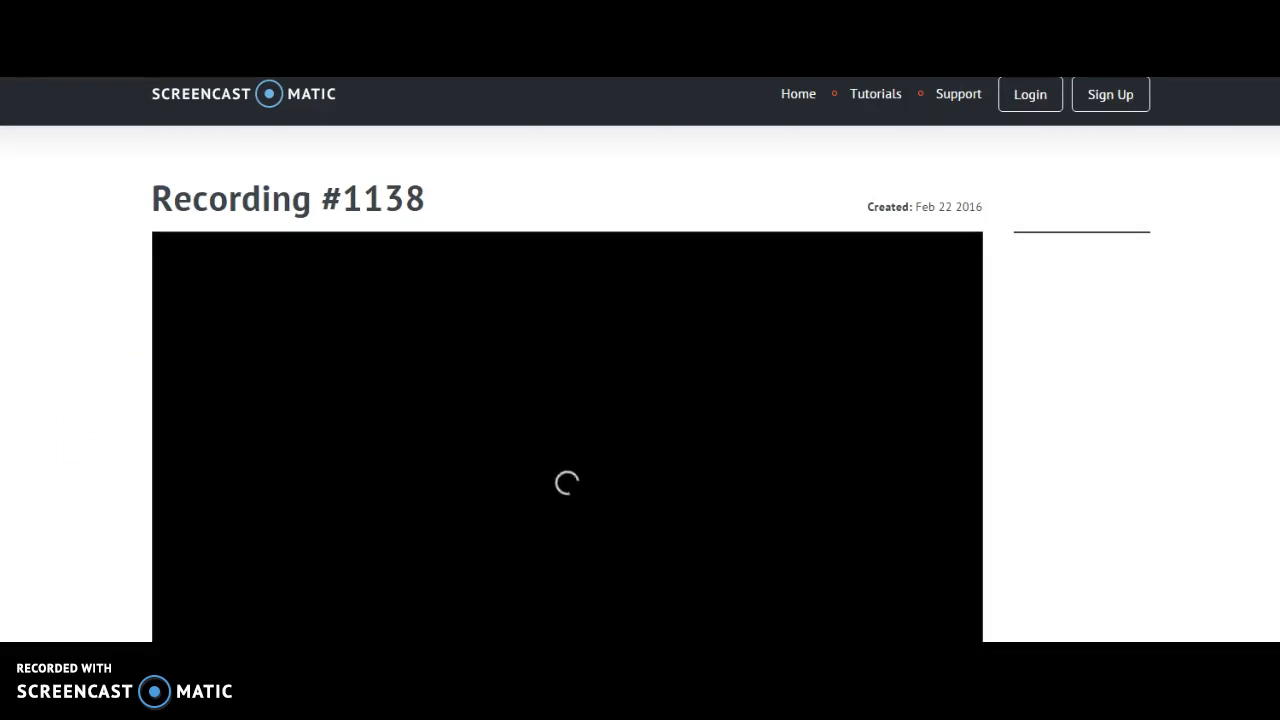
{"action": "left_click", "coordinate": [347, 415]}
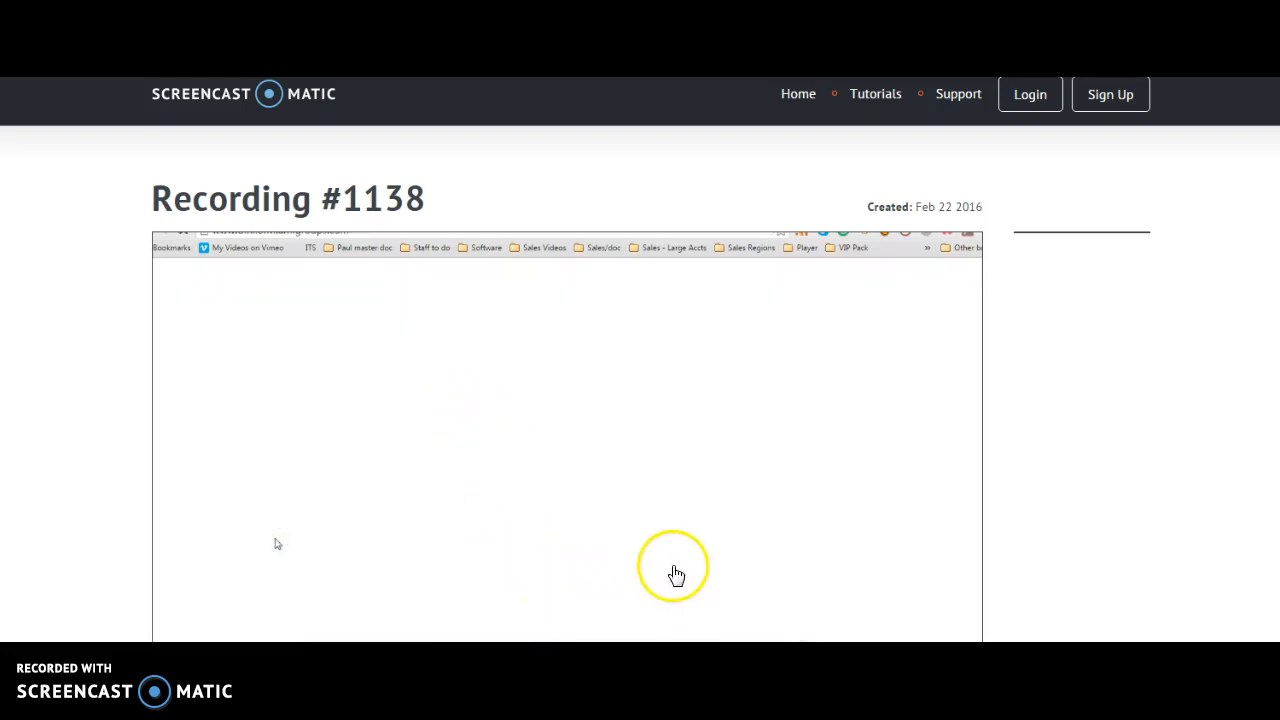
{"action": "mouse_move", "coordinate": [478, 381]}
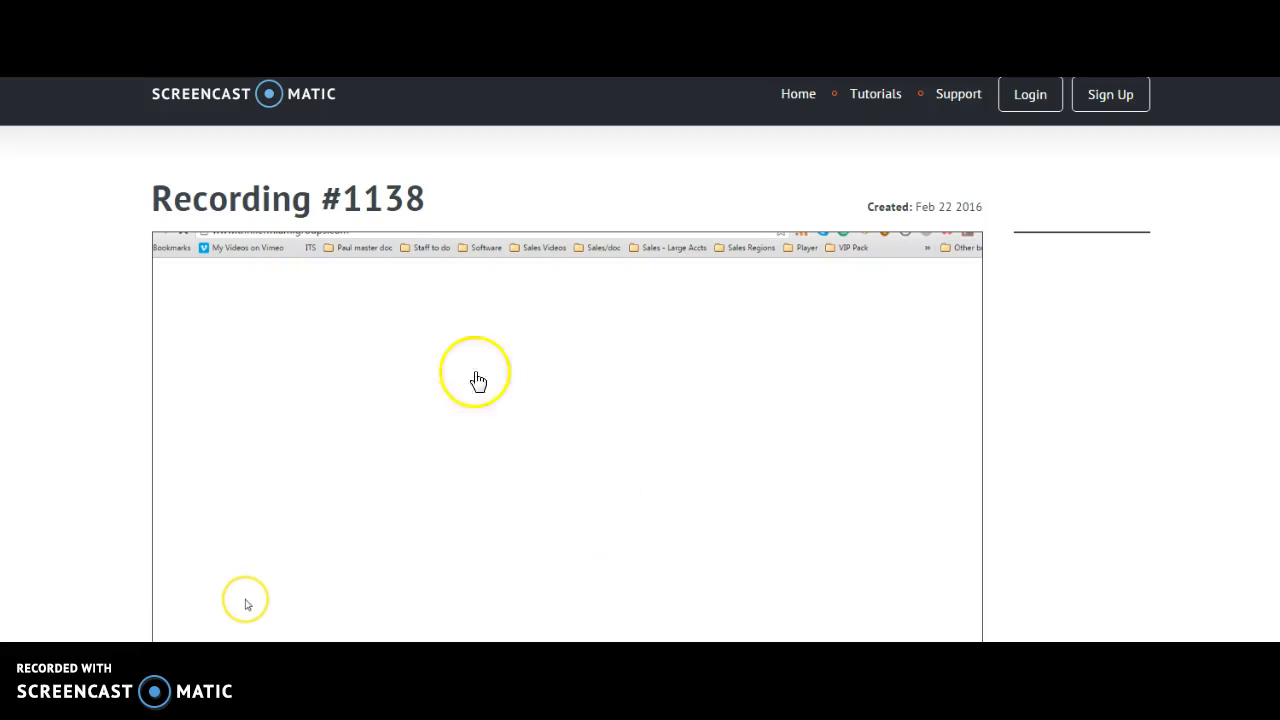
{"action": "mouse_move", "coordinate": [779, 488]}
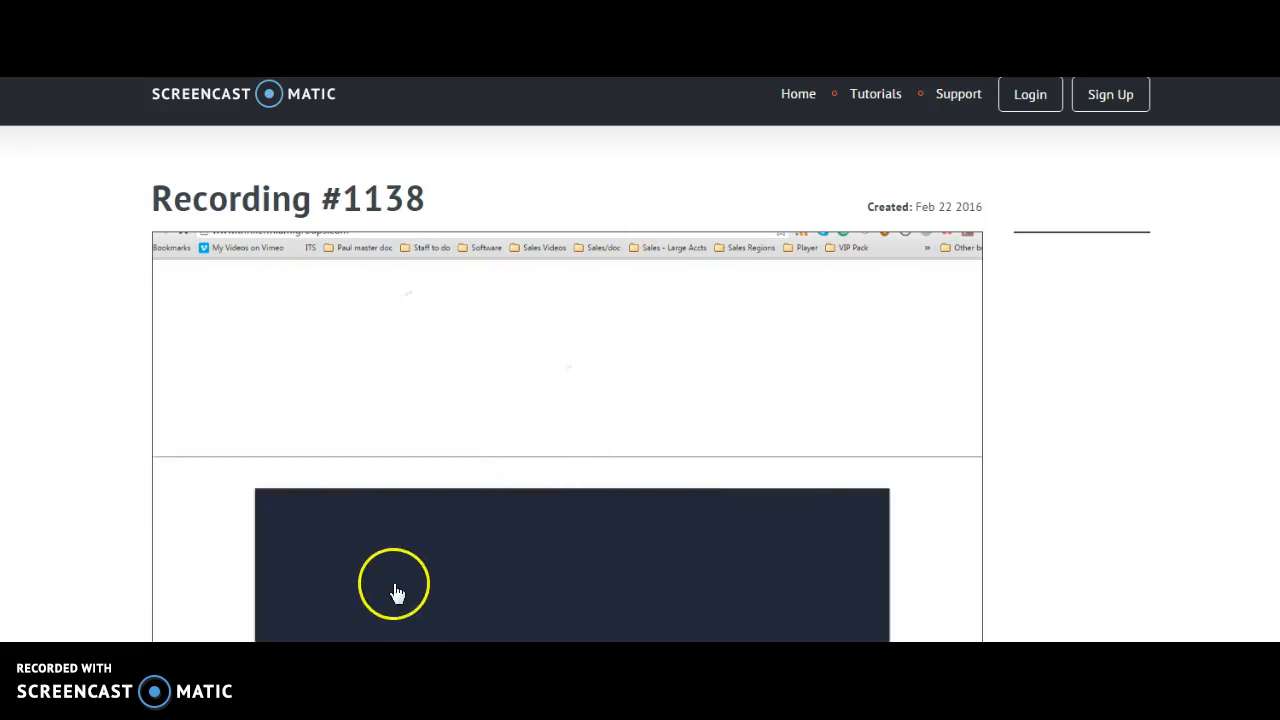
{"action": "left_click", "coordinate": [393, 585]}
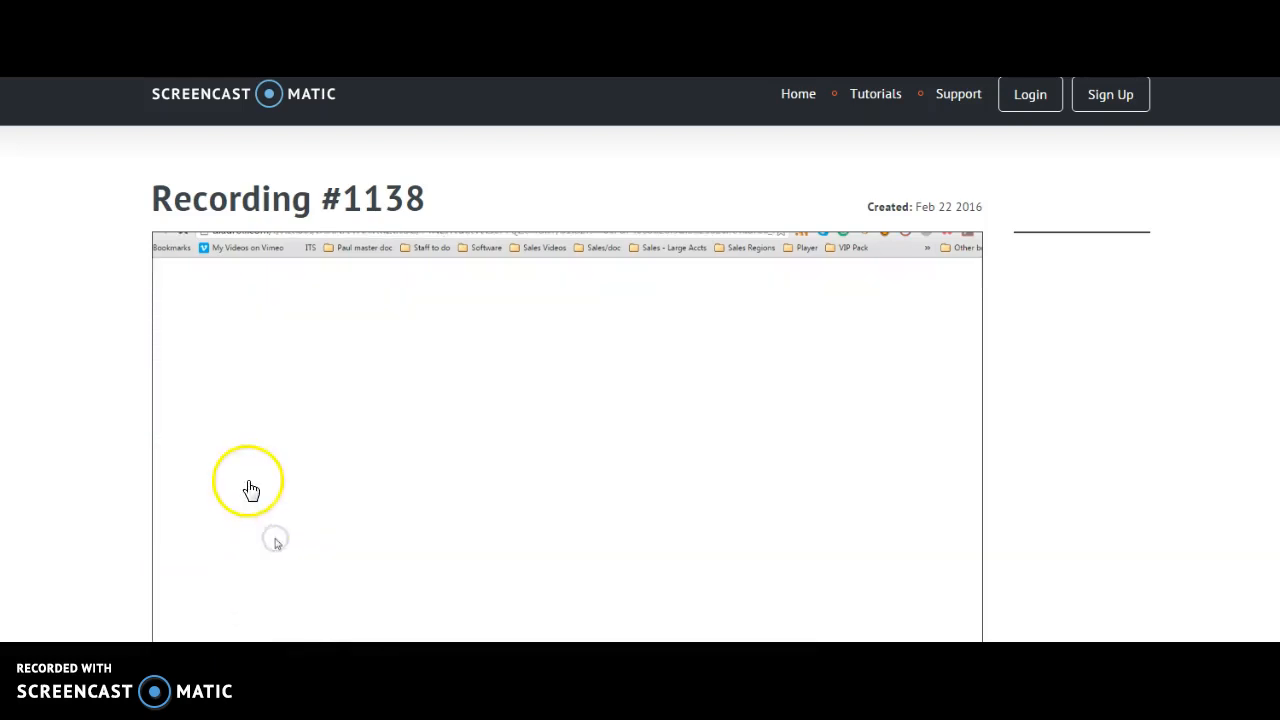
{"action": "mouse_move", "coordinate": [654, 565]}
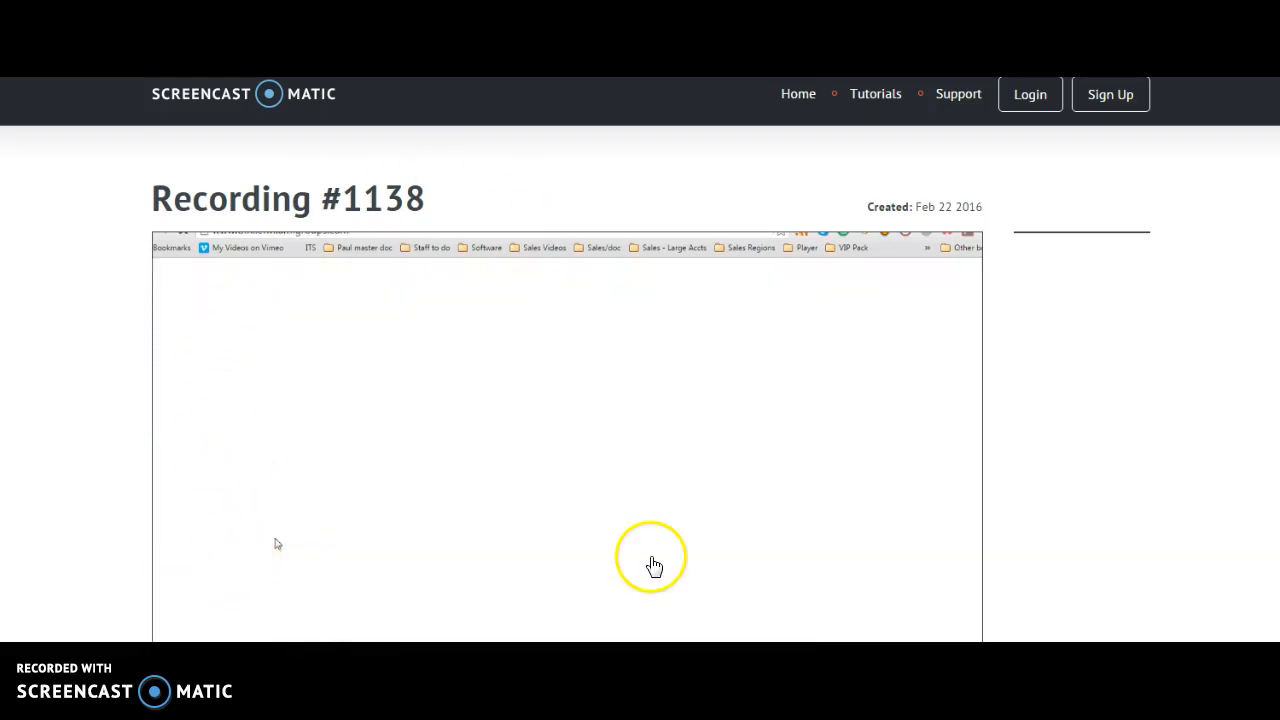
{"action": "mouse_move", "coordinate": [808, 235]}
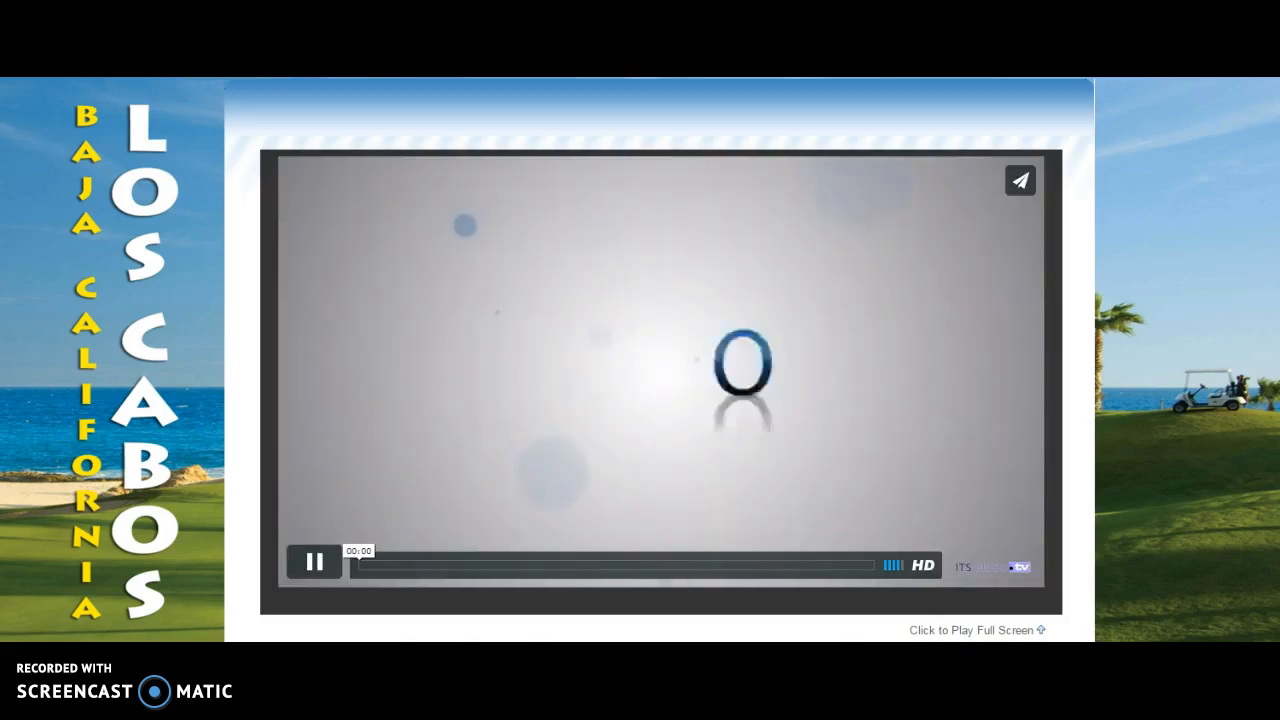
Play the Los Cabos ITS Video Player welcome clip, toggling playback once.
{"action": "left_click", "coordinate": [314, 560]}
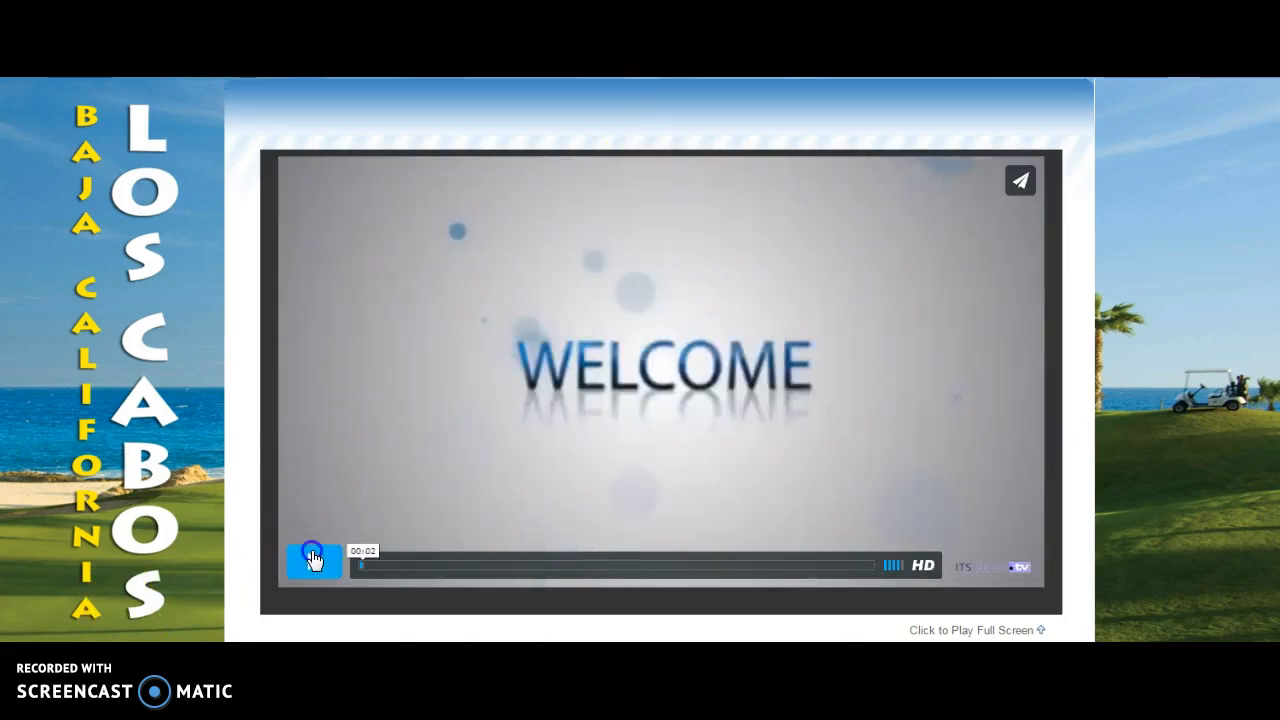
{"action": "left_click", "coordinate": [314, 562]}
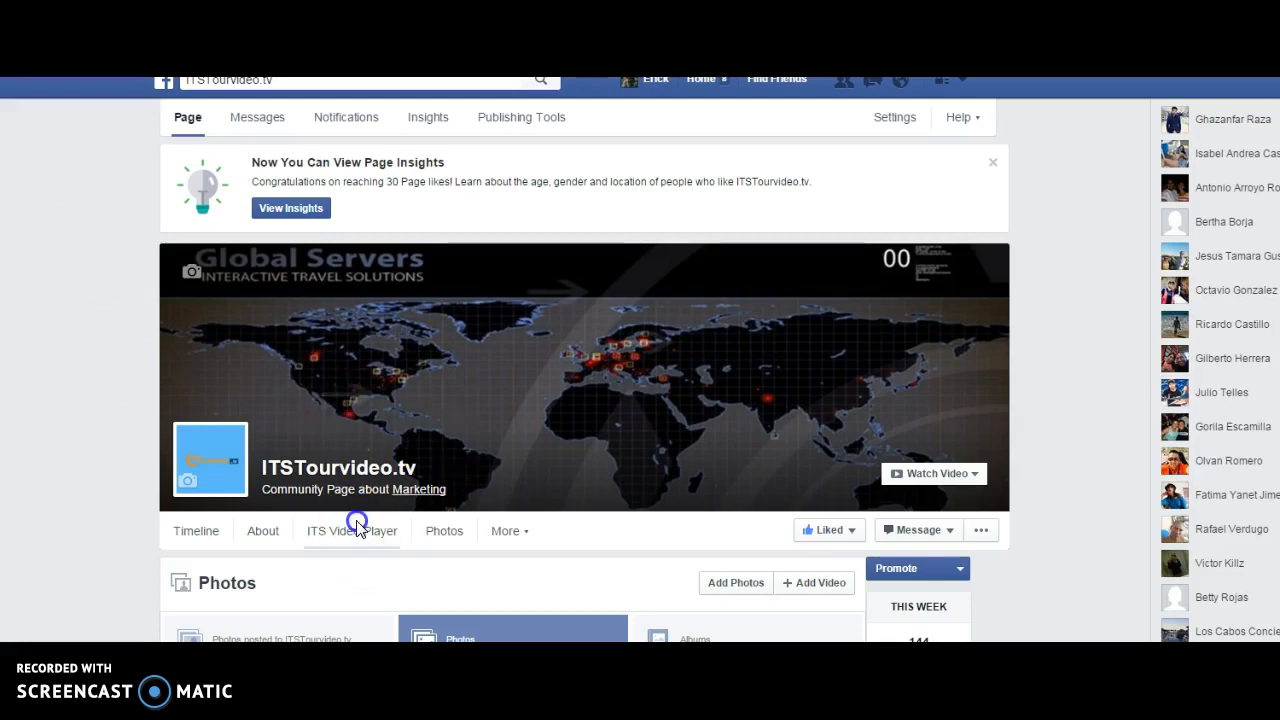
Start the Awesome Adventures tour video in the ITSTourvideo.tv page's ITS Video Player section.
{"action": "left_click", "coordinate": [352, 530]}
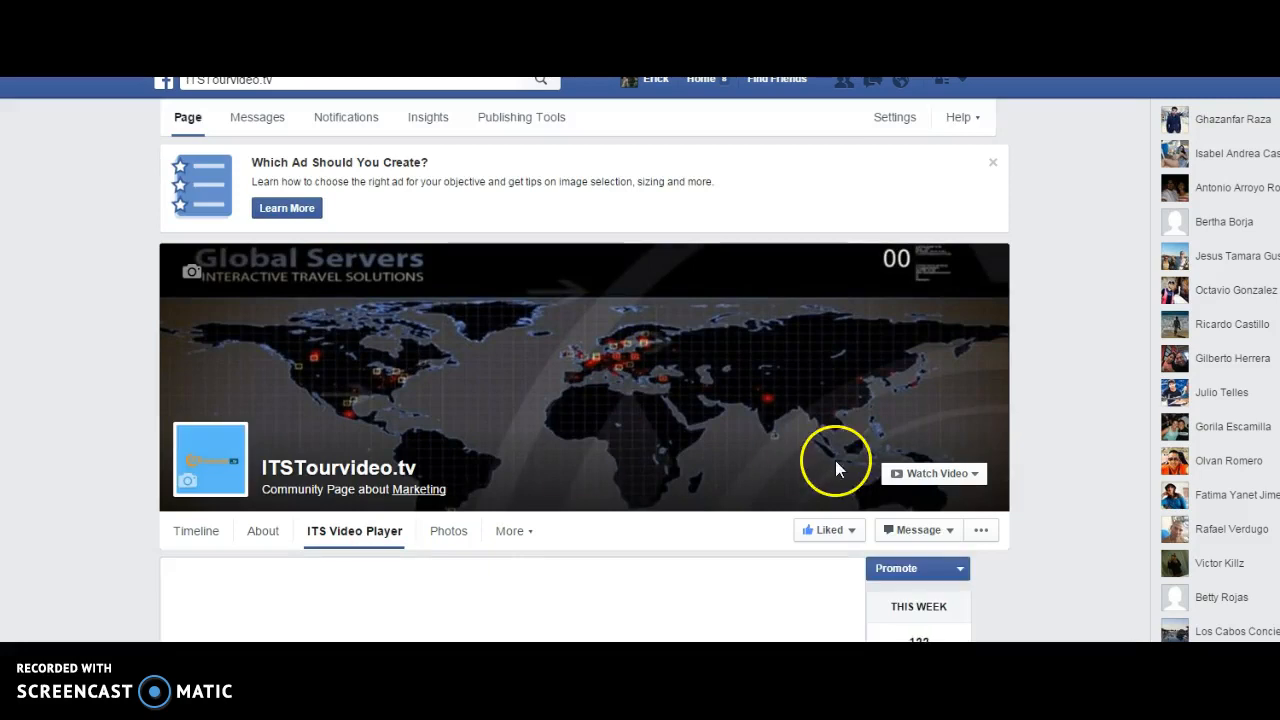
{"action": "scroll", "scroll_direction": "down", "scroll_amount": 3}
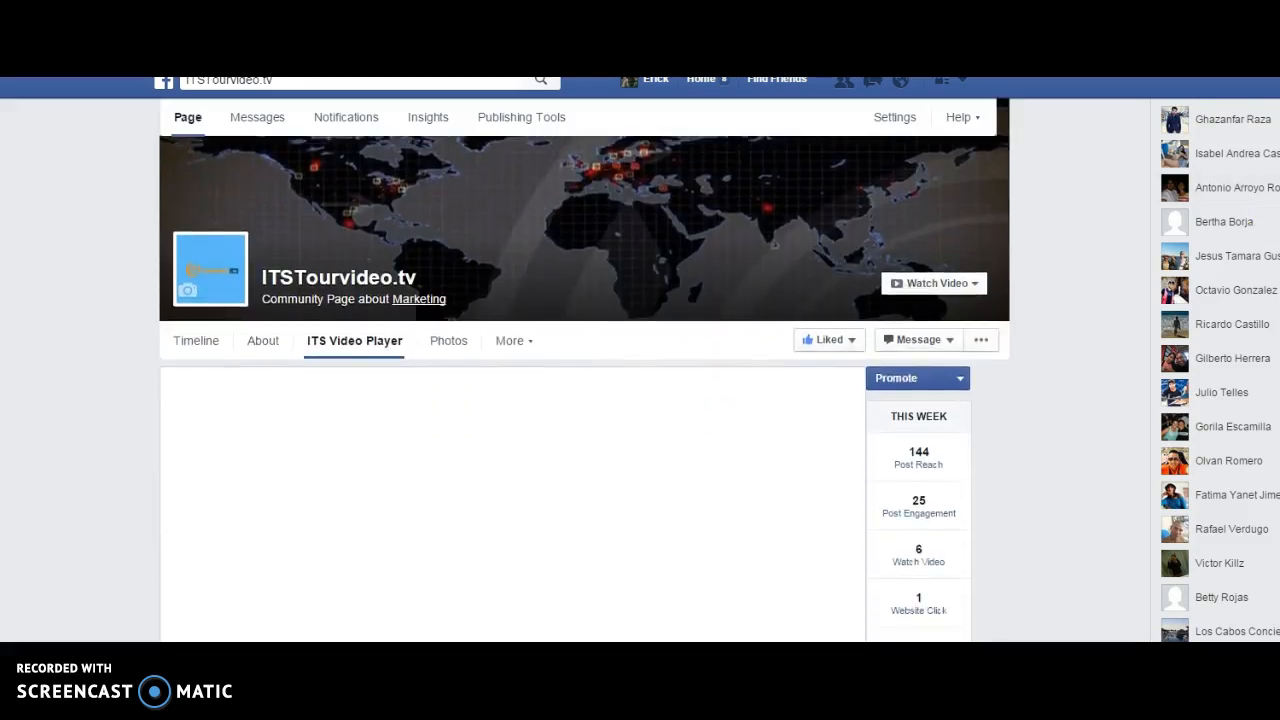
{"action": "scroll", "scroll_direction": "down", "scroll_amount": 3}
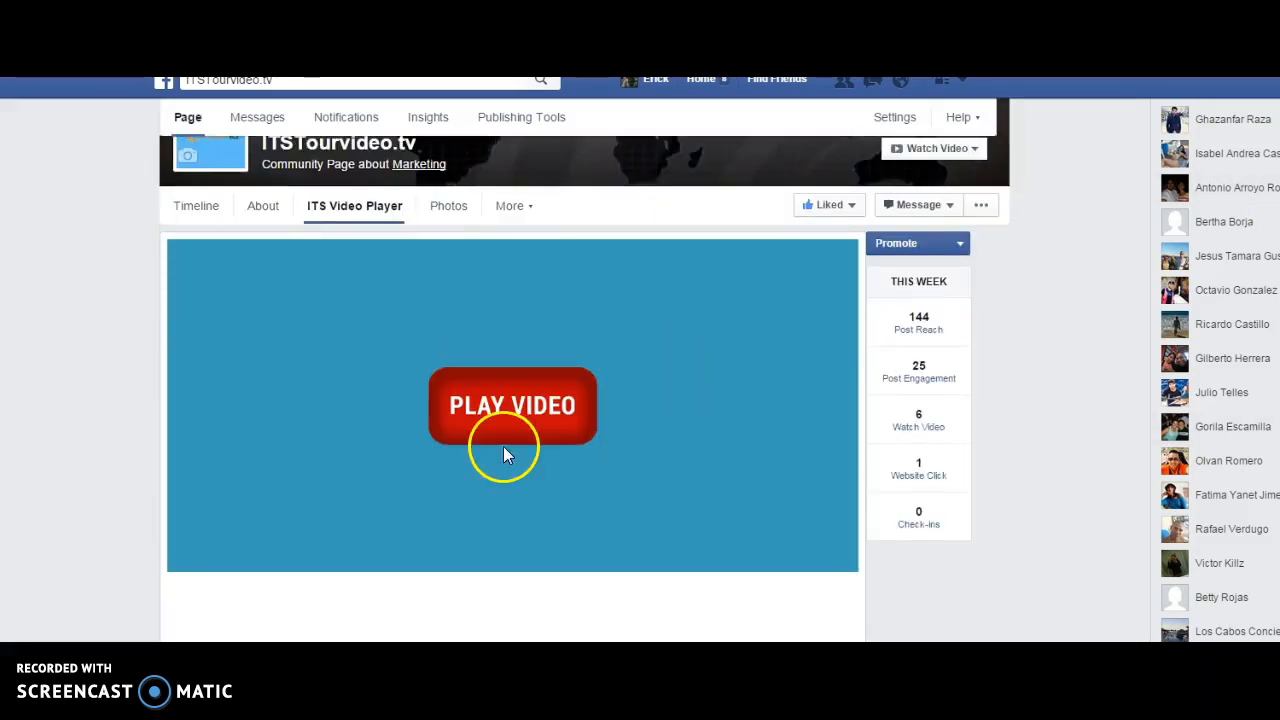
{"action": "left_click", "coordinate": [512, 405]}
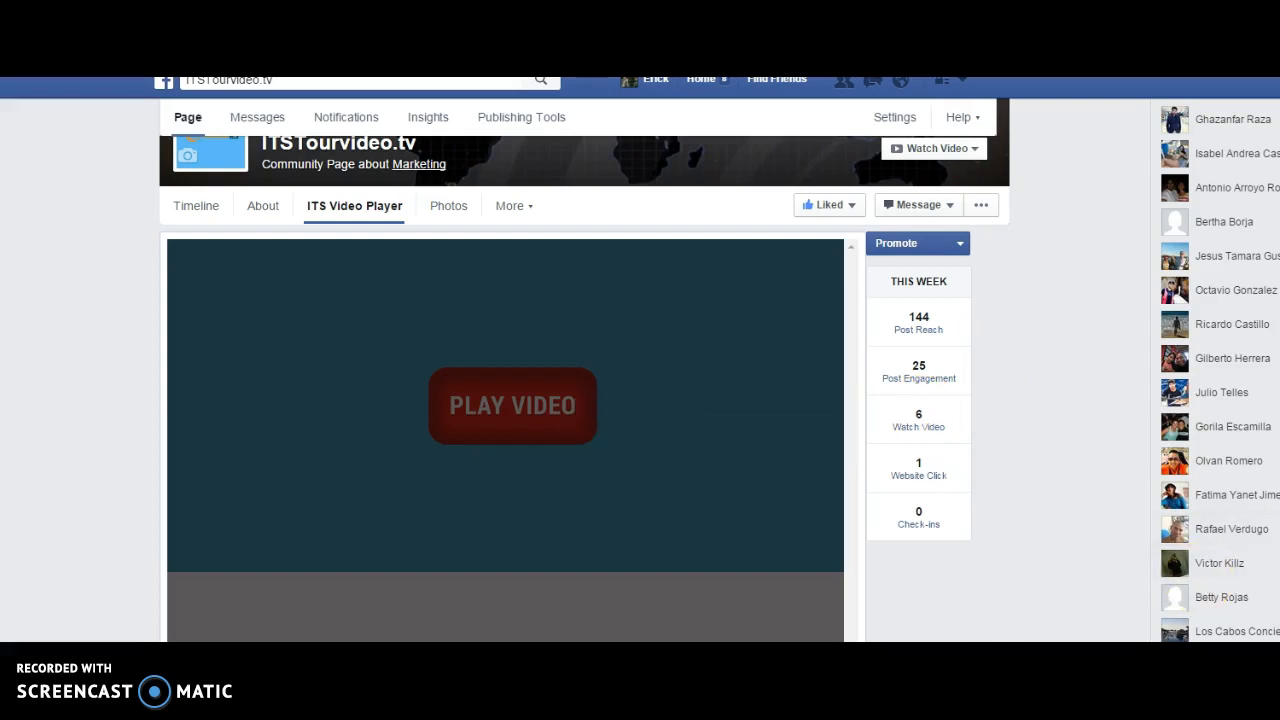
{"action": "scroll", "scroll_direction": "down", "scroll_amount": 3}
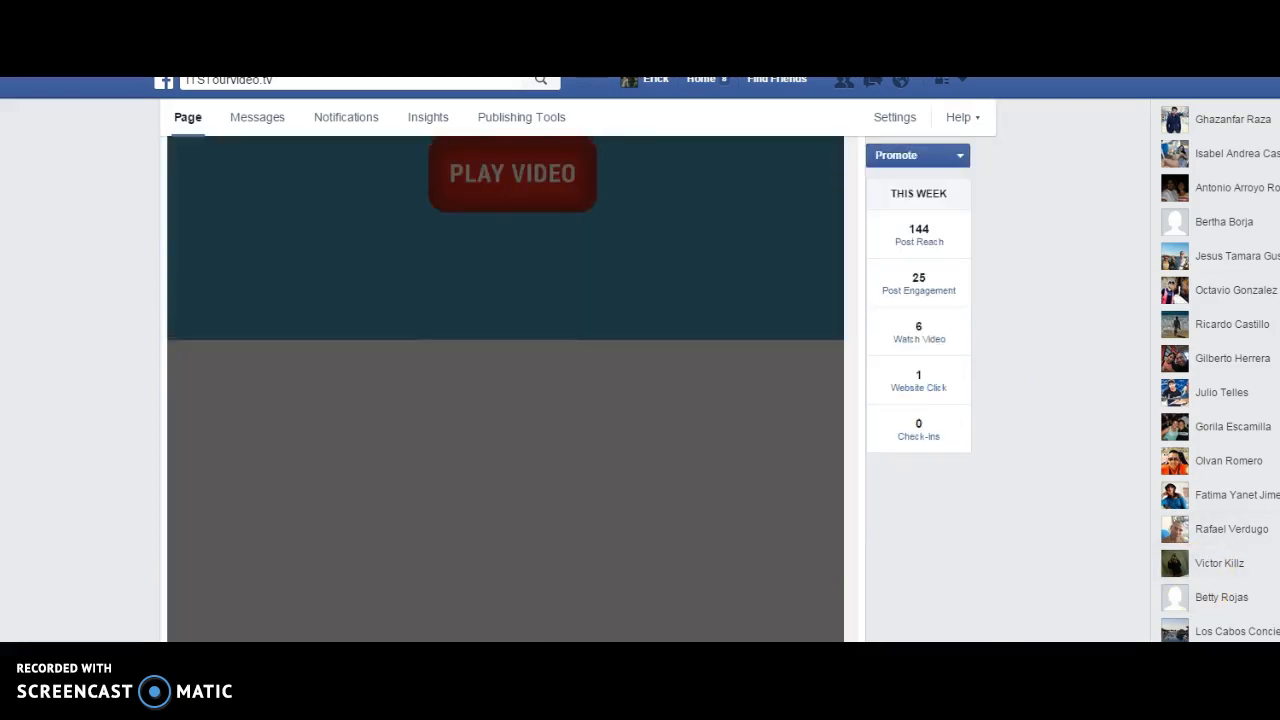
{"action": "left_click", "coordinate": [511, 173]}
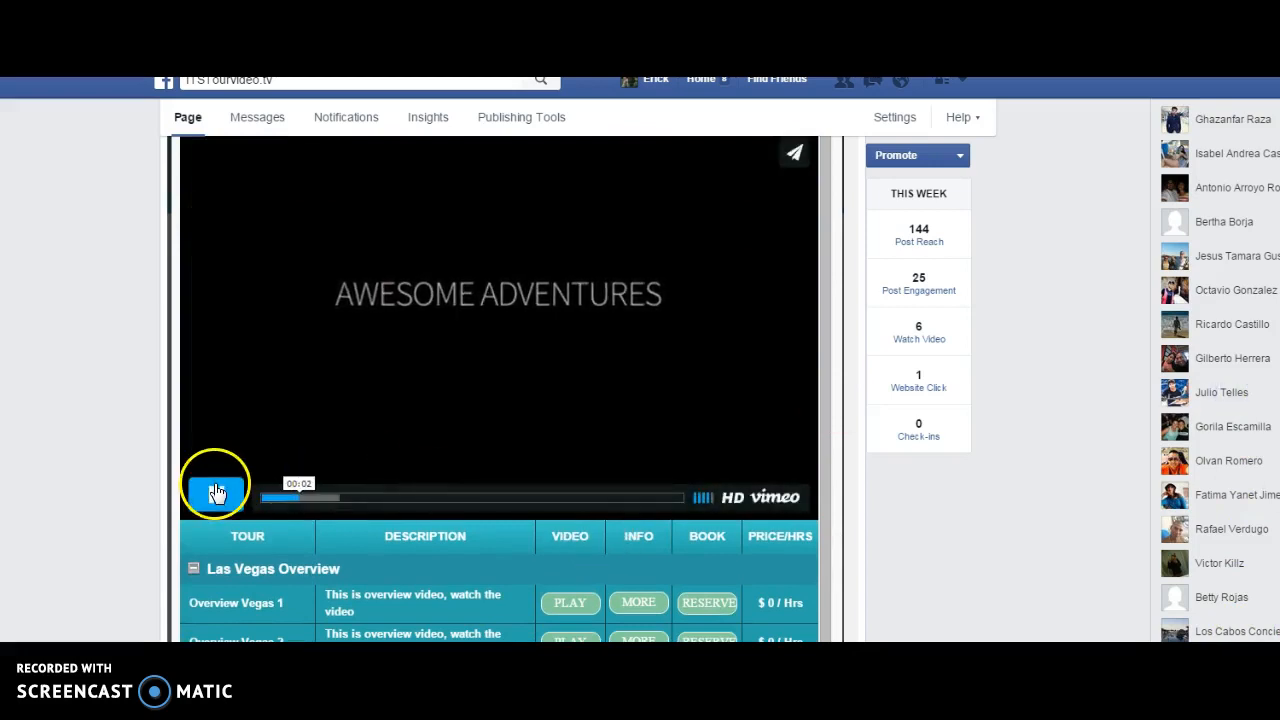
Play the Las Vegas Ropes Course Zipline tour video, then minimize the browser to the desktop.
{"action": "left_click", "coordinate": [216, 497]}
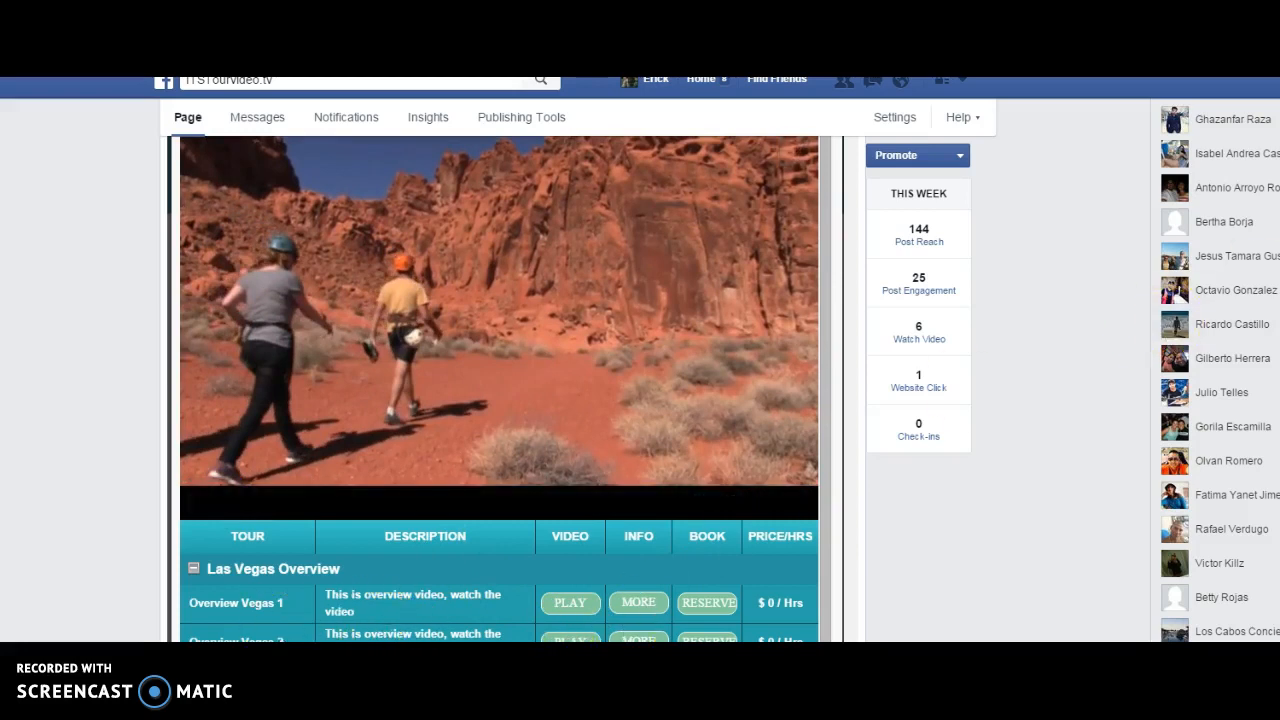
{"action": "scroll", "scroll_direction": "down", "scroll_amount": 3}
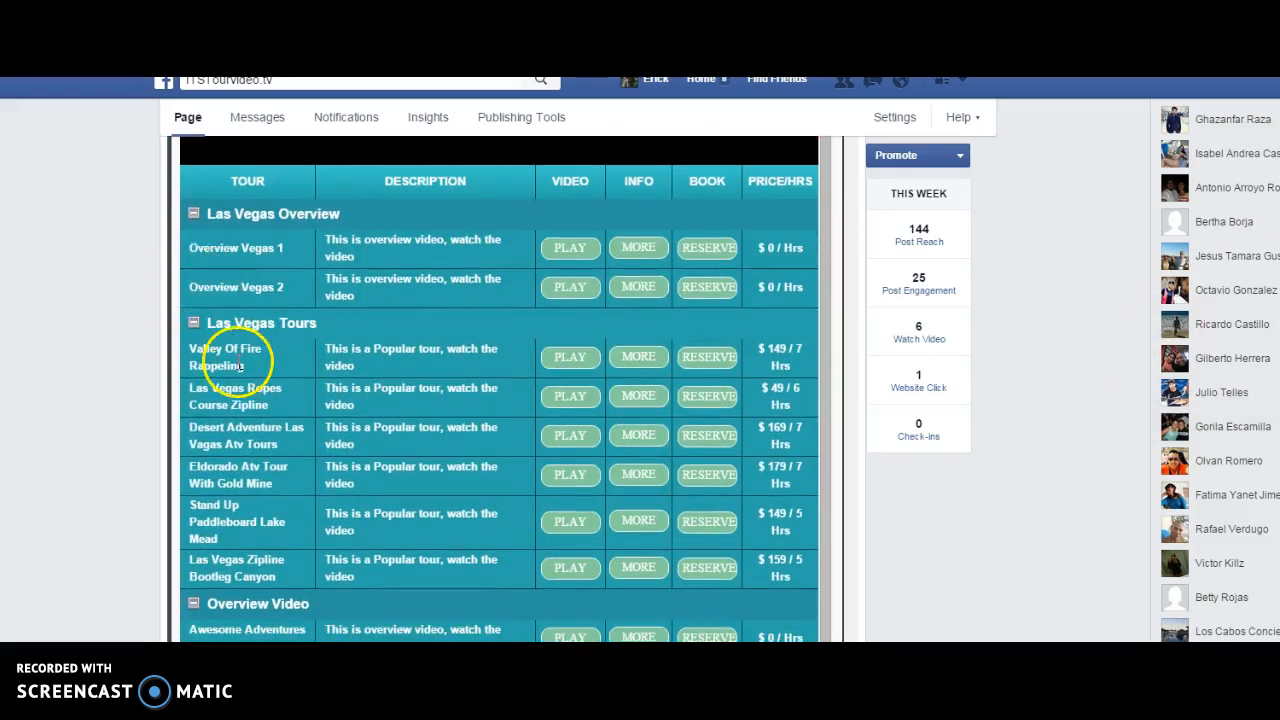
{"action": "mouse_move", "coordinate": [500, 430]}
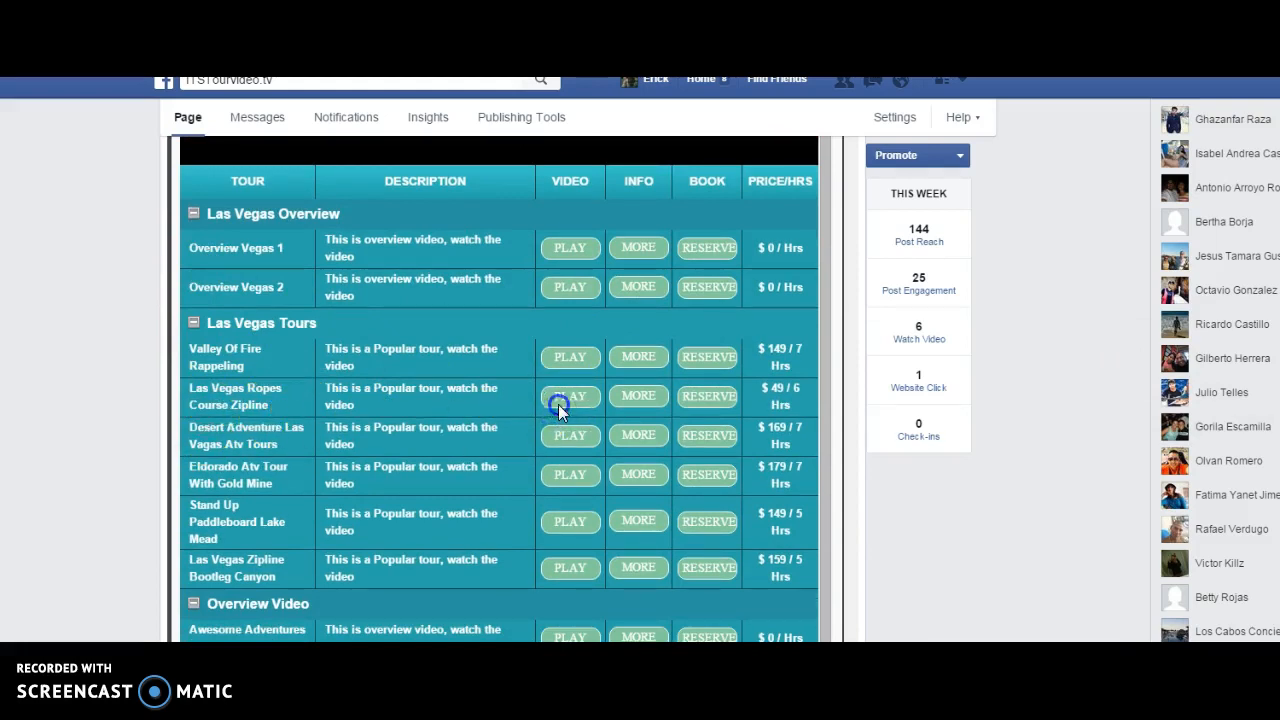
{"action": "left_click", "coordinate": [569, 396]}
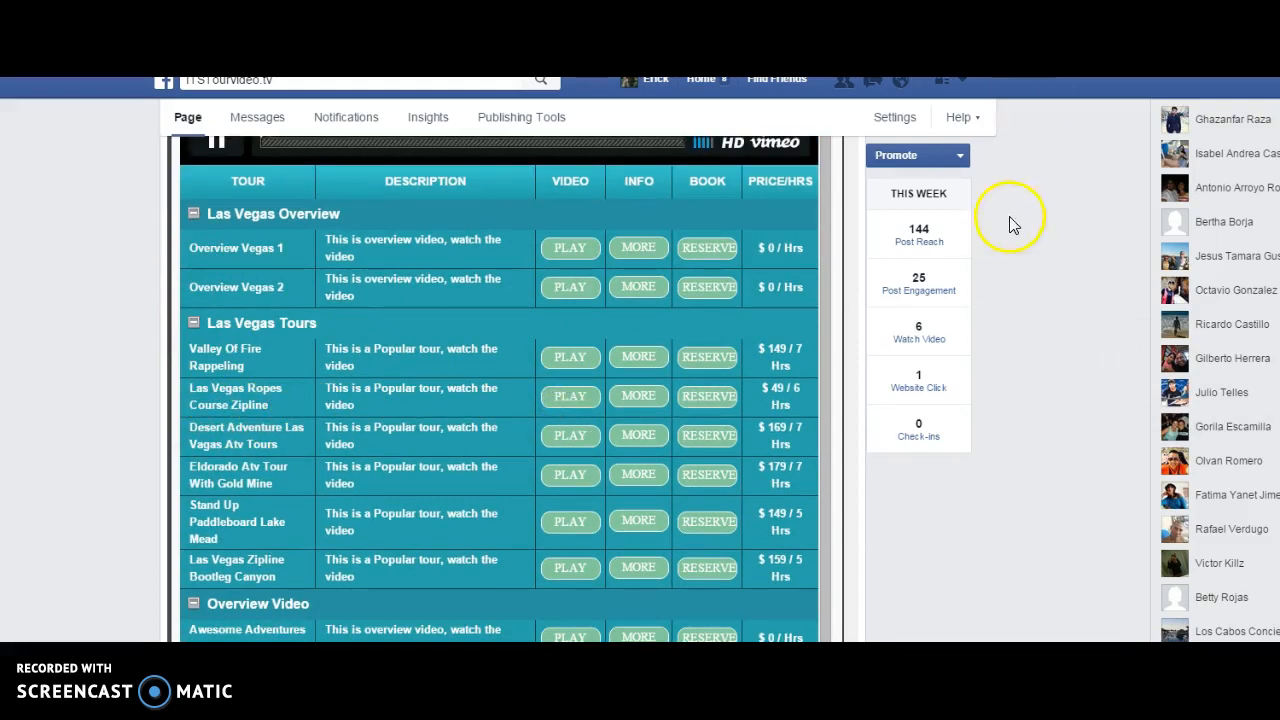
{"action": "mouse_move", "coordinate": [818, 160]}
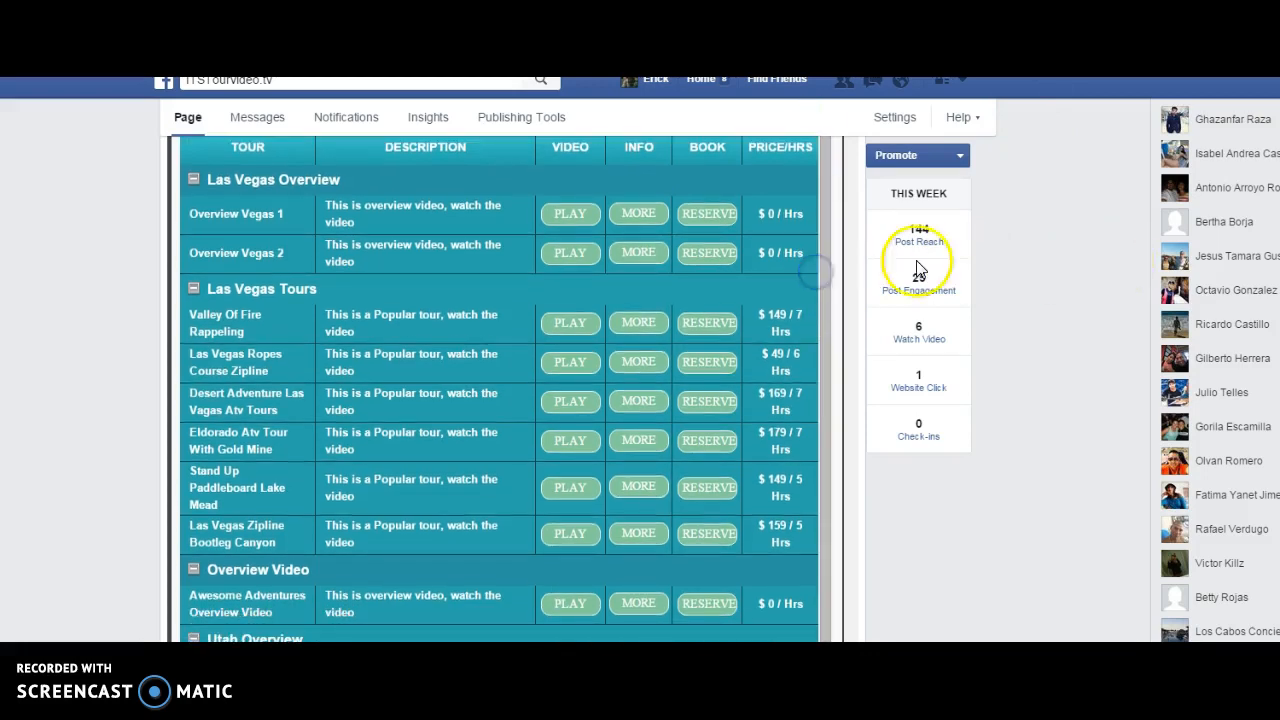
{"action": "scroll", "scroll_direction": "up", "scroll_amount": 3}
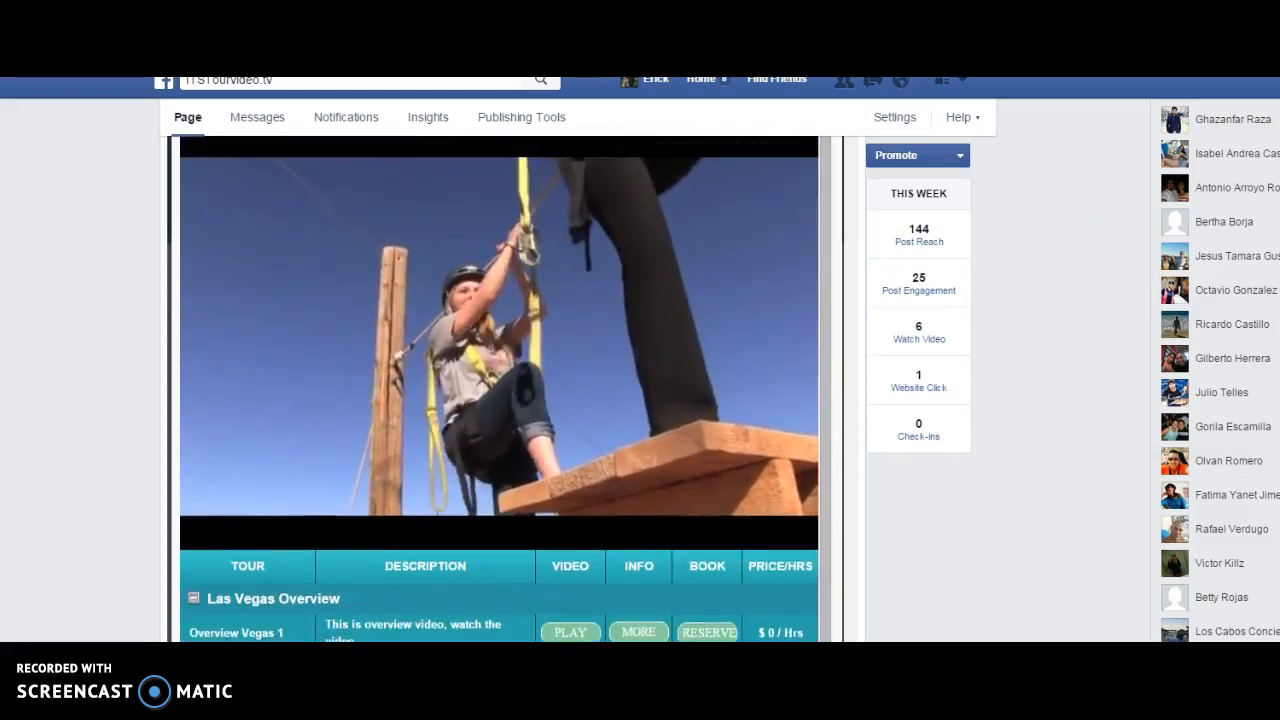
{"action": "scroll", "scroll_direction": "up", "scroll_amount": 3}
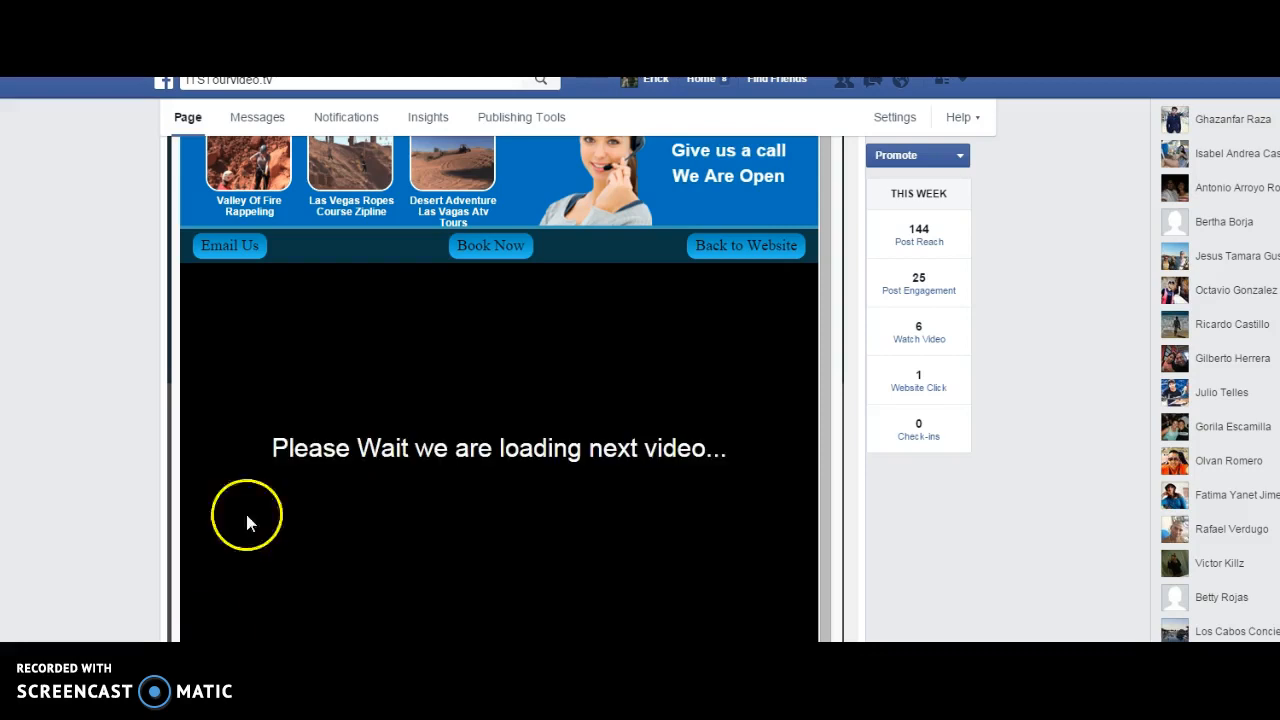
{"action": "mouse_move", "coordinate": [705, 95]}
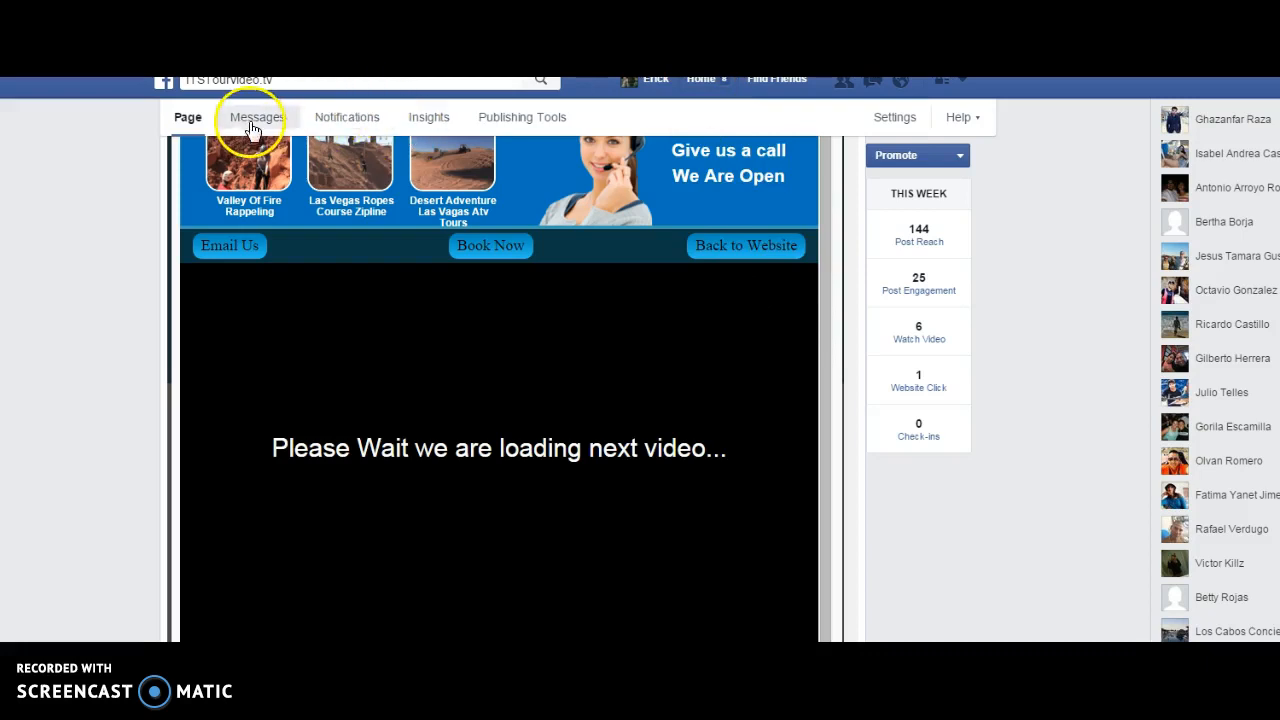
{"action": "left_click", "coordinate": [244, 117]}
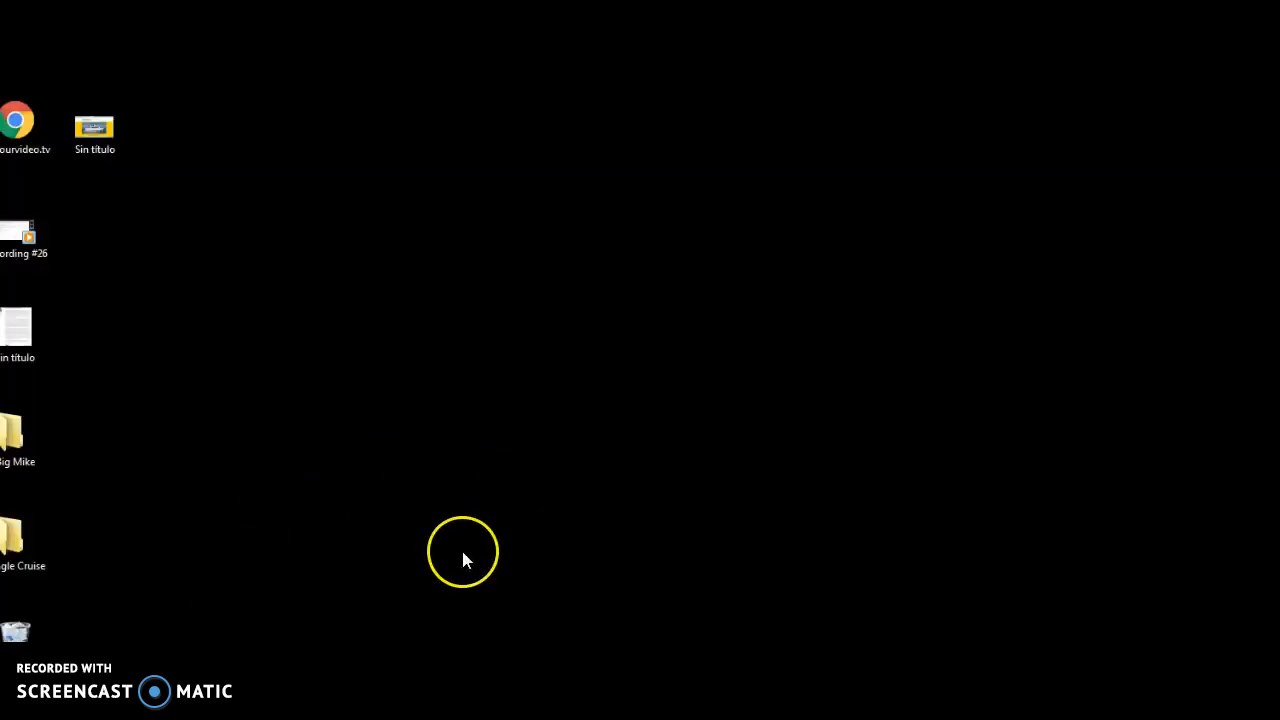
{"action": "mouse_move", "coordinate": [463, 560]}
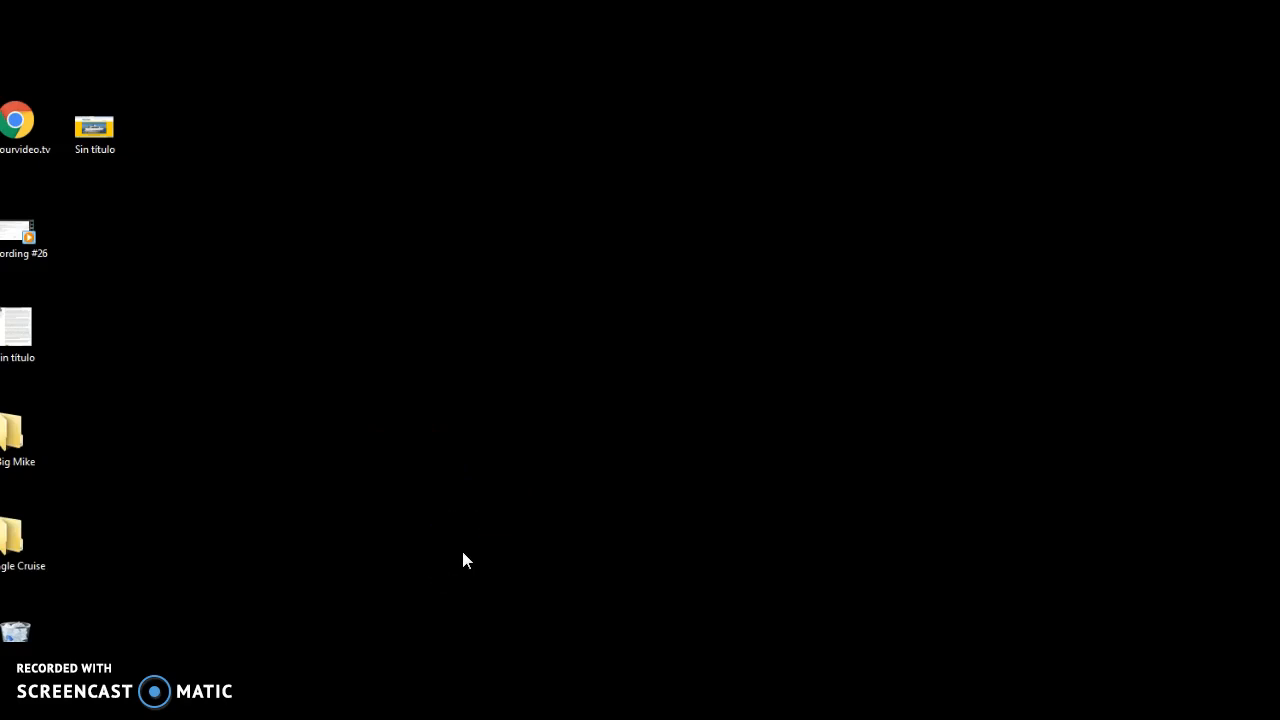